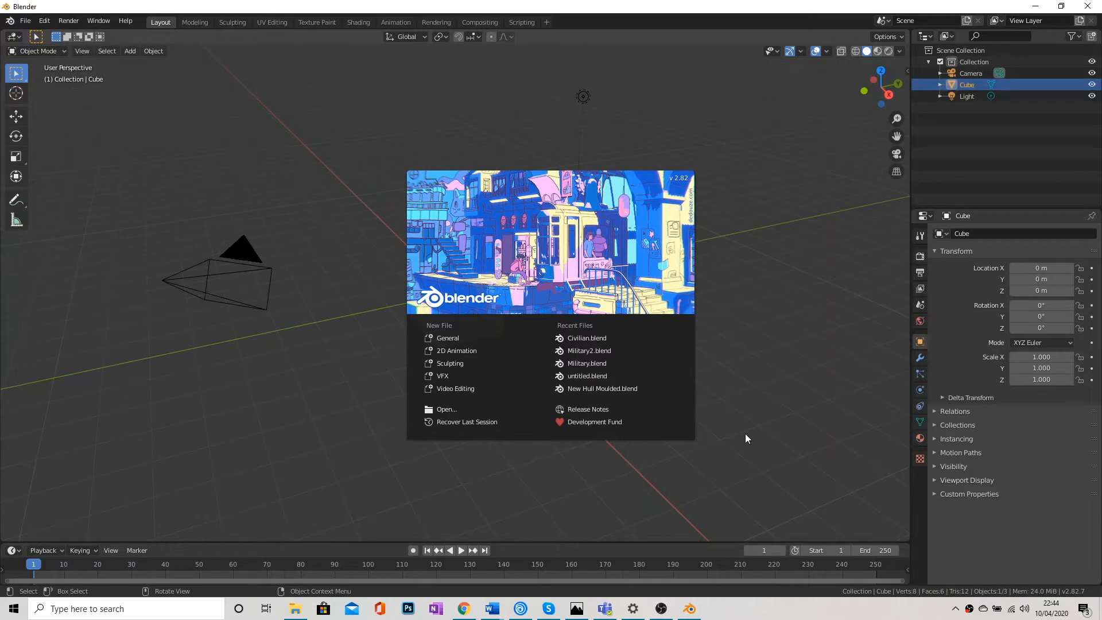
{"action": "mouse_move", "coordinate": [744, 425]}
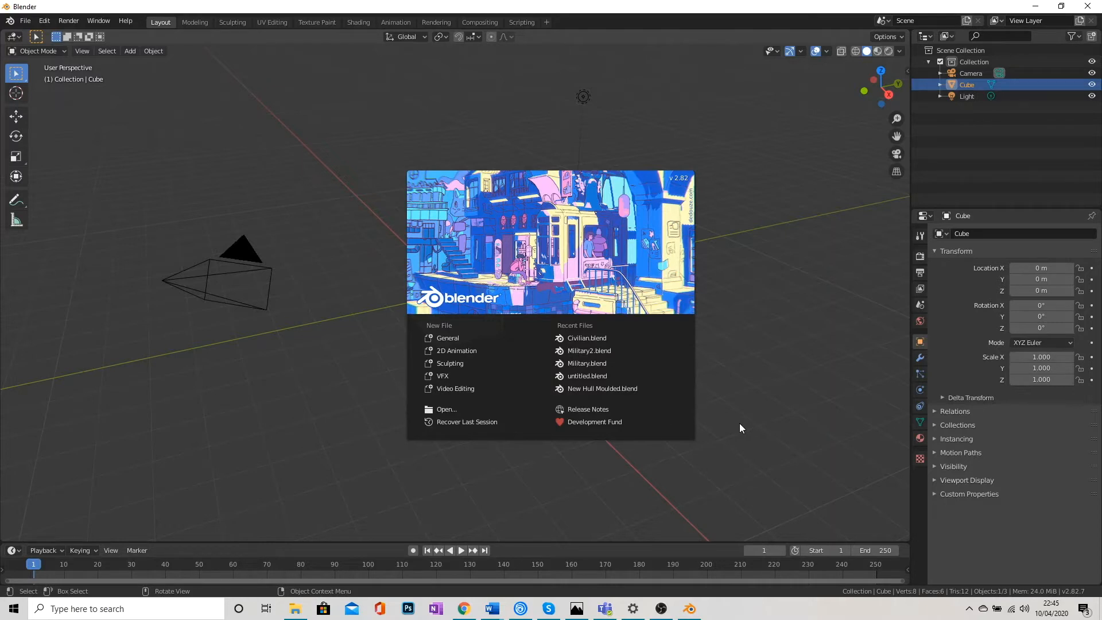
{"action": "mouse_move", "coordinate": [383, 437]}
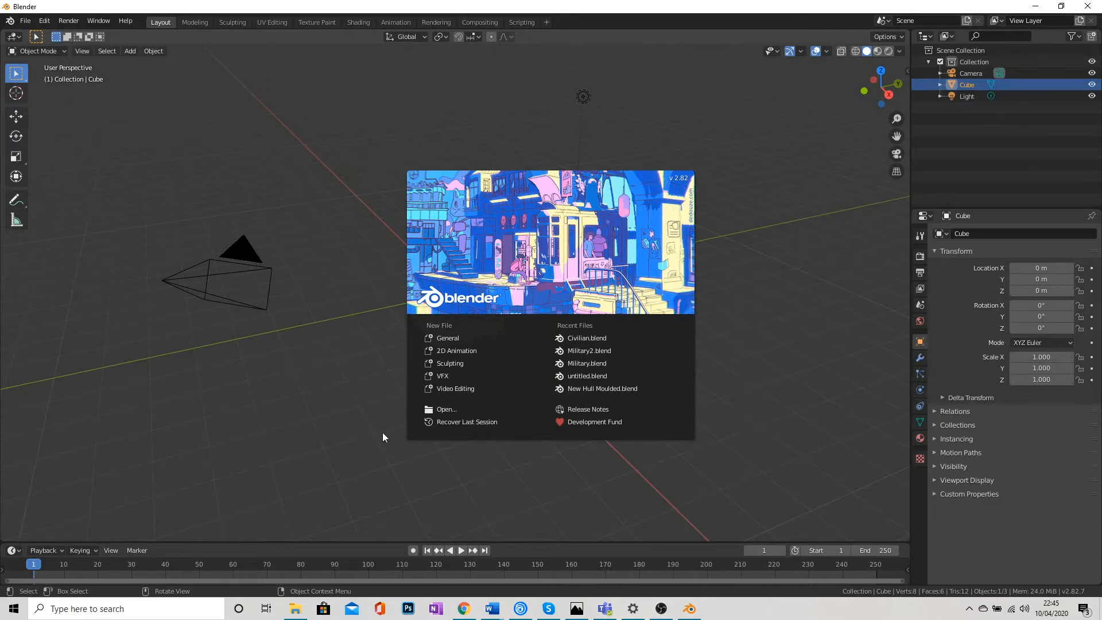
{"action": "mouse_move", "coordinate": [745, 275]}
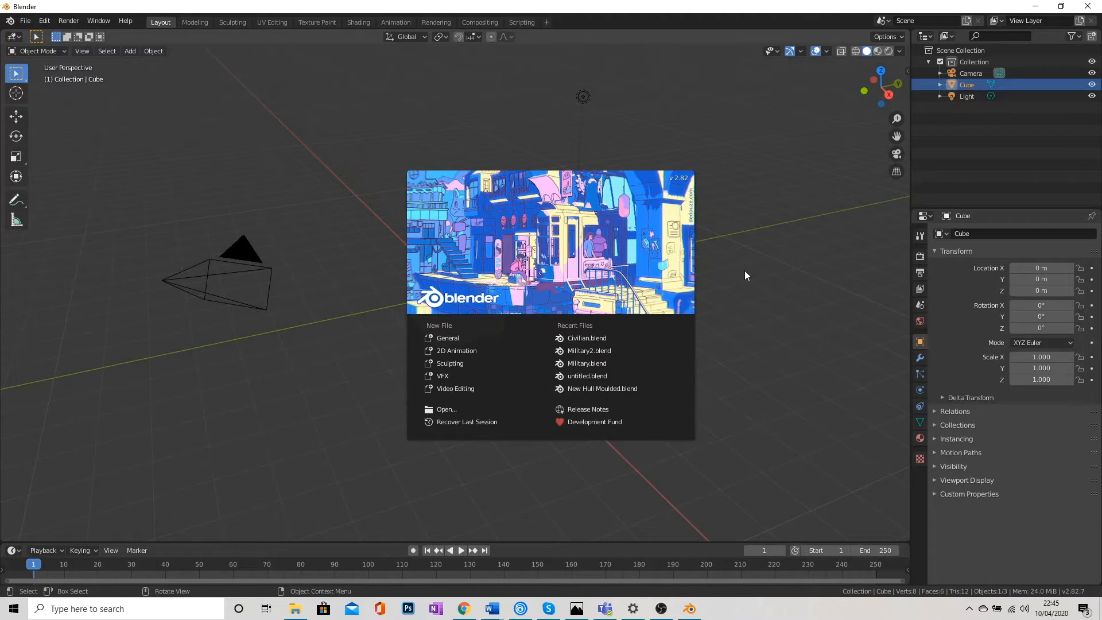
{"action": "mouse_move", "coordinate": [738, 248]}
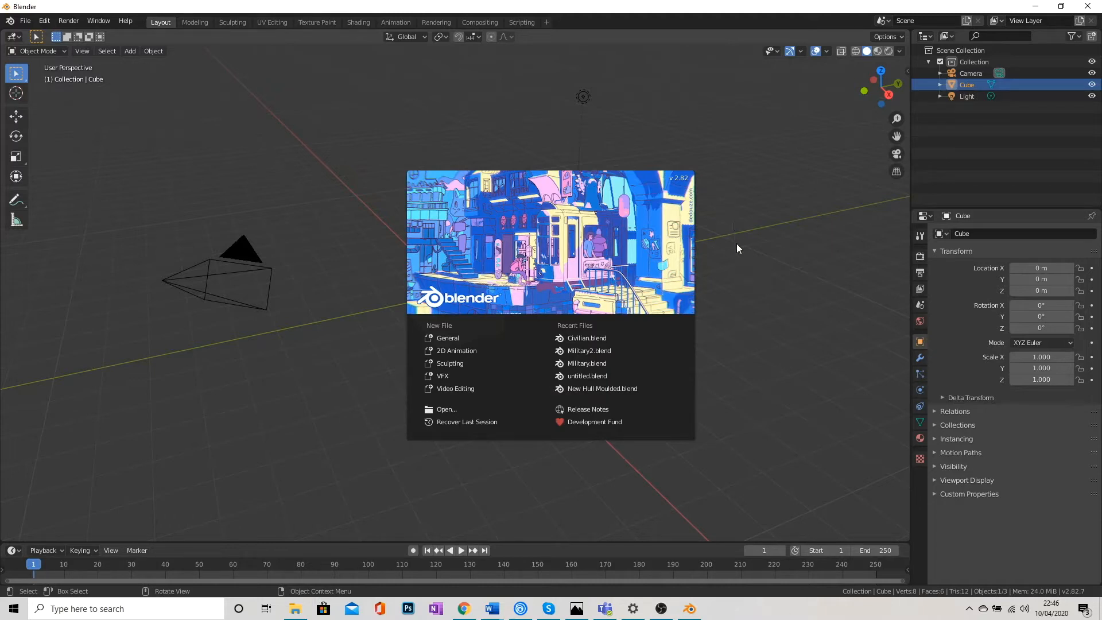
{"action": "mouse_move", "coordinate": [798, 167]}
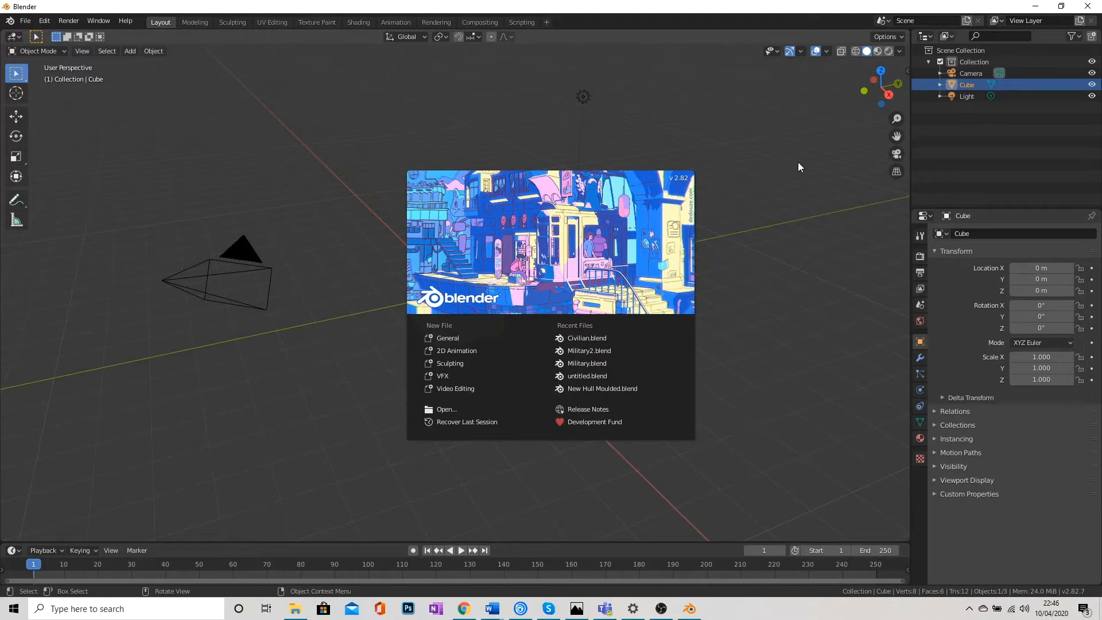
{"action": "mouse_move", "coordinate": [794, 225]}
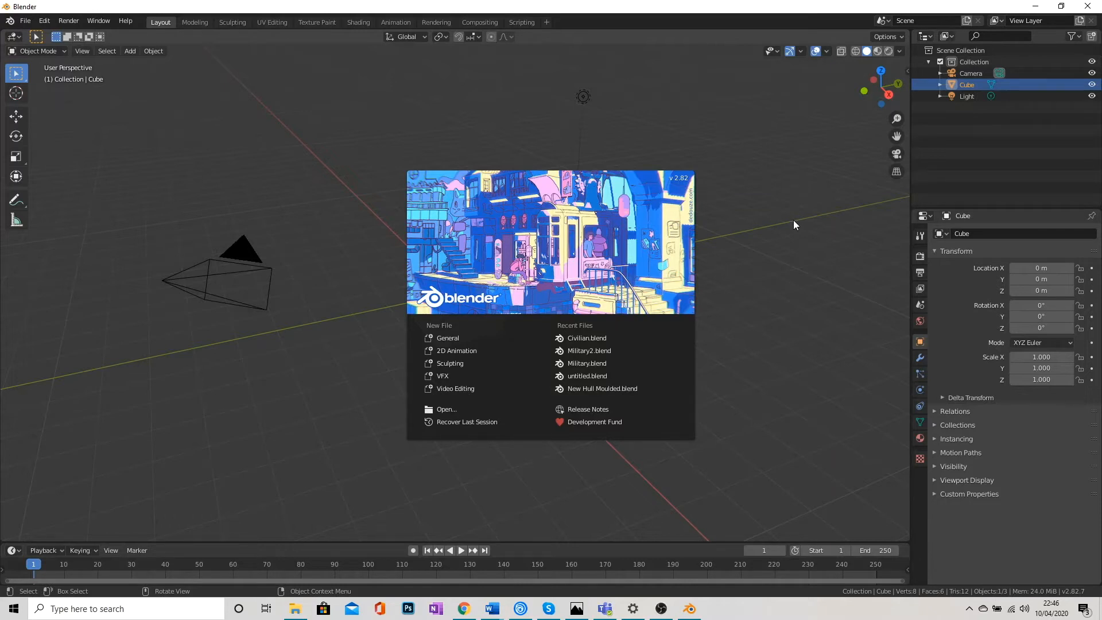
{"action": "mouse_move", "coordinate": [805, 204]}
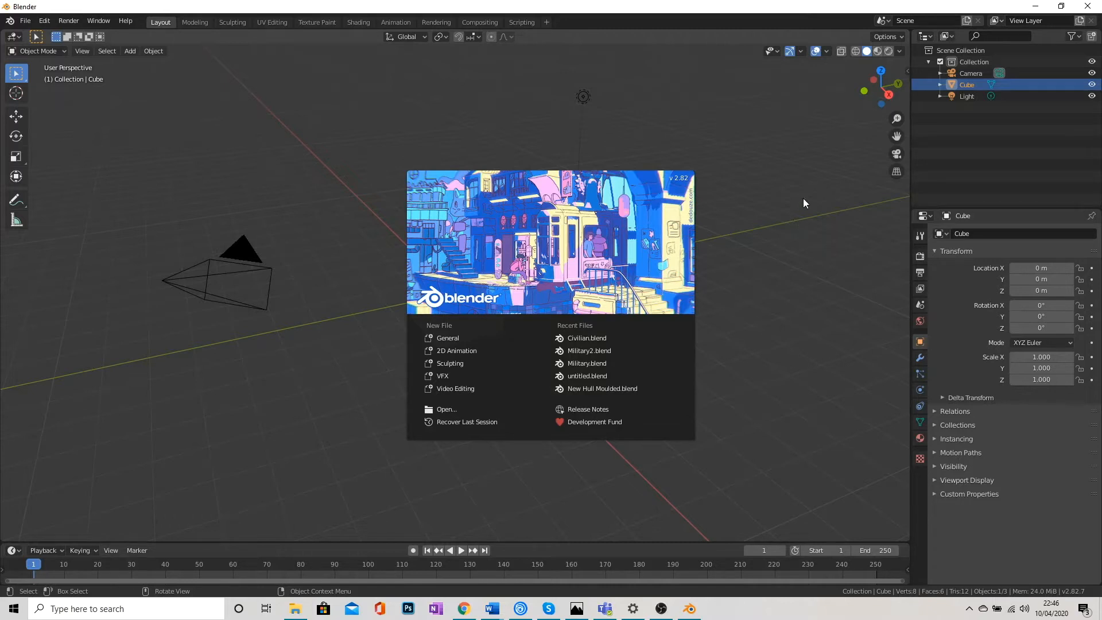
{"action": "mouse_move", "coordinate": [817, 317]}
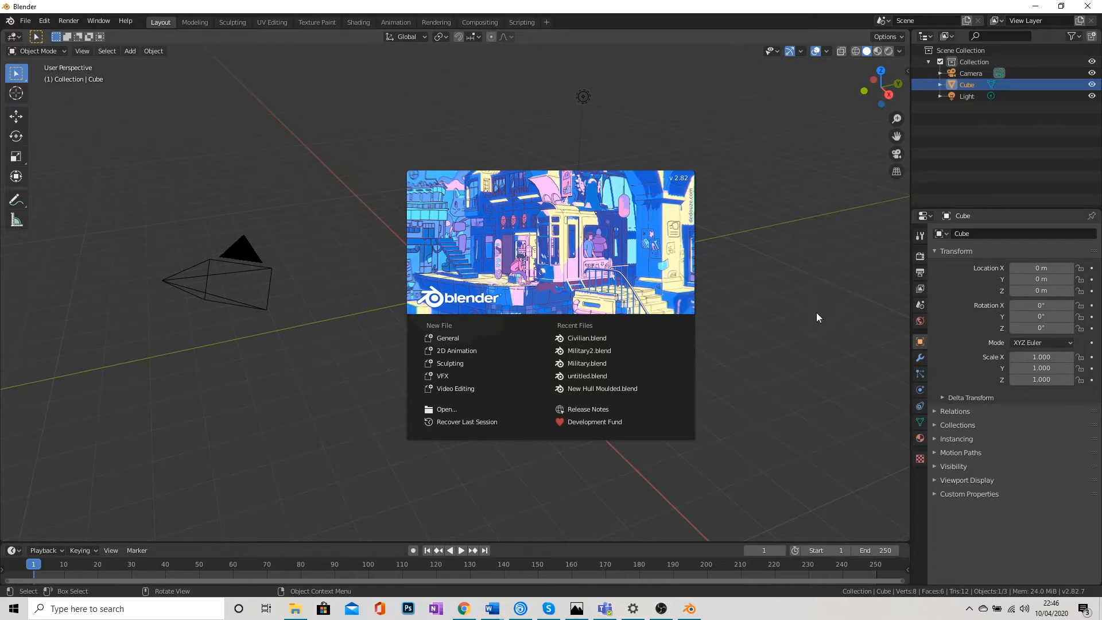
{"action": "mouse_move", "coordinate": [823, 295]}
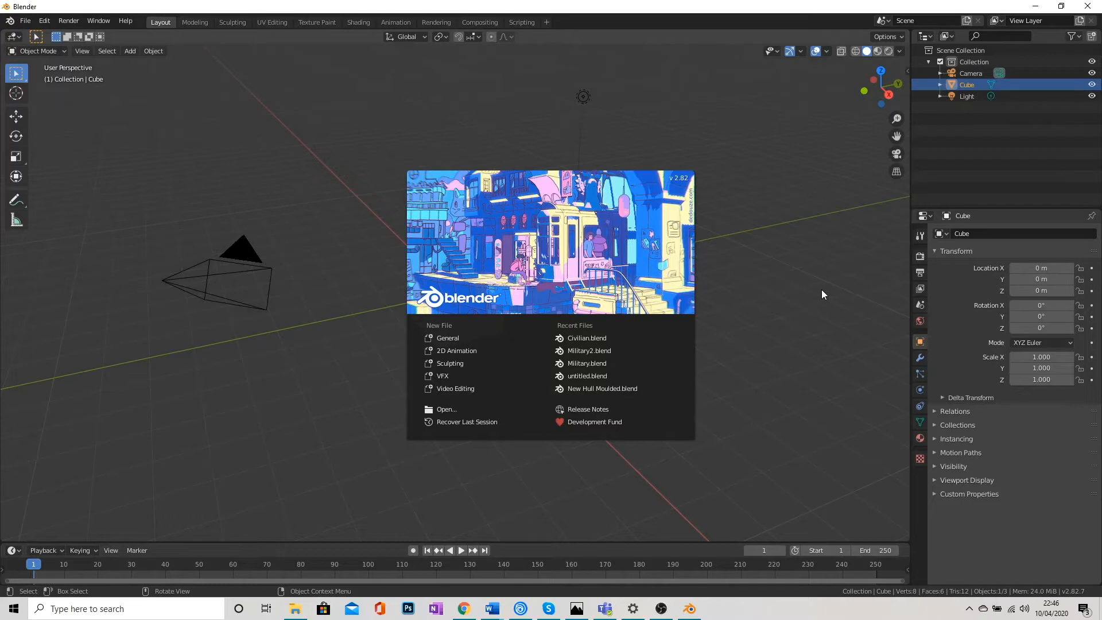
{"action": "mouse_move", "coordinate": [793, 286]}
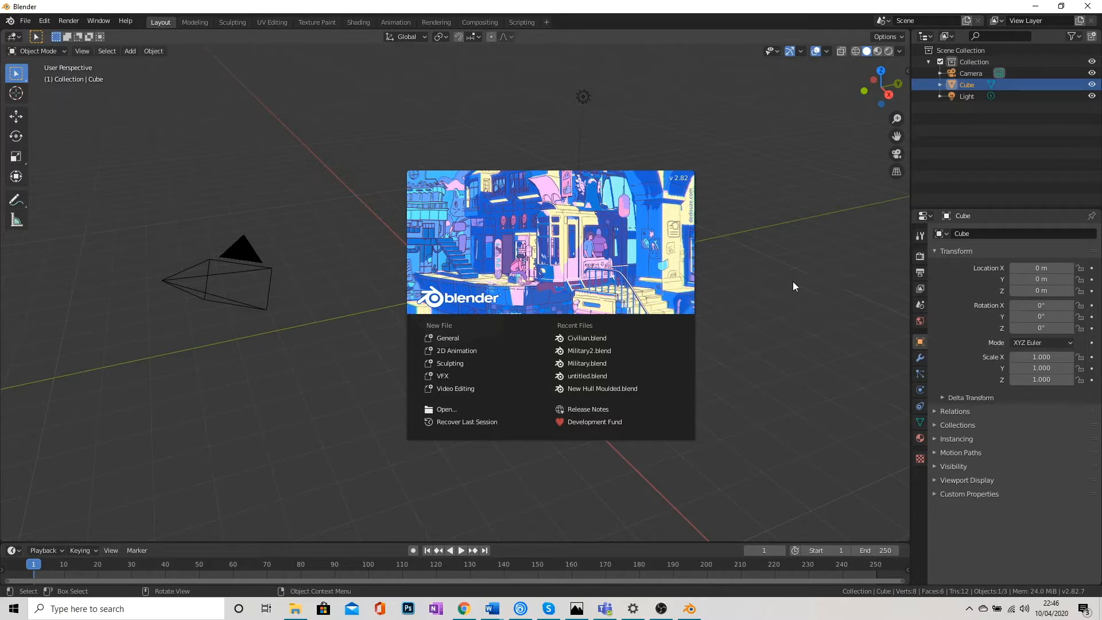
{"action": "mouse_move", "coordinate": [429, 361]}
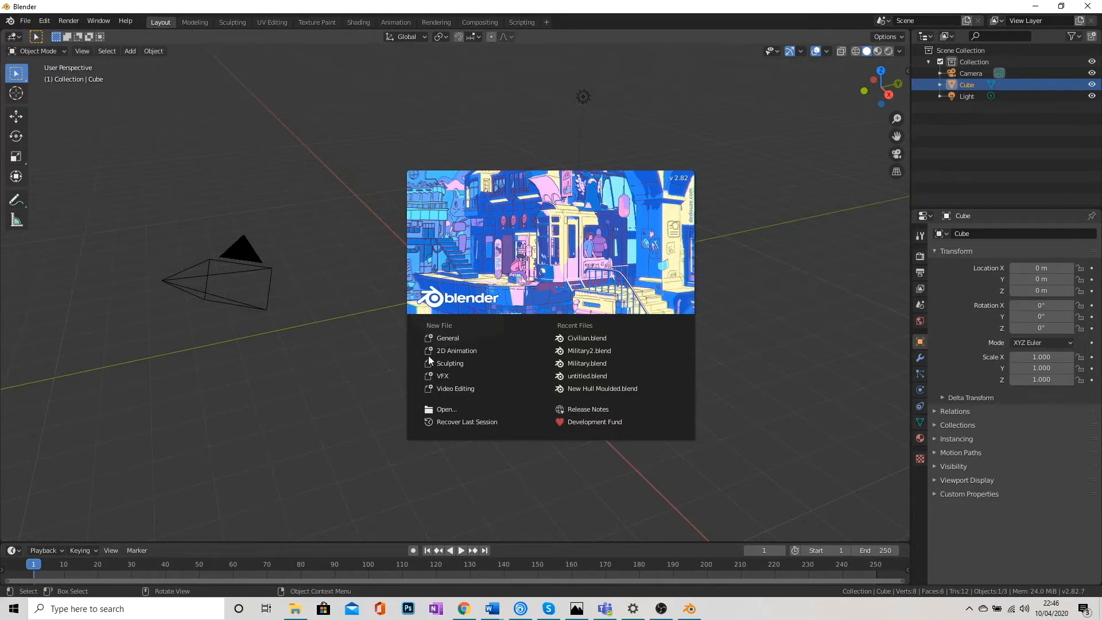
Step: Dismiss the splash screen and delete the default cube from the scene
{"action": "left_click", "coordinate": [279, 151]}
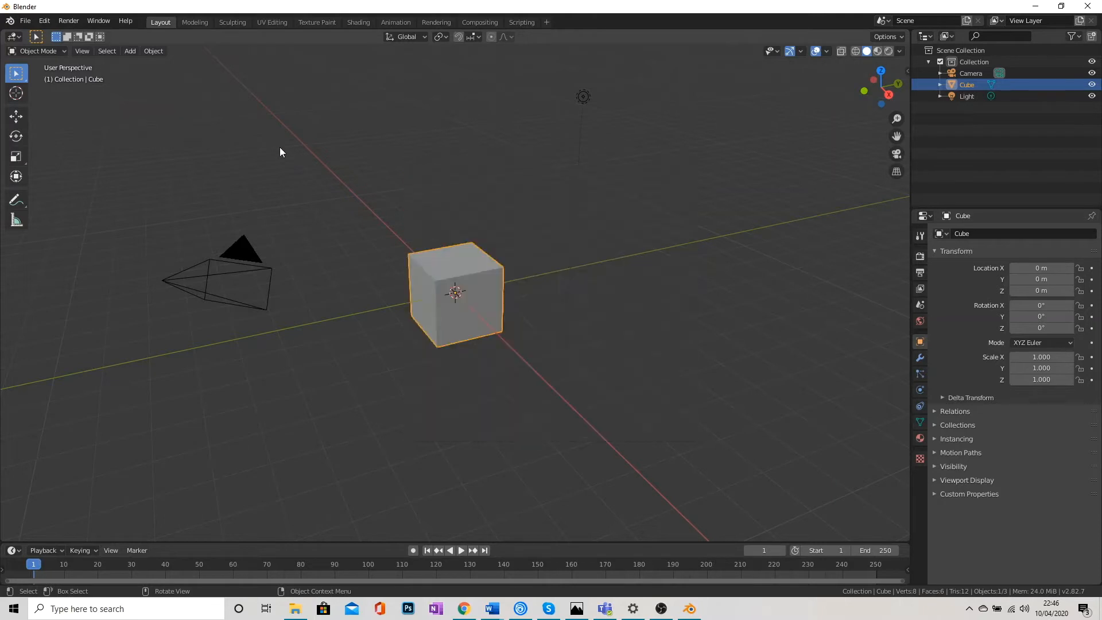
{"action": "mouse_move", "coordinate": [485, 343]}
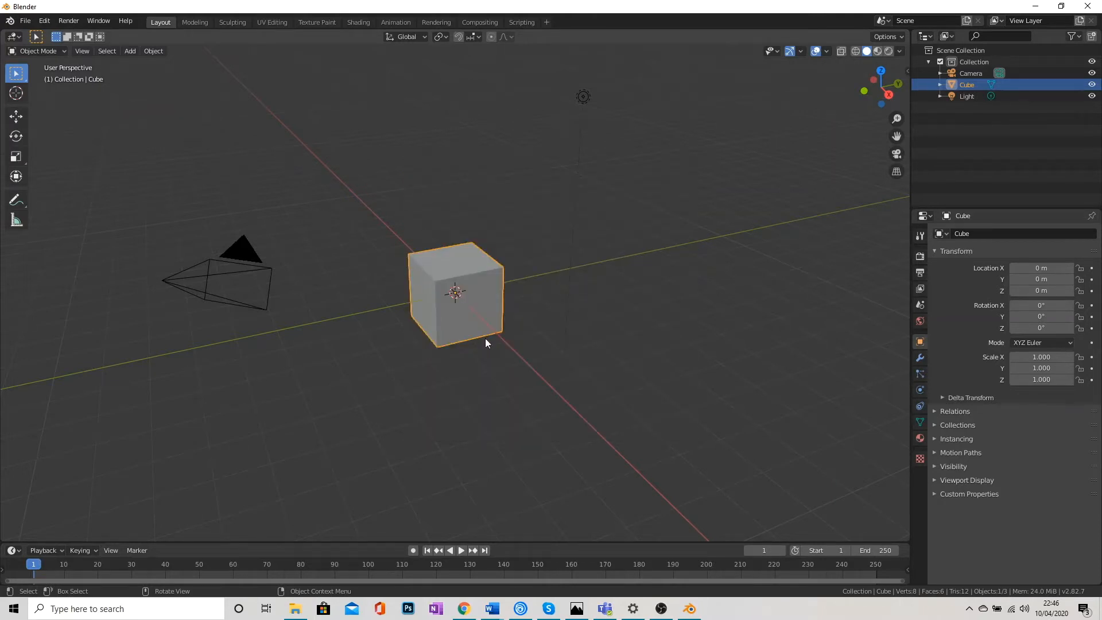
{"action": "mouse_move", "coordinate": [424, 342]}
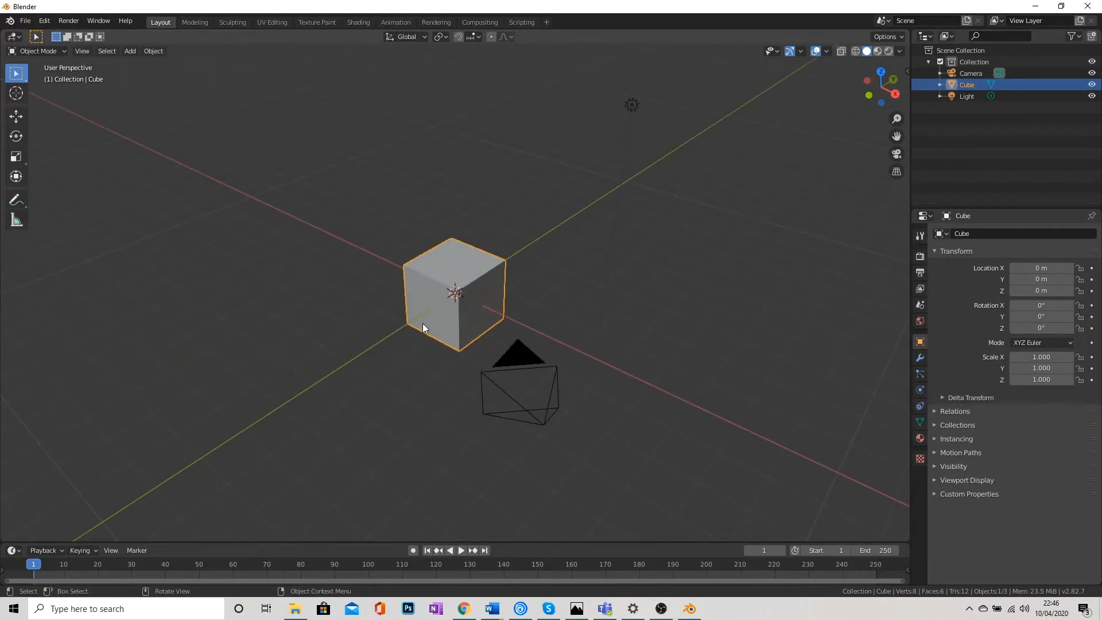
{"action": "mouse_move", "coordinate": [472, 310]}
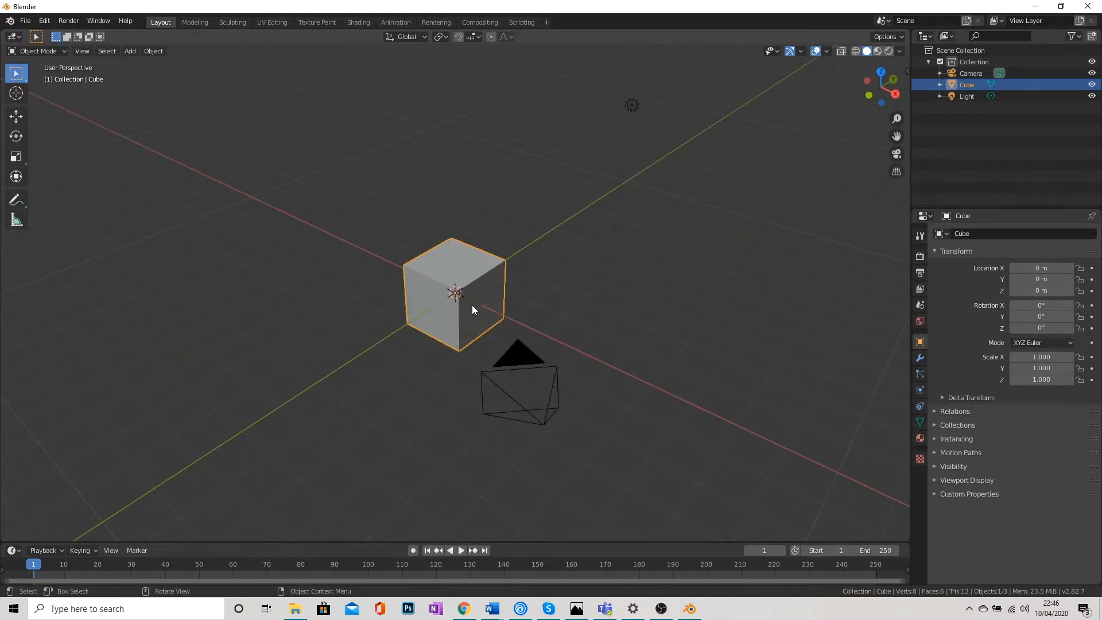
{"action": "key", "text": "x"}
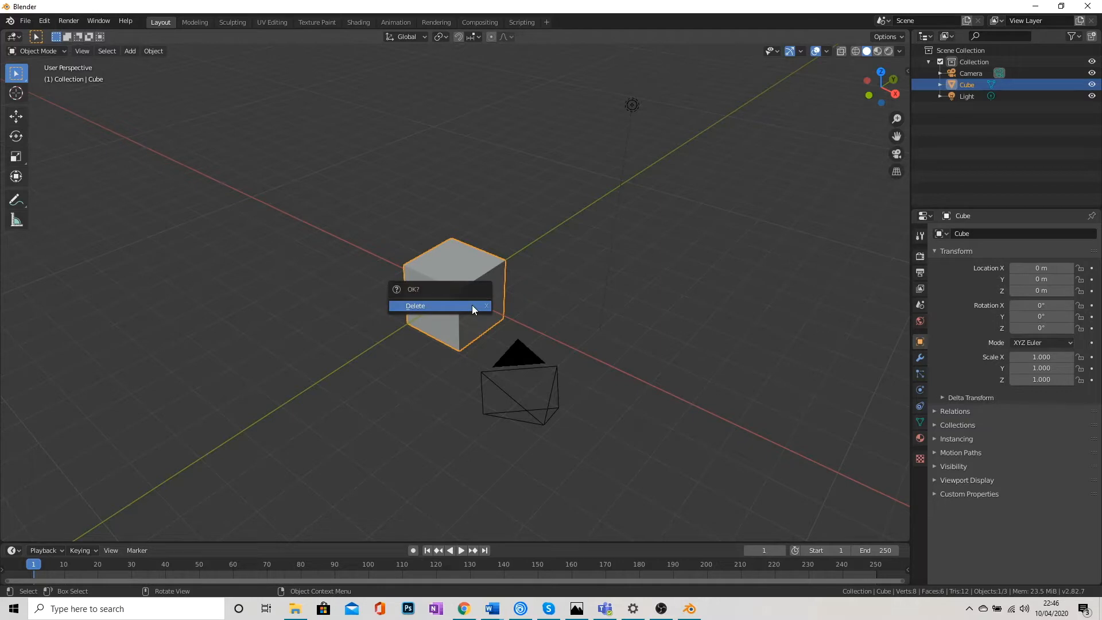
{"action": "left_click", "coordinate": [414, 304]}
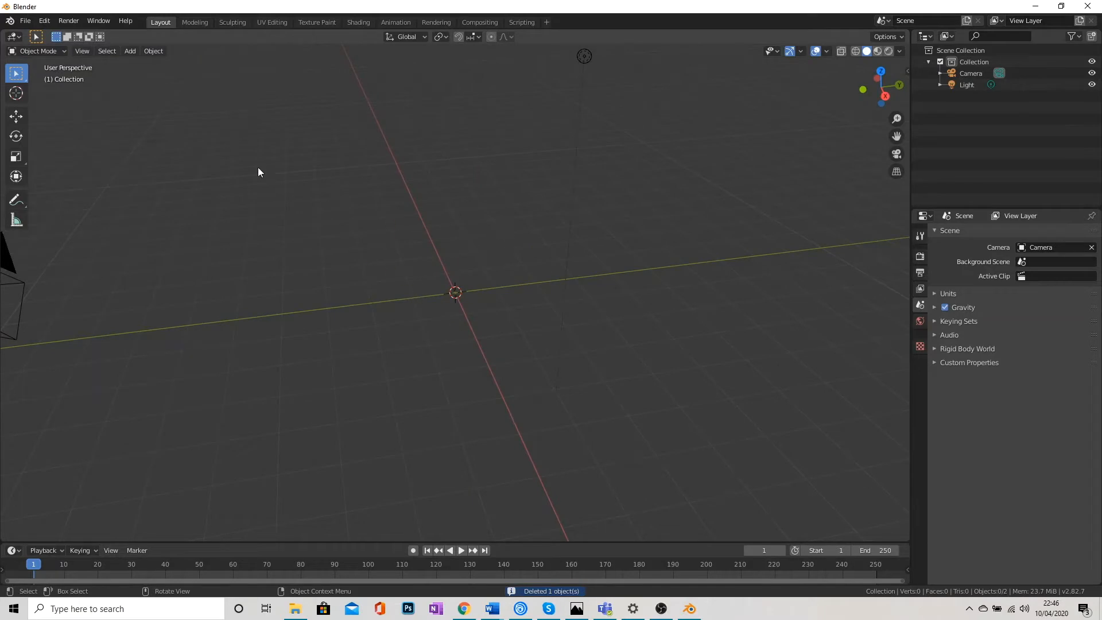
{"action": "mouse_move", "coordinate": [147, 86]}
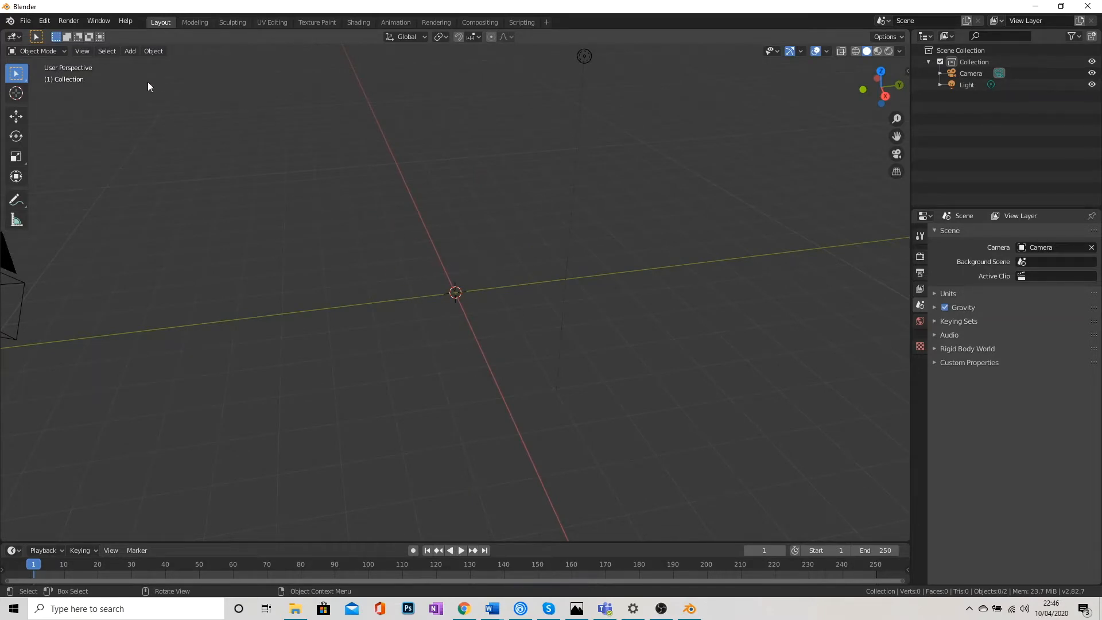
{"action": "mouse_move", "coordinate": [126, 62]}
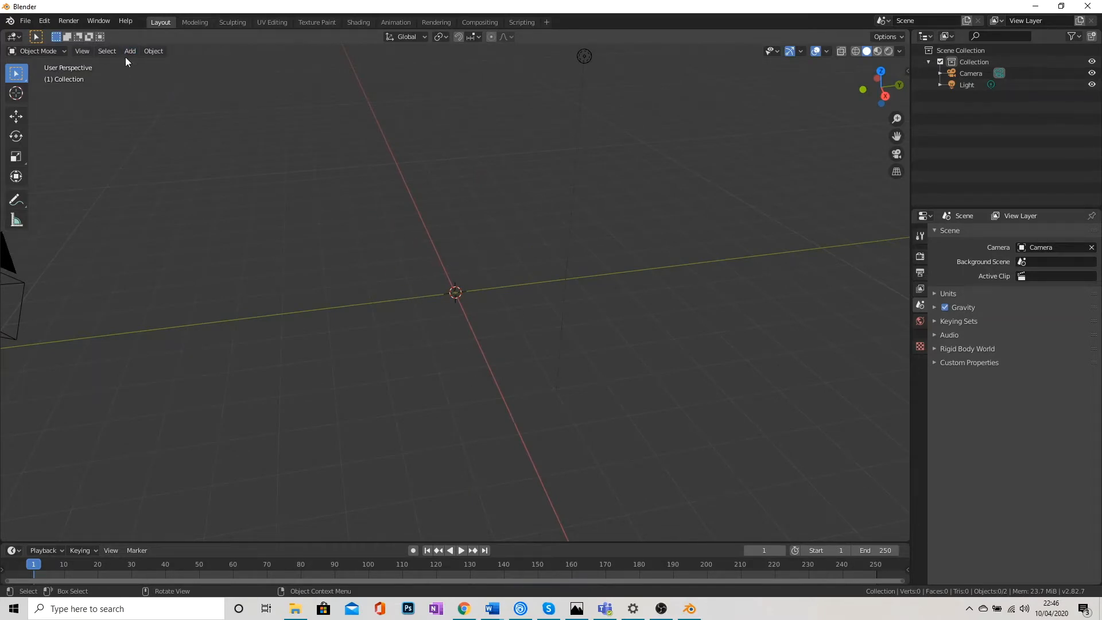
{"action": "mouse_move", "coordinate": [129, 51]}
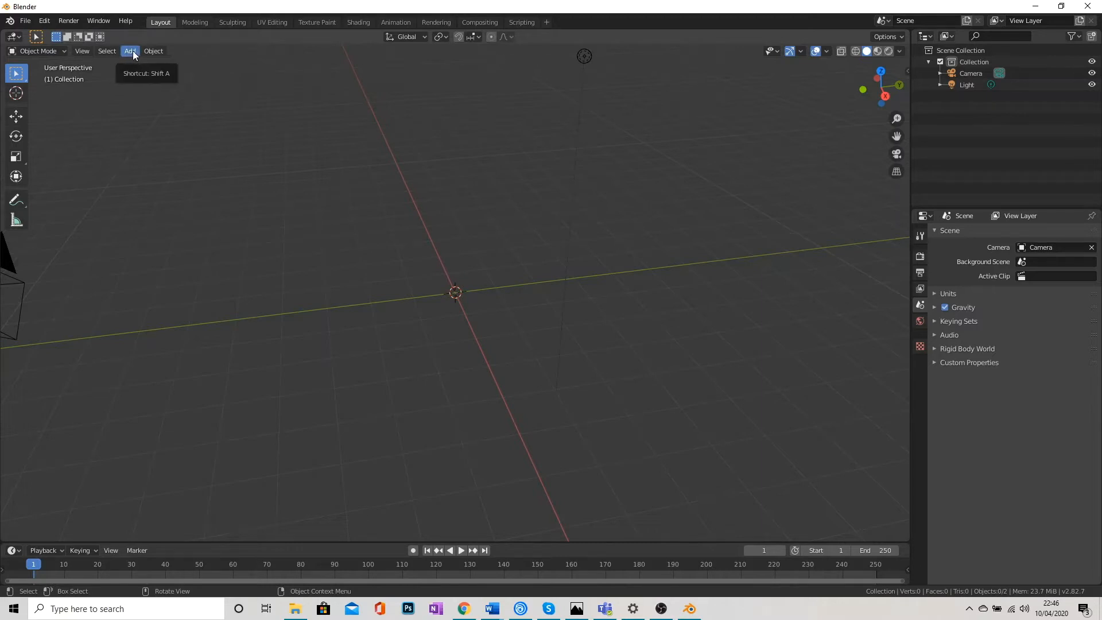
Step: Add a UV Sphere mesh at the scene origin via Add > Mesh
{"action": "left_click", "coordinate": [152, 51]}
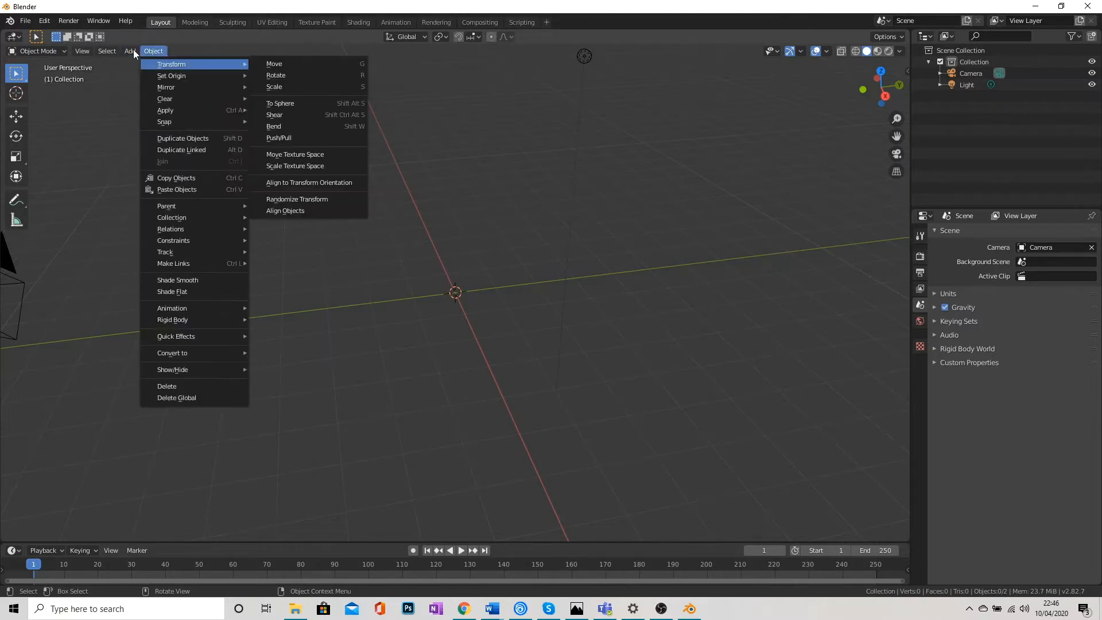
{"action": "left_click", "coordinate": [130, 50]}
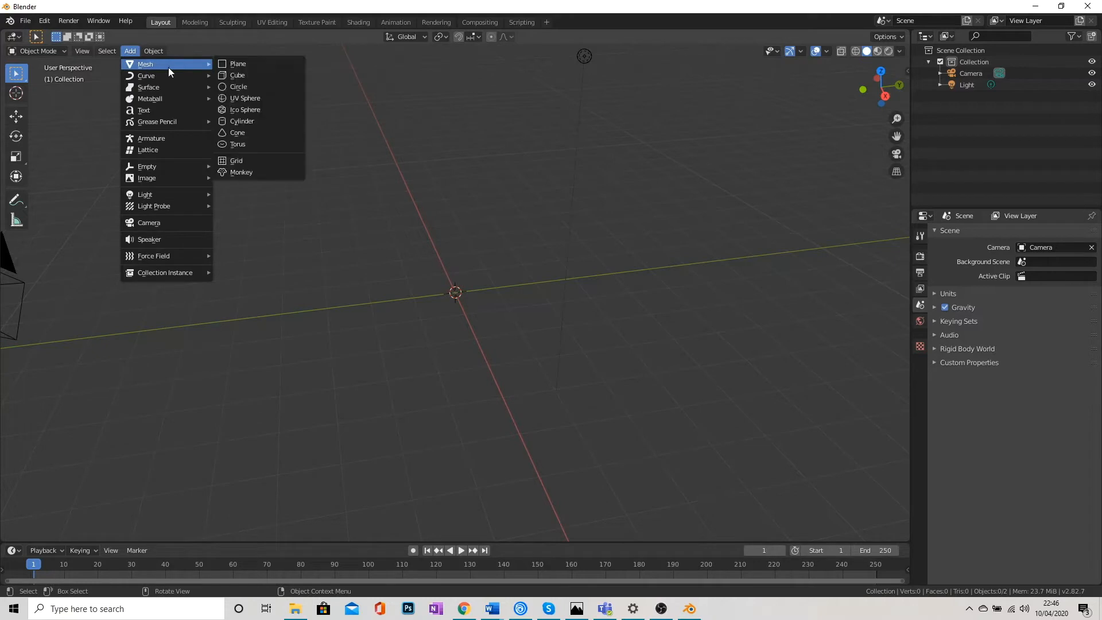
{"action": "left_click", "coordinate": [245, 98]}
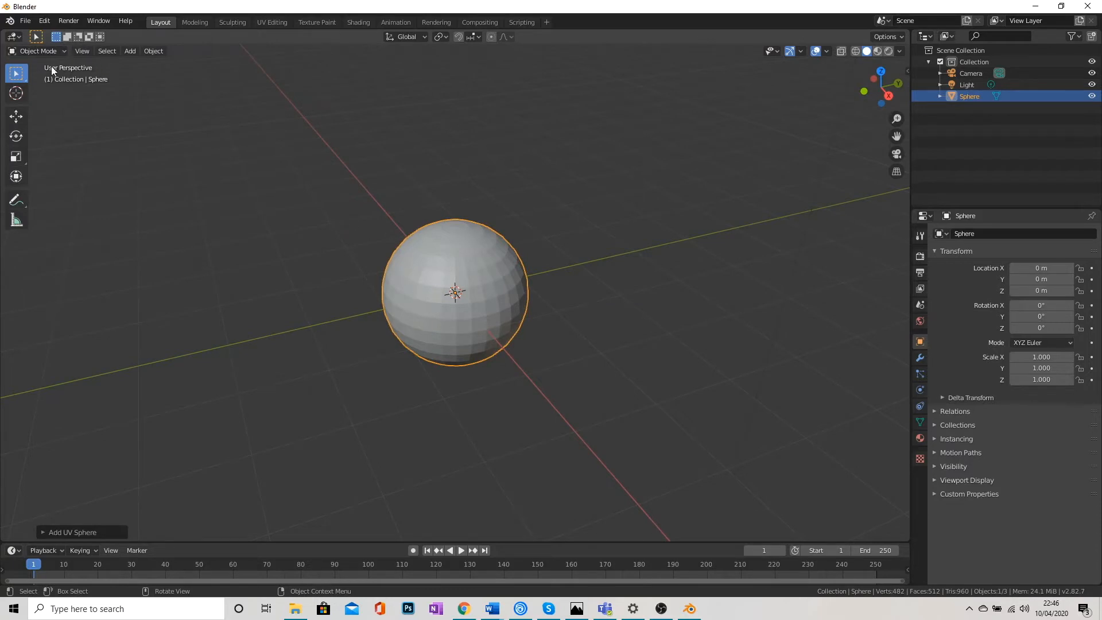
{"action": "mouse_move", "coordinate": [38, 50]}
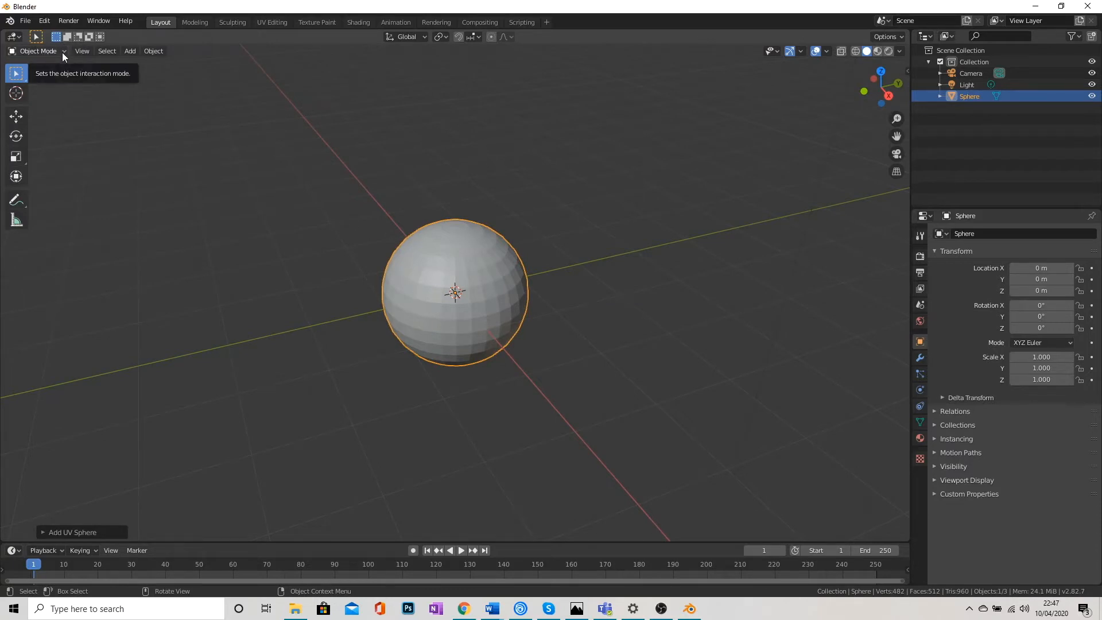
Step: Switch the sphere to Sculpt Mode and select the Clay brush
{"action": "left_click", "coordinate": [38, 51]}
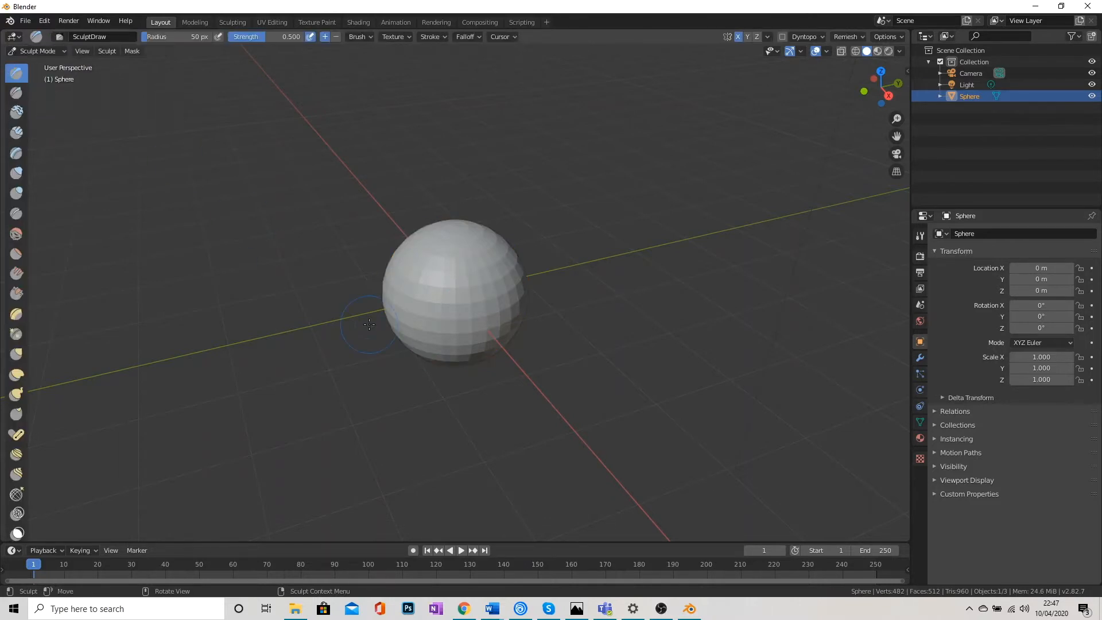
{"action": "mouse_move", "coordinate": [424, 382]}
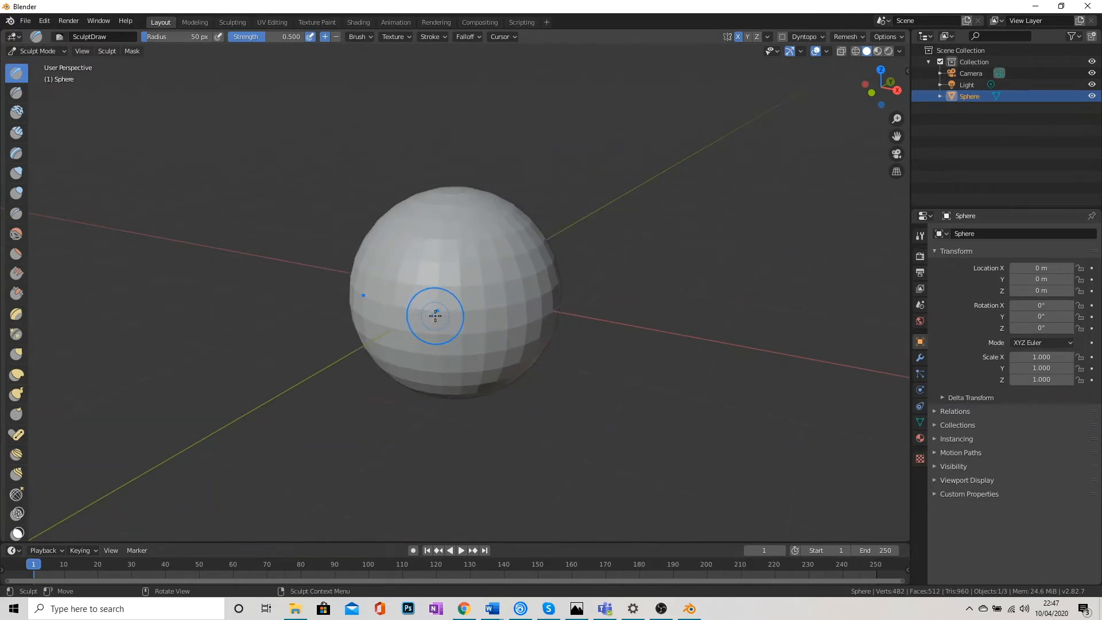
{"action": "mouse_move", "coordinate": [17, 112]}
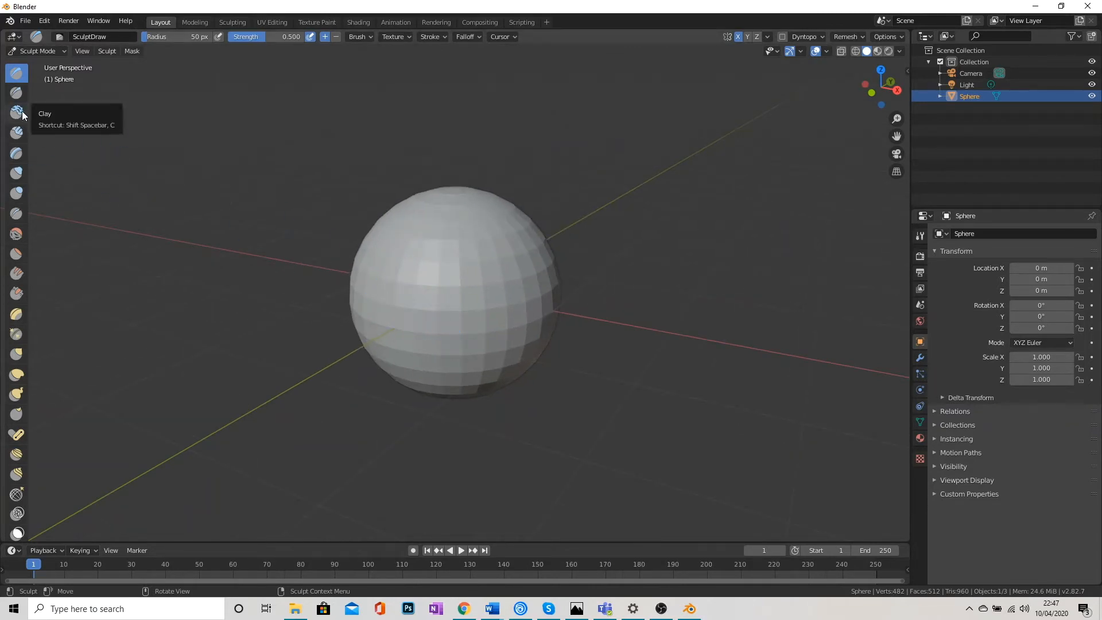
{"action": "mouse_move", "coordinate": [11, 457]}
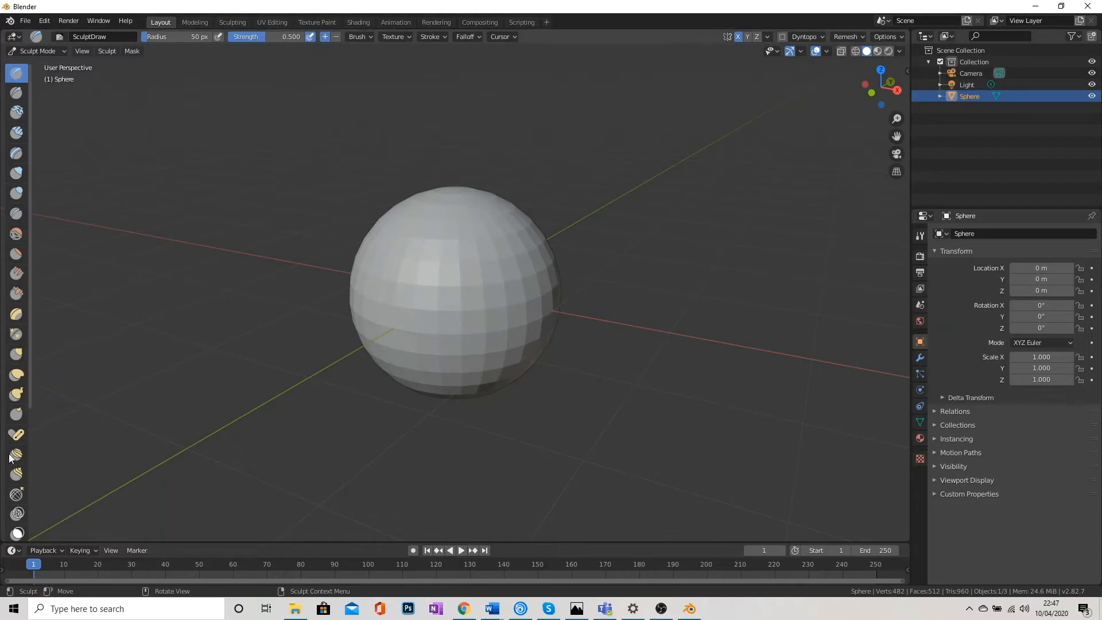
{"action": "left_click", "coordinate": [16, 113]}
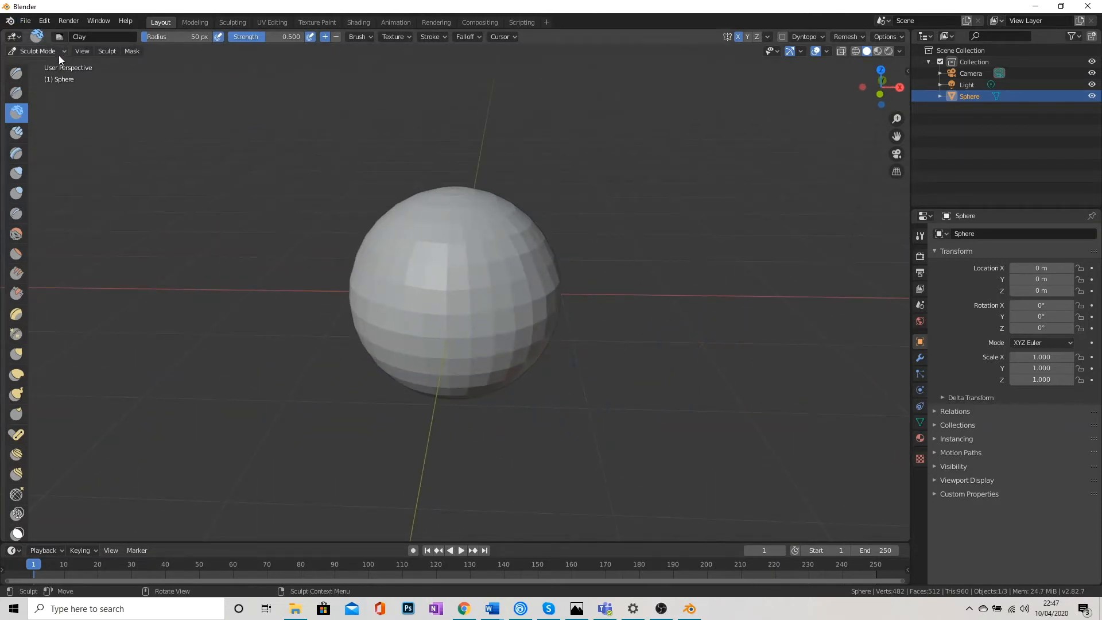
Step: In Object Mode, add a Subdivision Surface modifier to the sphere with viewport level 2
{"action": "left_click", "coordinate": [38, 51]}
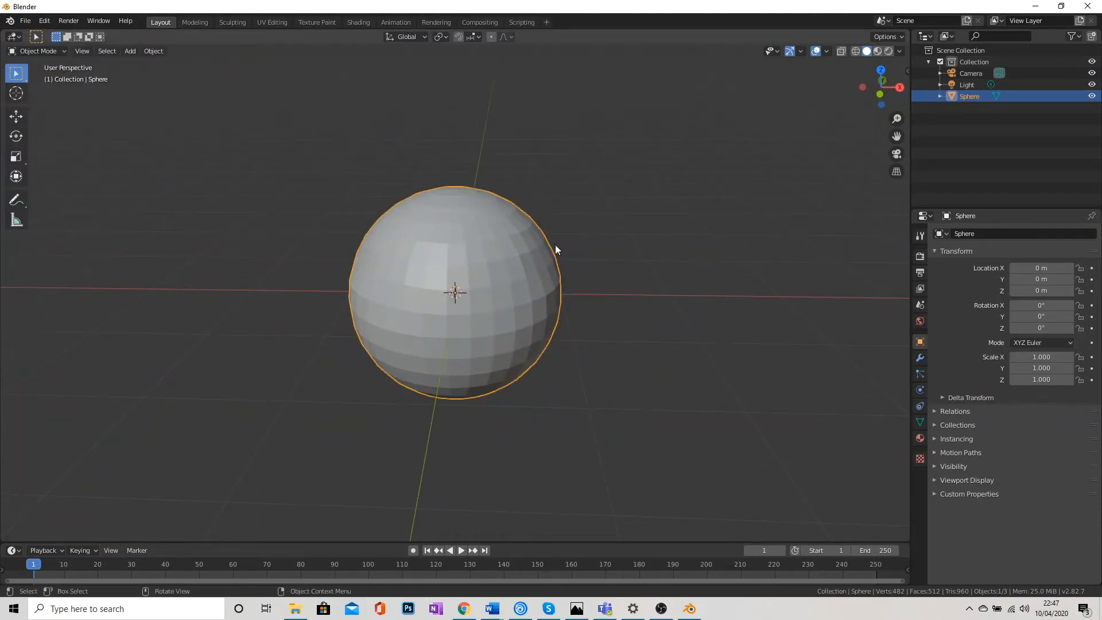
{"action": "mouse_move", "coordinate": [920, 329]}
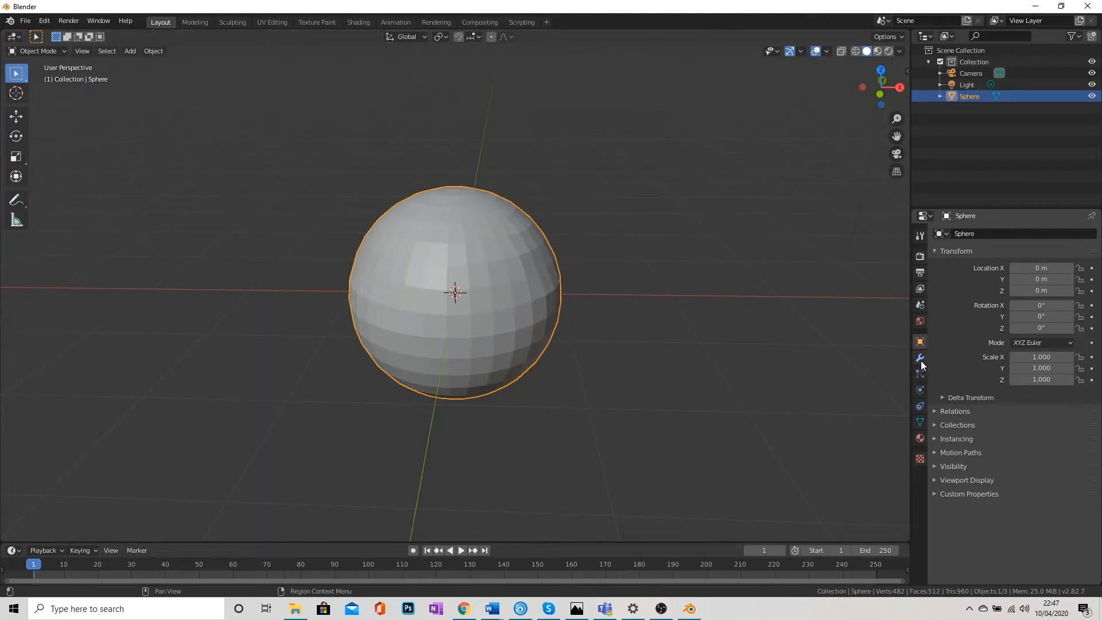
{"action": "left_click", "coordinate": [920, 359]}
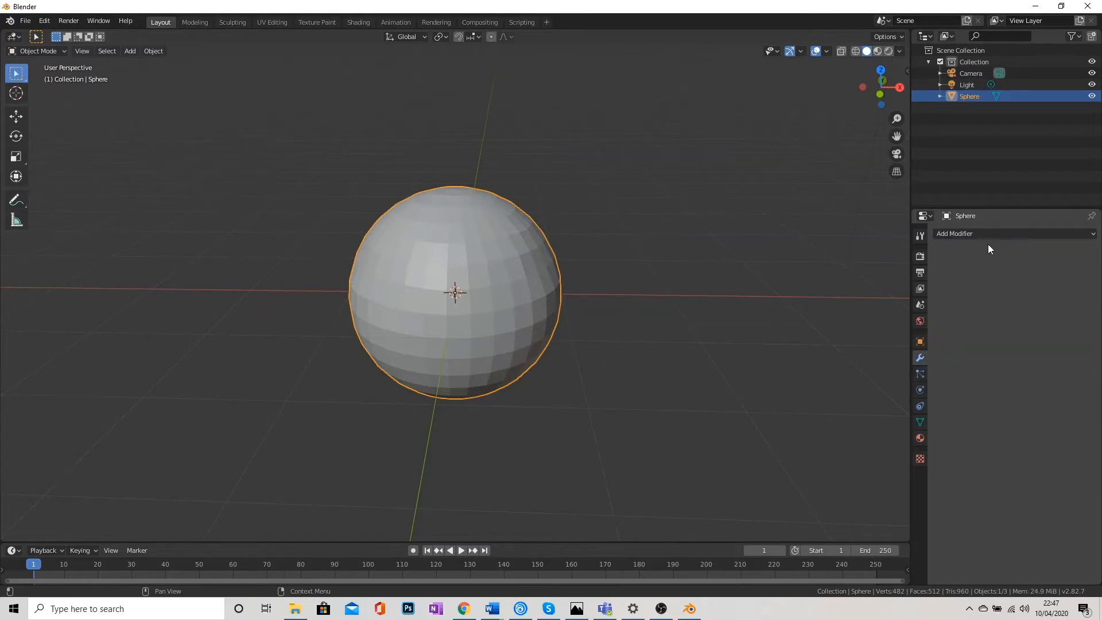
{"action": "mouse_move", "coordinate": [1012, 239]}
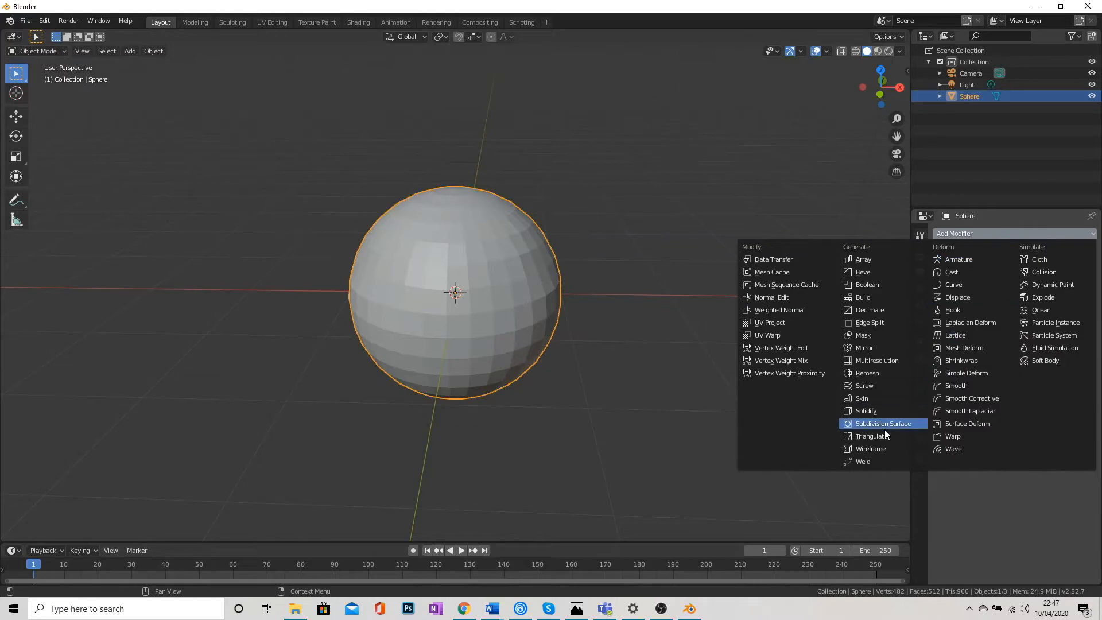
{"action": "mouse_move", "coordinate": [879, 427]}
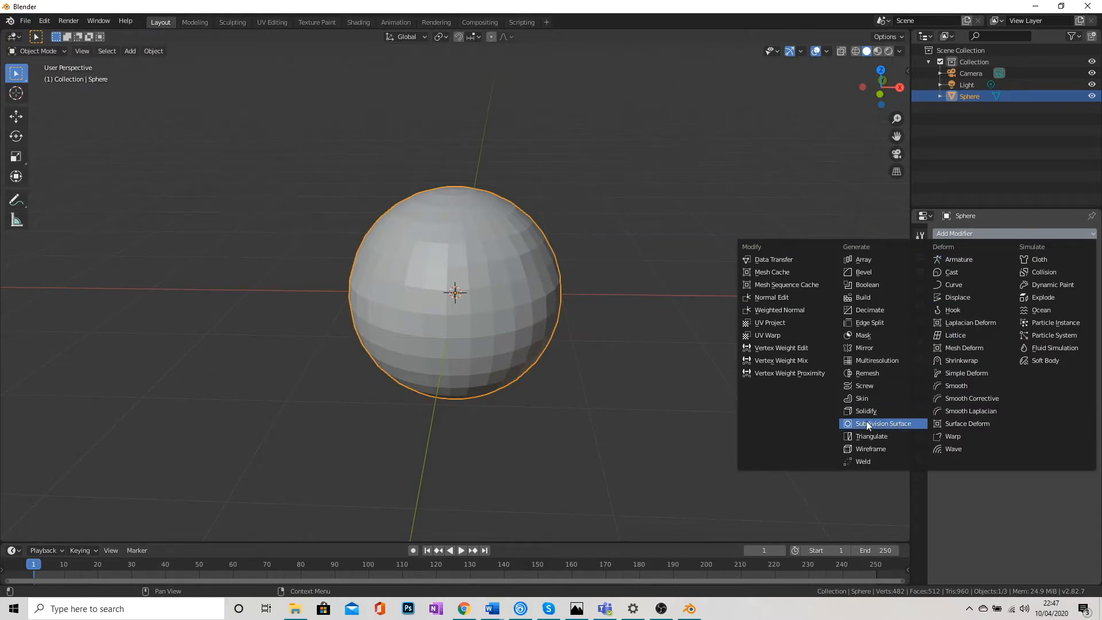
{"action": "mouse_move", "coordinate": [889, 428]}
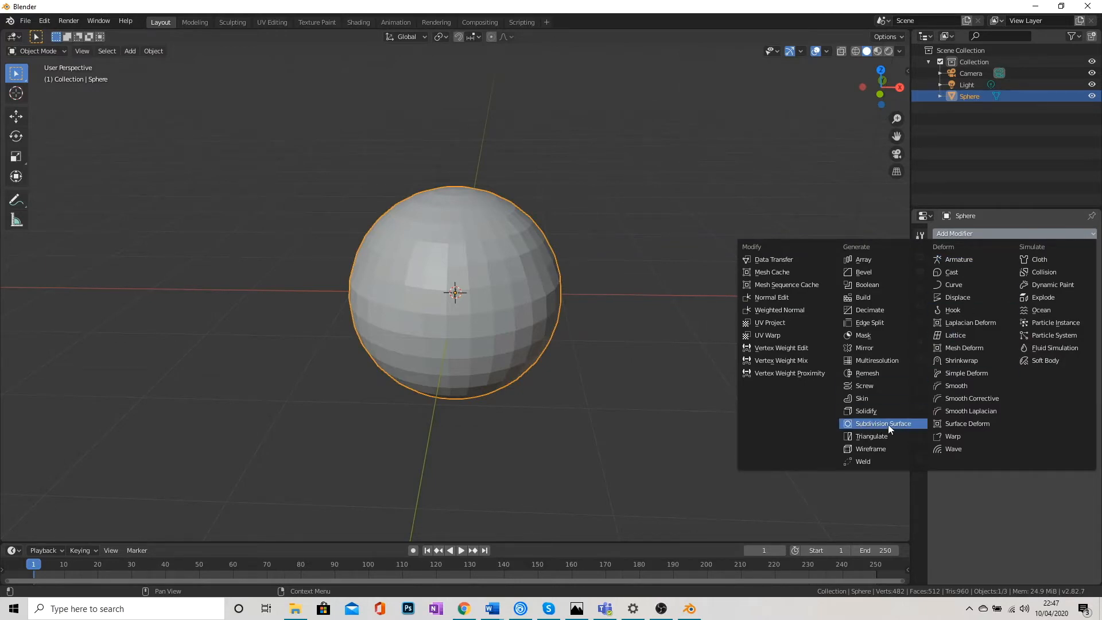
{"action": "mouse_move", "coordinate": [882, 423]}
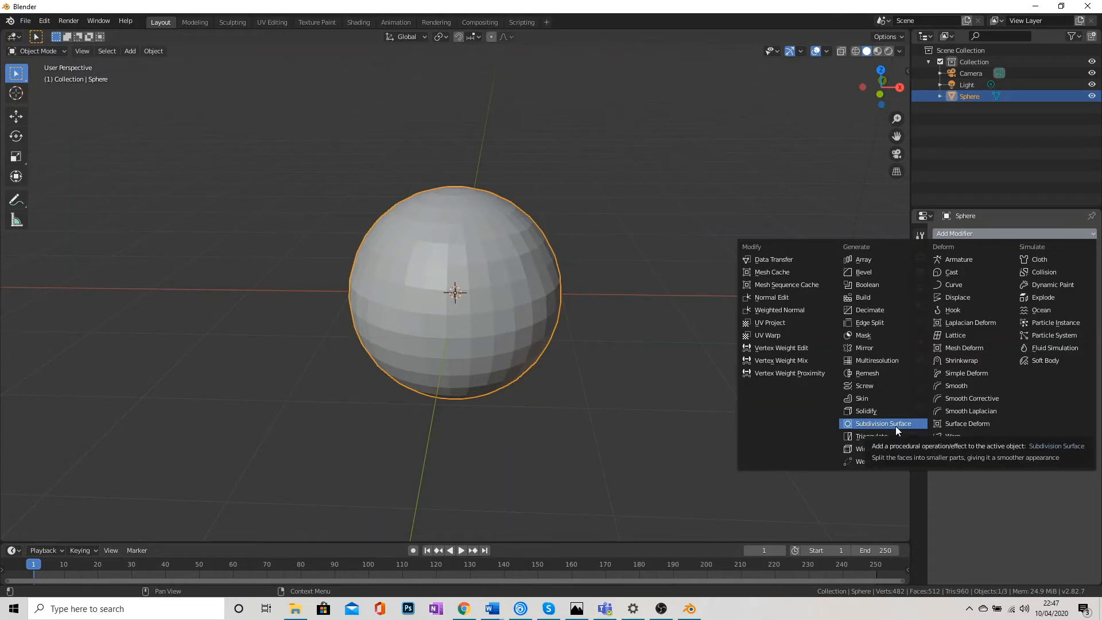
{"action": "mouse_move", "coordinate": [892, 431]}
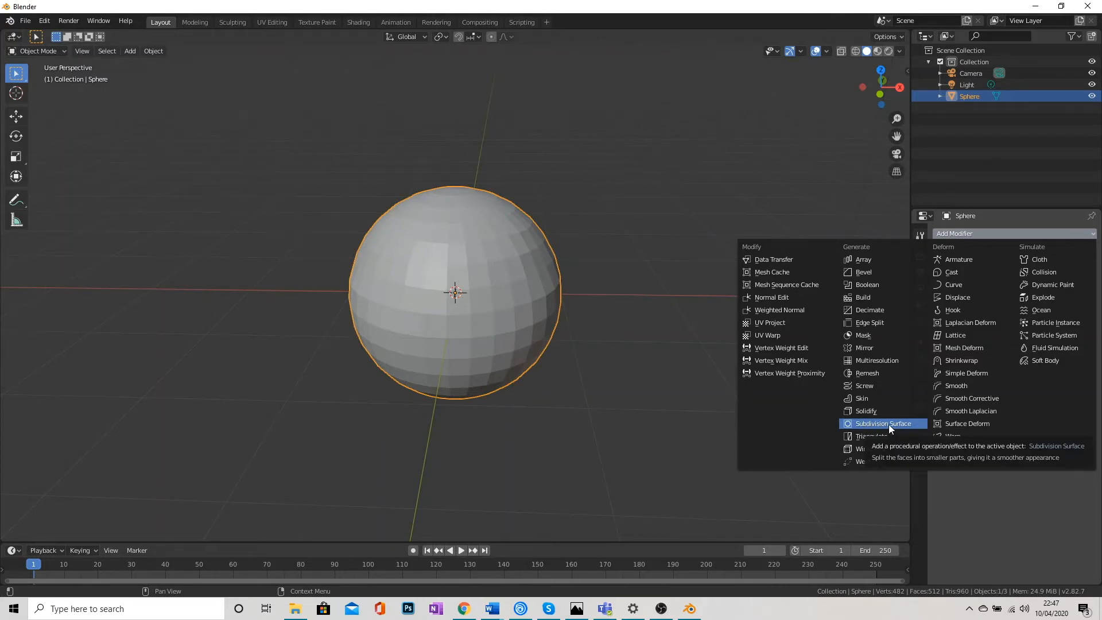
{"action": "mouse_move", "coordinate": [899, 427]}
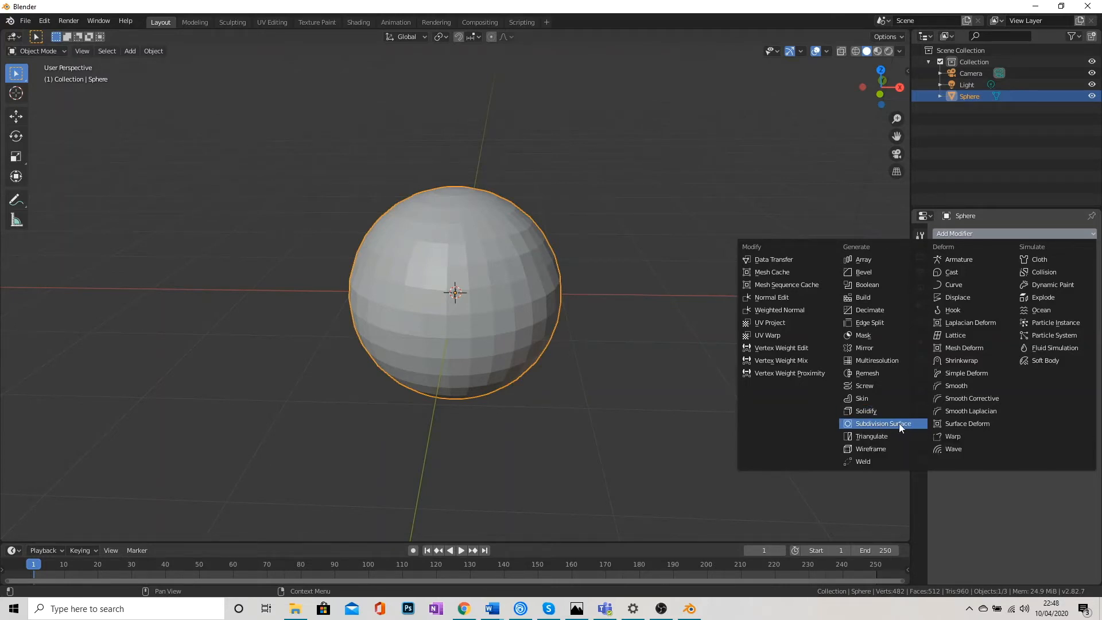
{"action": "mouse_move", "coordinate": [862, 426]}
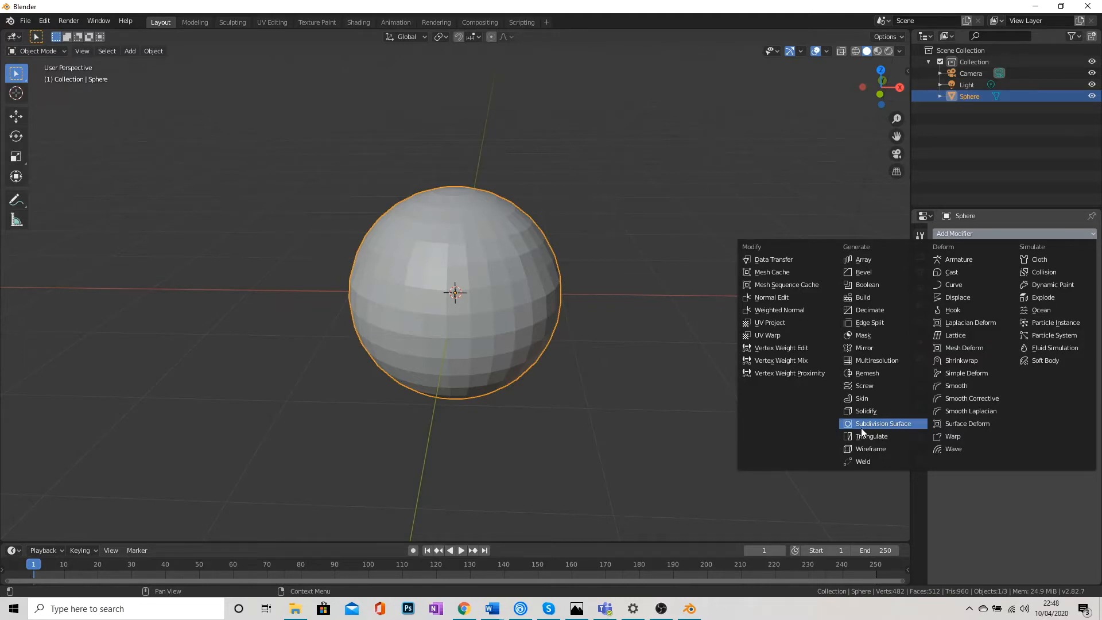
{"action": "mouse_move", "coordinate": [863, 385]}
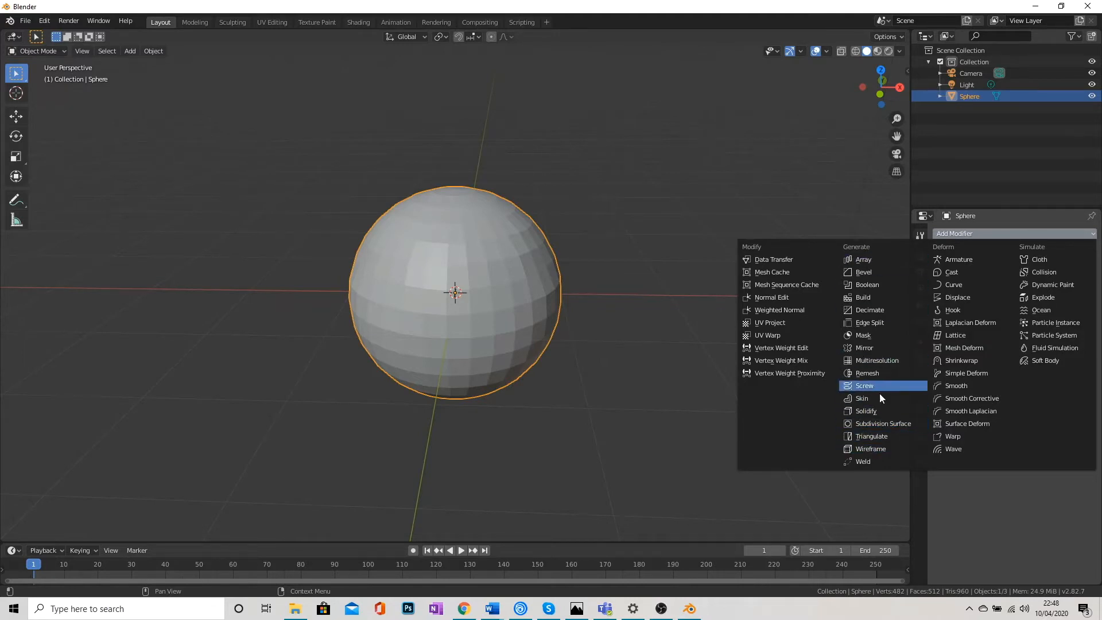
{"action": "mouse_move", "coordinate": [883, 423]}
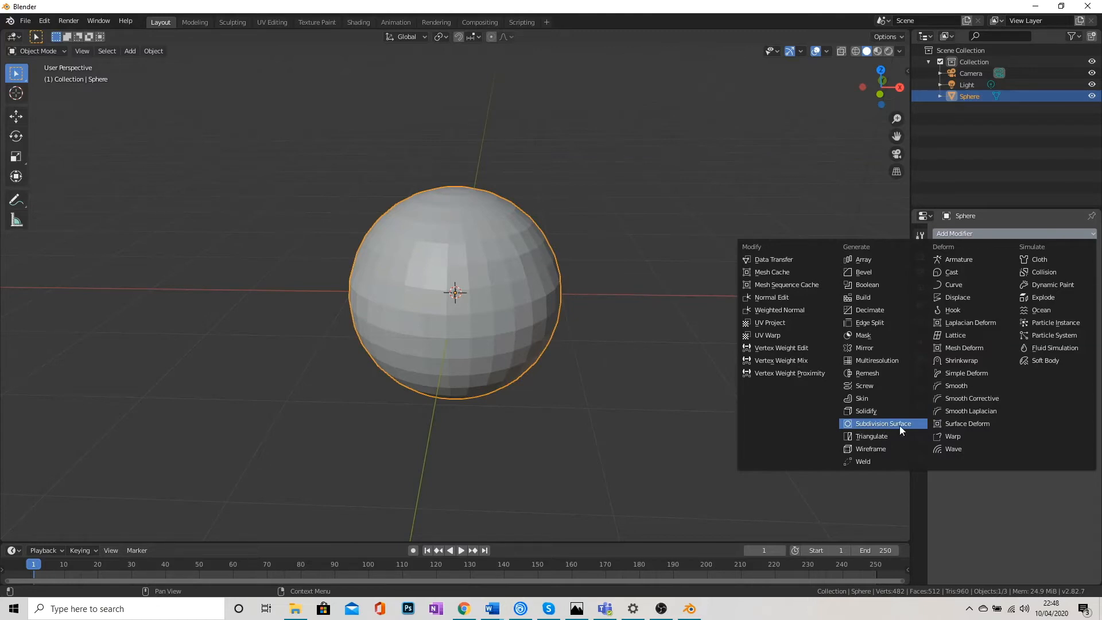
{"action": "mouse_move", "coordinate": [883, 423]}
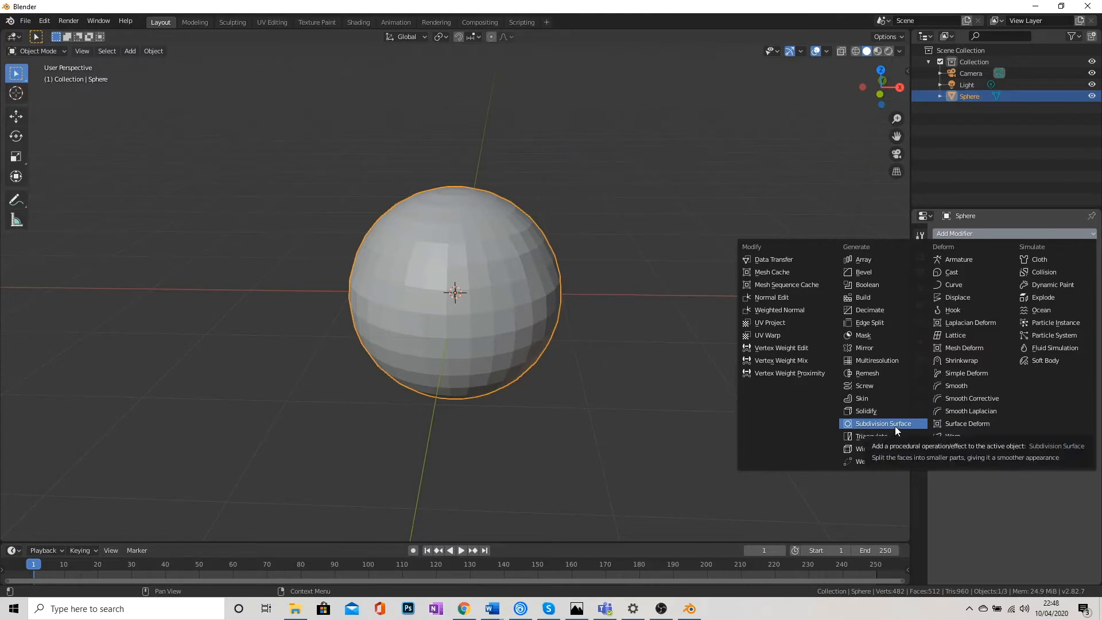
{"action": "left_click", "coordinate": [883, 423]}
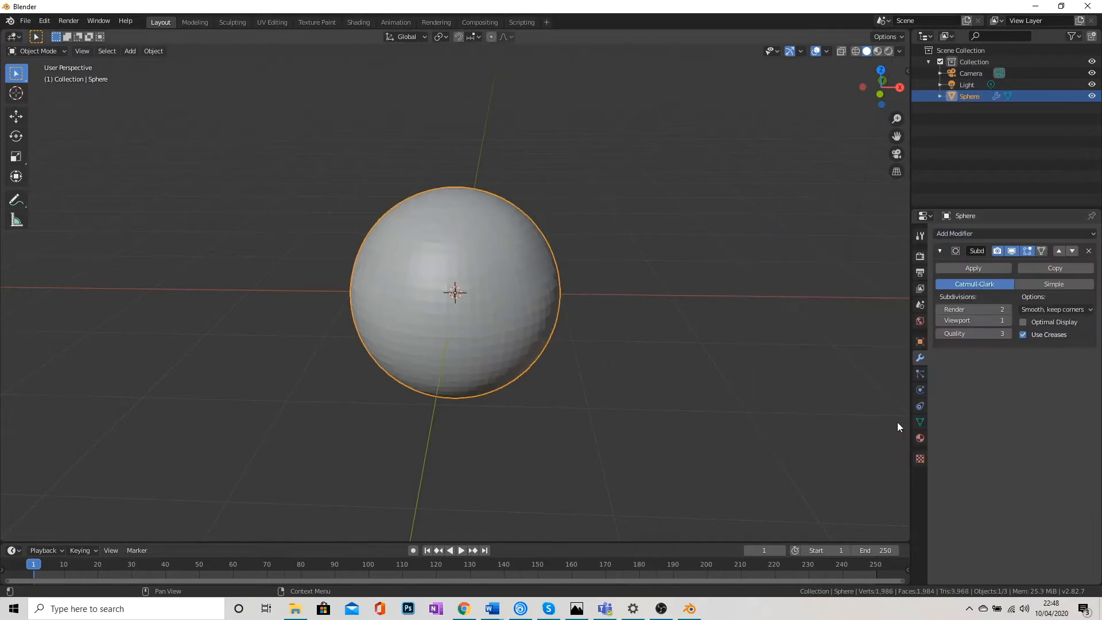
{"action": "mouse_move", "coordinate": [435, 398]}
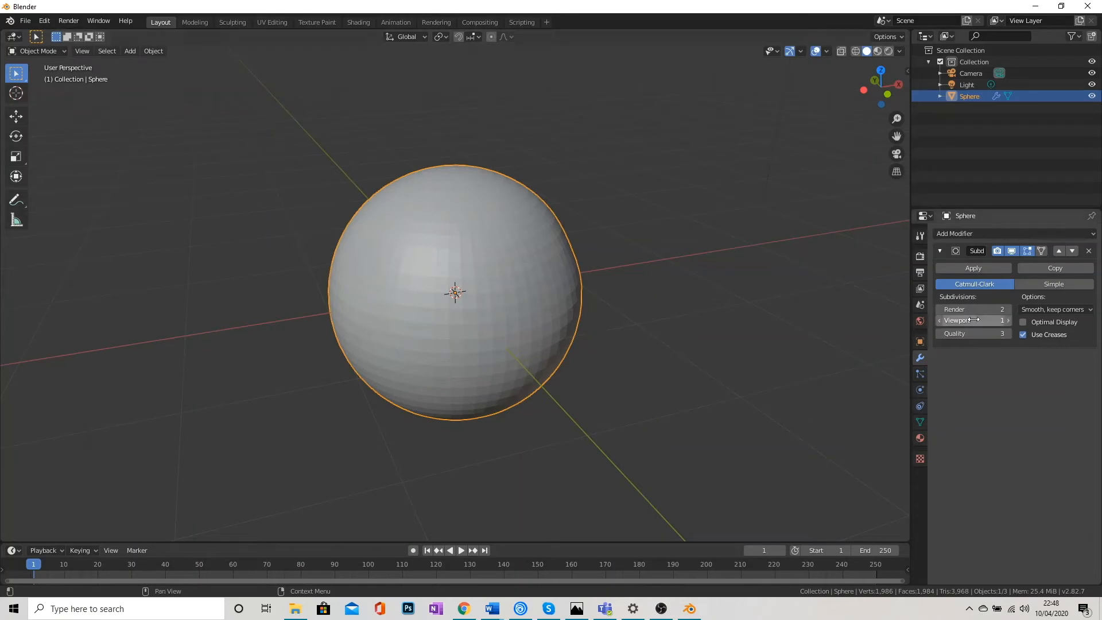
{"action": "mouse_move", "coordinate": [974, 320]}
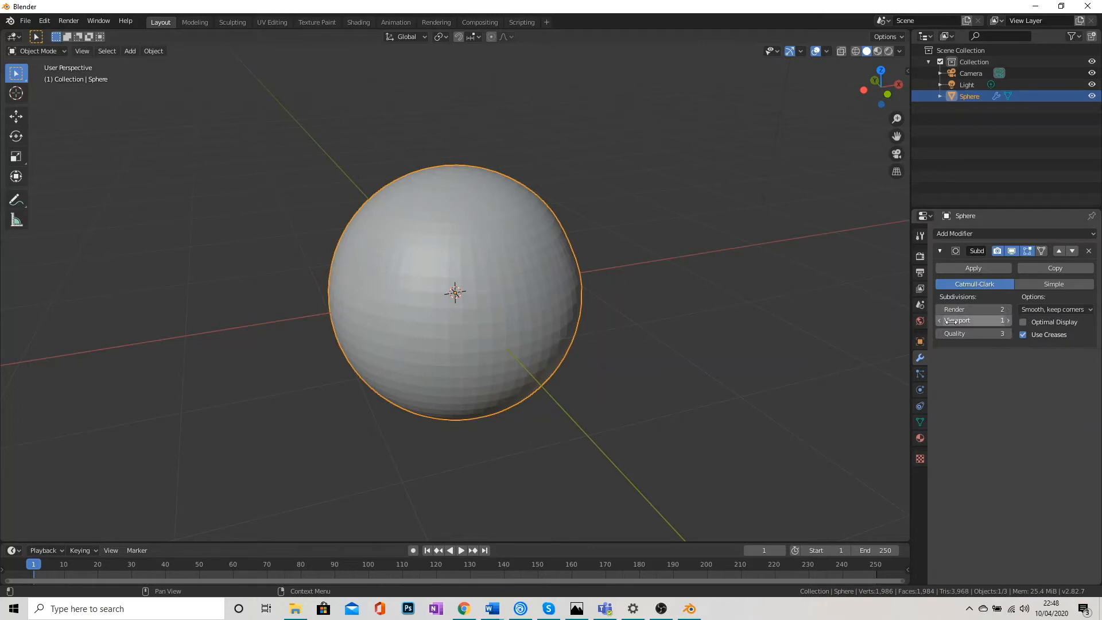
{"action": "left_click", "coordinate": [1004, 320]}
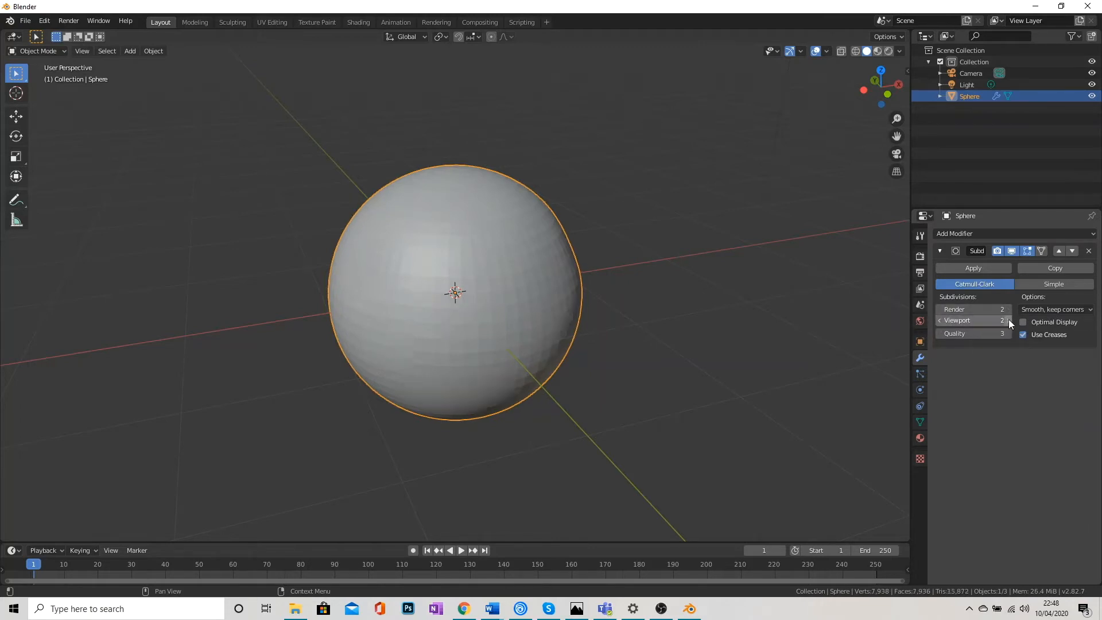
{"action": "left_click", "coordinate": [940, 320]}
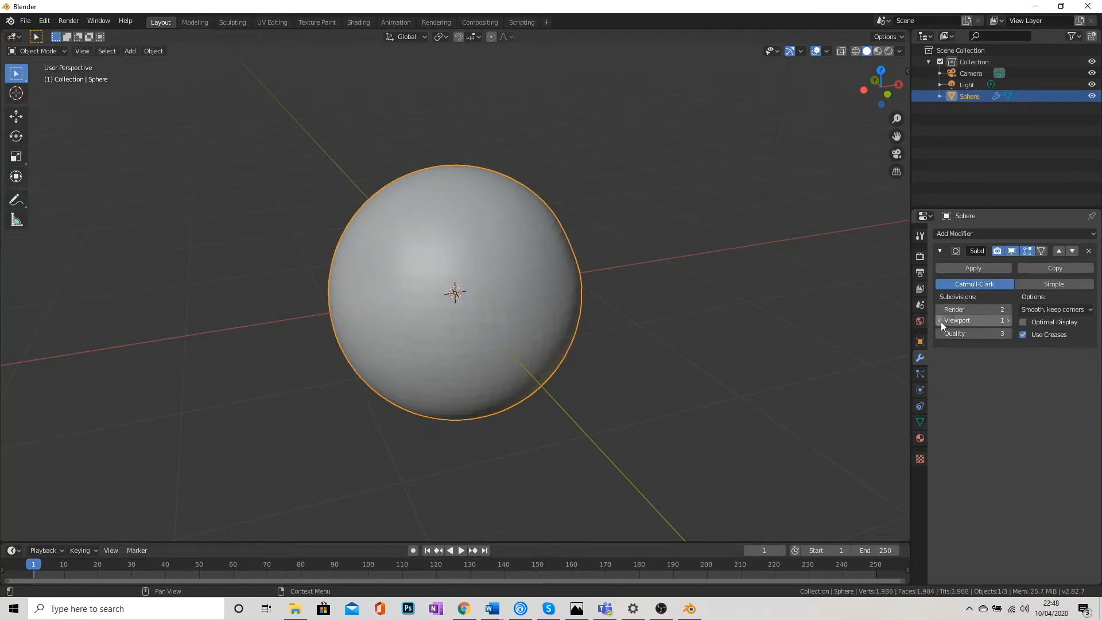
{"action": "left_click", "coordinate": [1006, 320]}
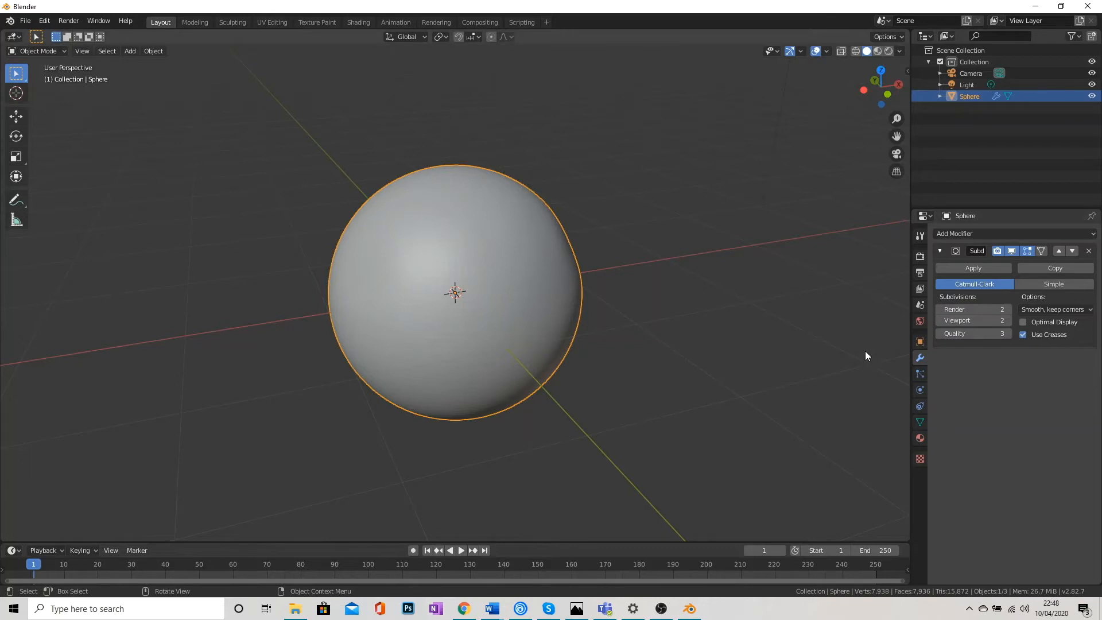
Step: Apply the Subdivision Surface modifier to the sphere's mesh
{"action": "left_click", "coordinate": [1088, 251]}
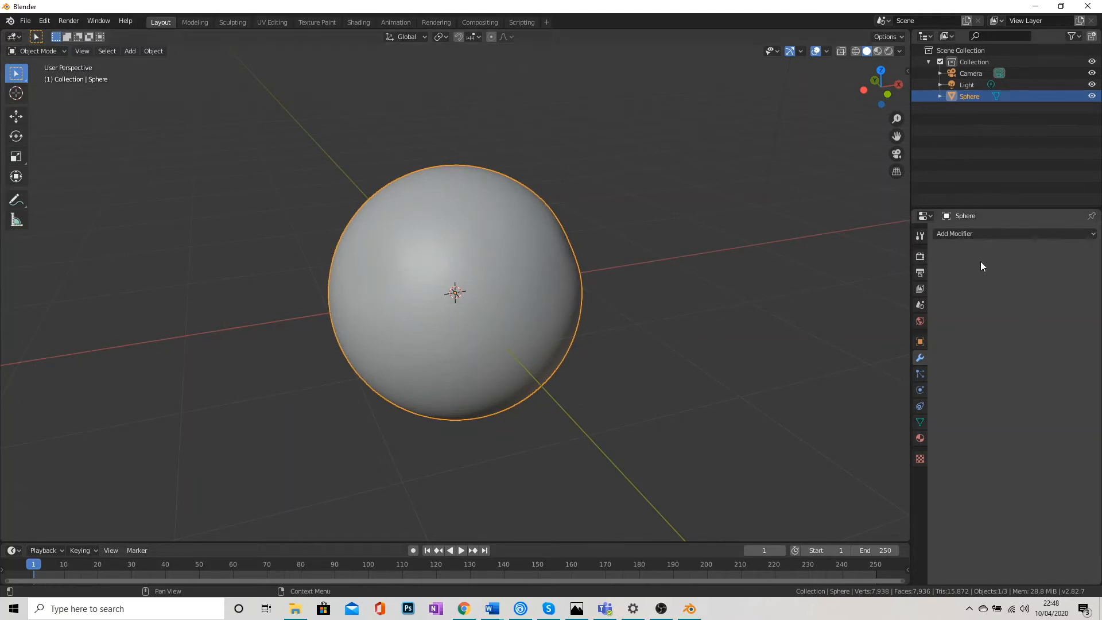
{"action": "mouse_move", "coordinate": [1074, 285]}
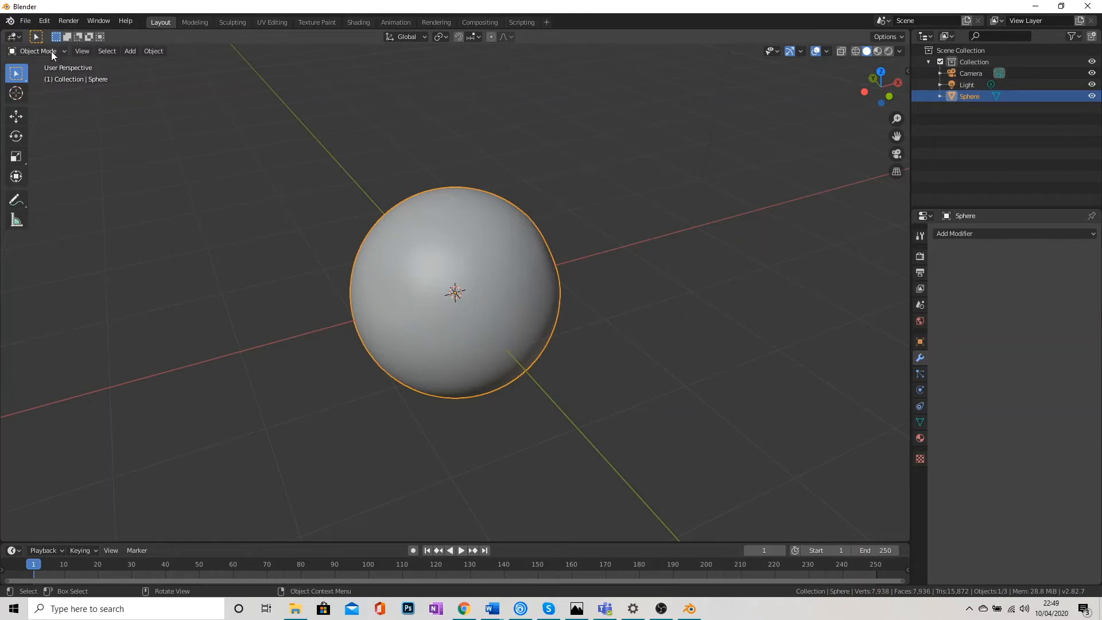
Step: Switch the subdivided sphere back into Sculpt Mode
{"action": "left_click", "coordinate": [38, 51]}
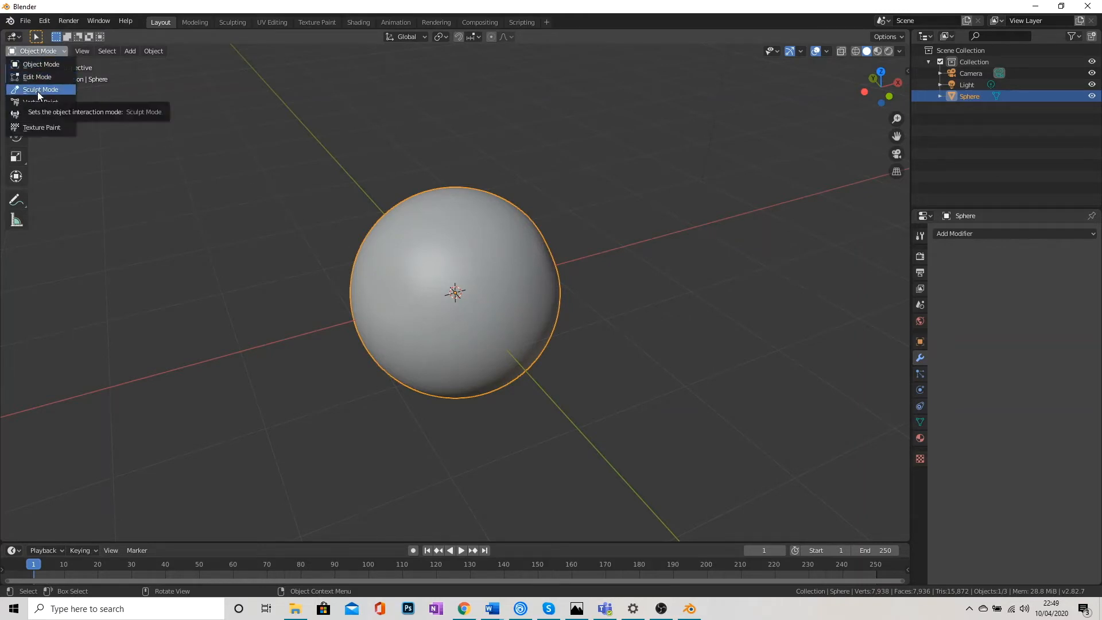
{"action": "left_click", "coordinate": [41, 89]}
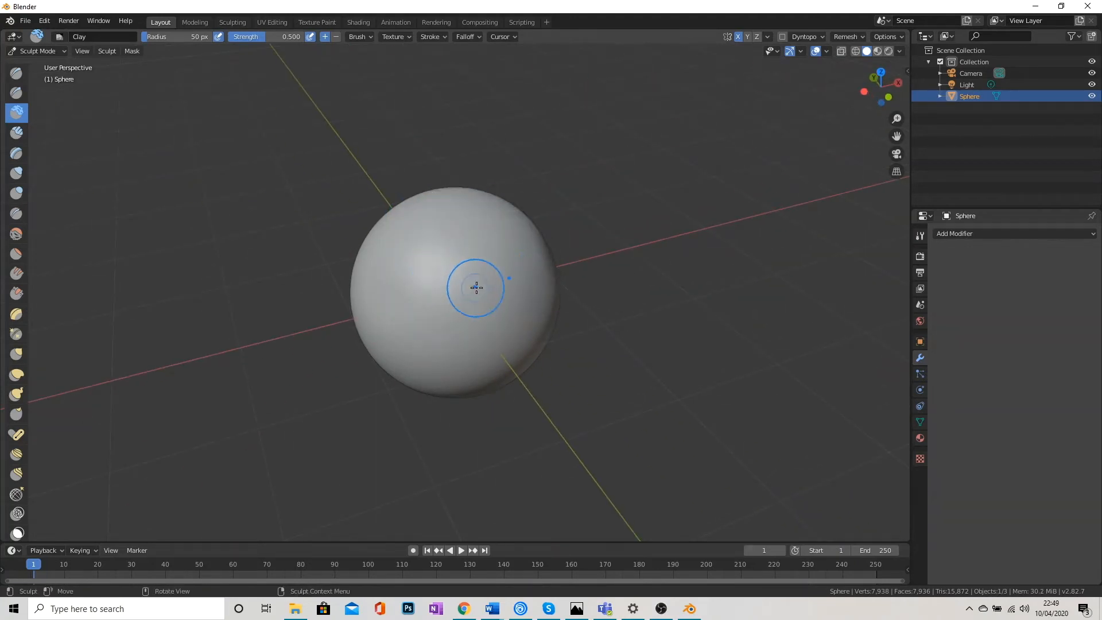
{"action": "mouse_move", "coordinate": [462, 296]}
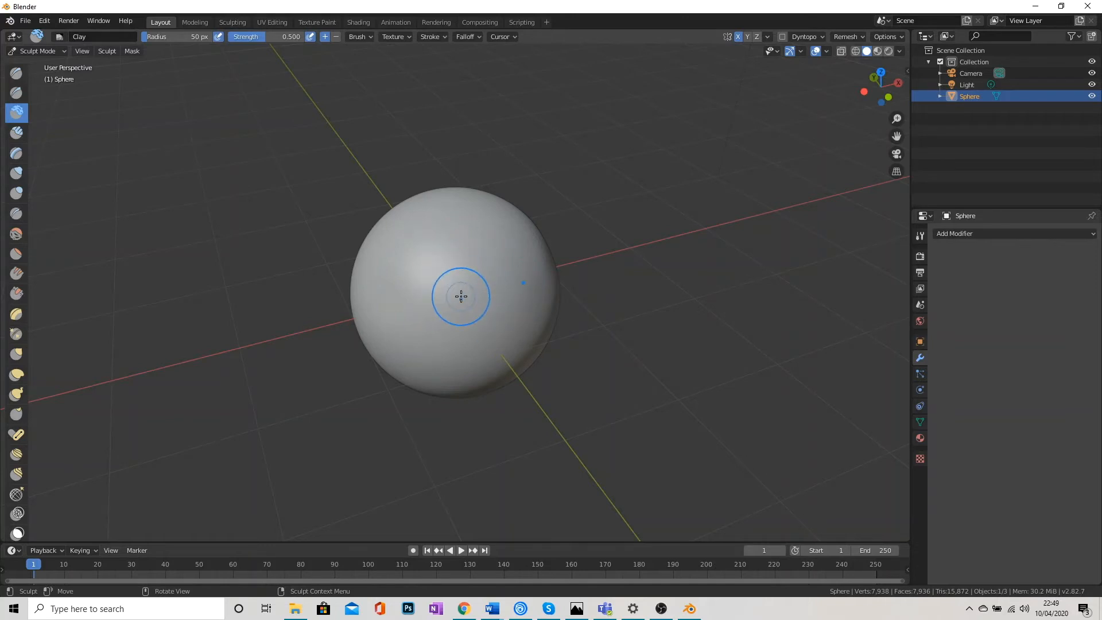
{"action": "mouse_move", "coordinate": [442, 295]}
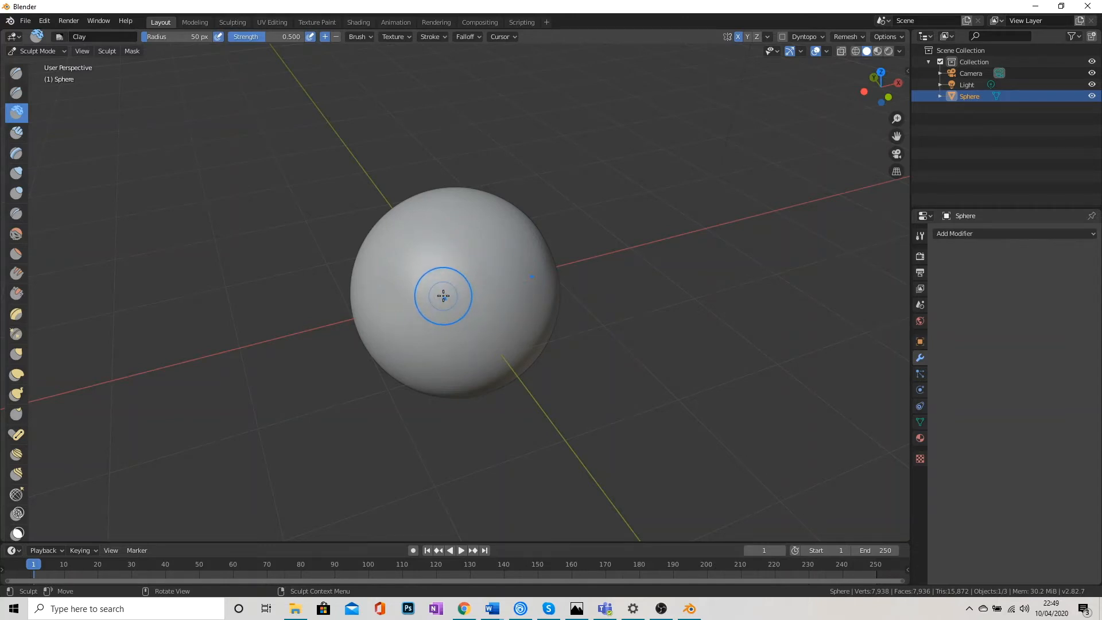
{"action": "mouse_move", "coordinate": [912, 300]}
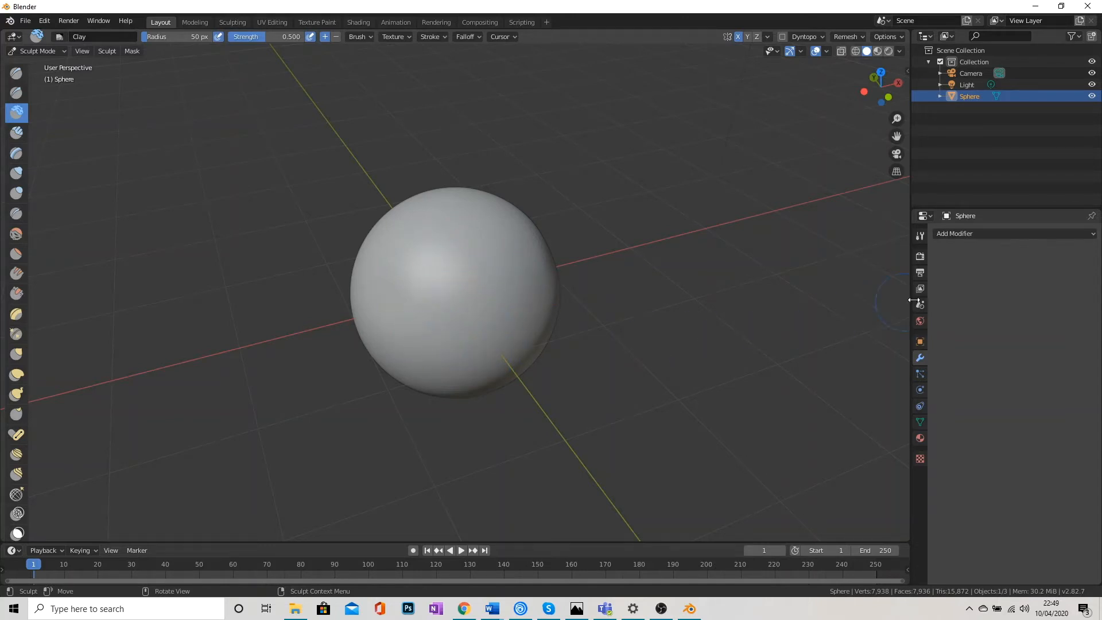
Step: Show the Clay brush's Active Tool settings and expand the Symmetry panel
{"action": "left_click", "coordinate": [919, 256]}
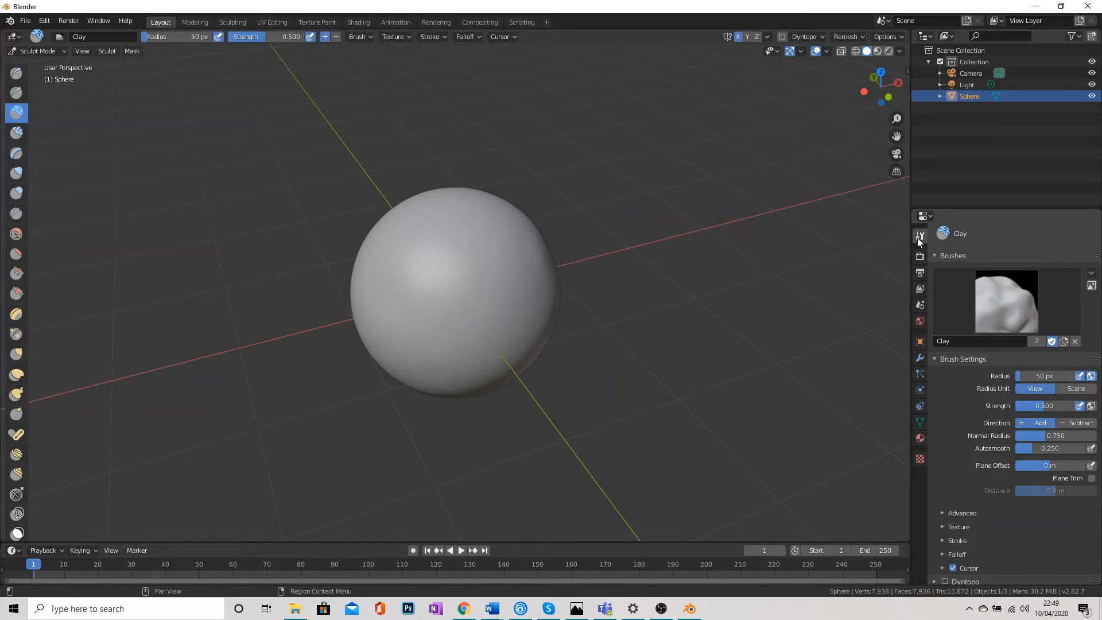
{"action": "mouse_move", "coordinate": [920, 236]}
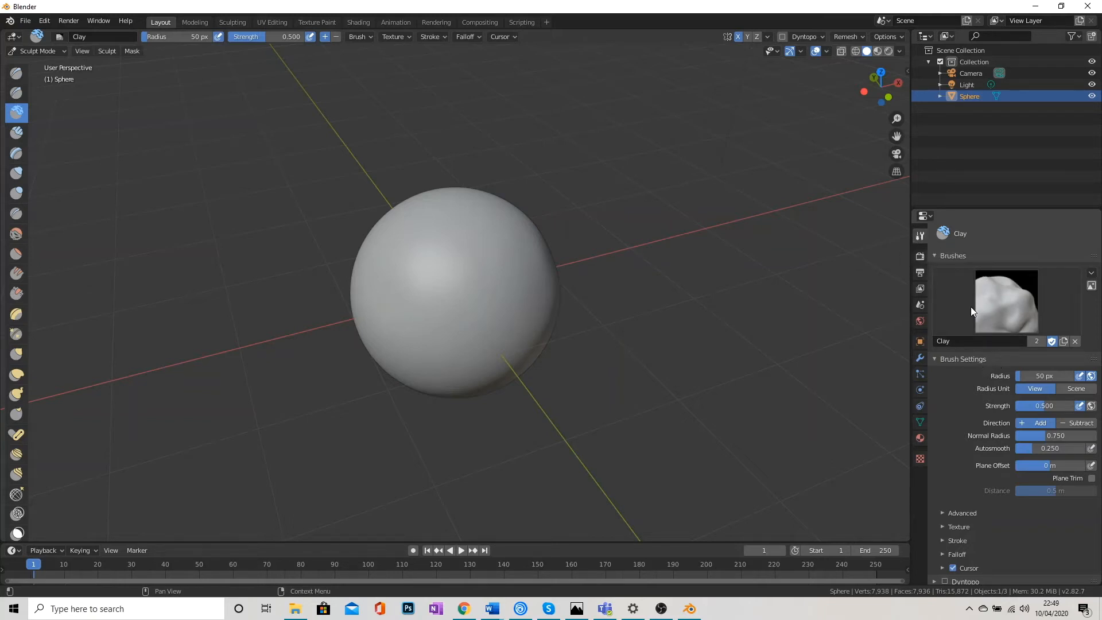
{"action": "scroll", "scroll_direction": "down", "scroll_amount": 3}
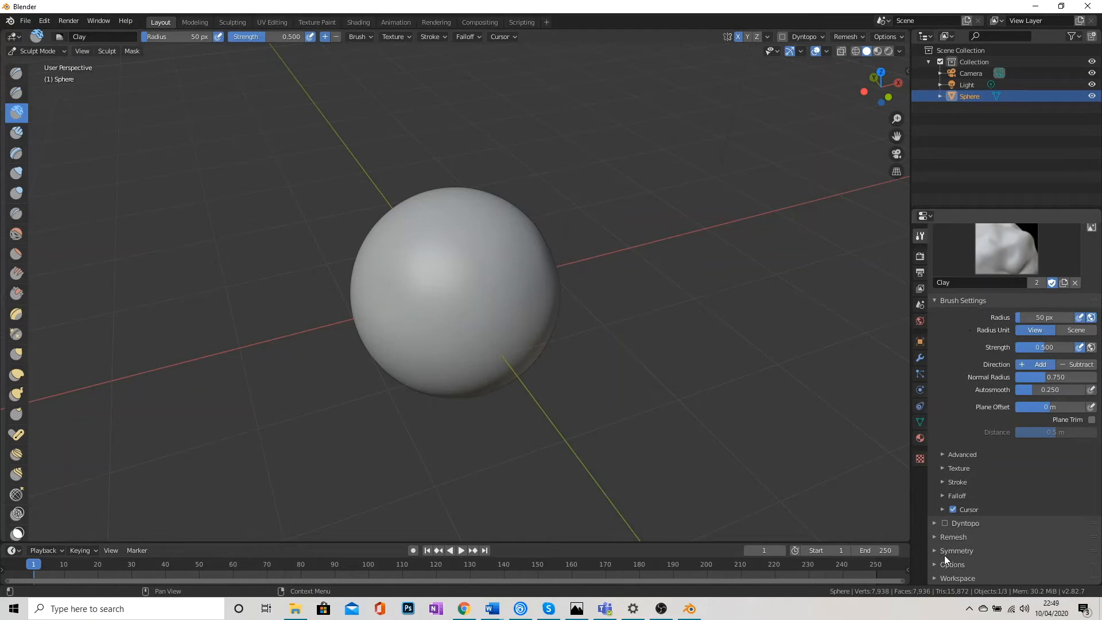
{"action": "mouse_move", "coordinate": [942, 555]}
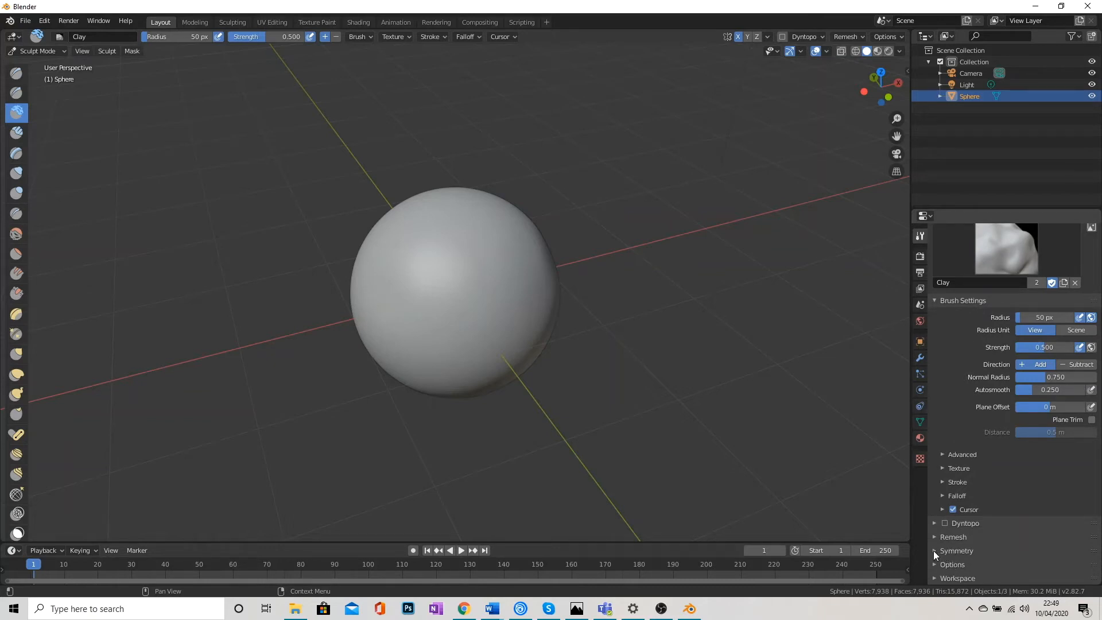
{"action": "left_click", "coordinate": [957, 551]}
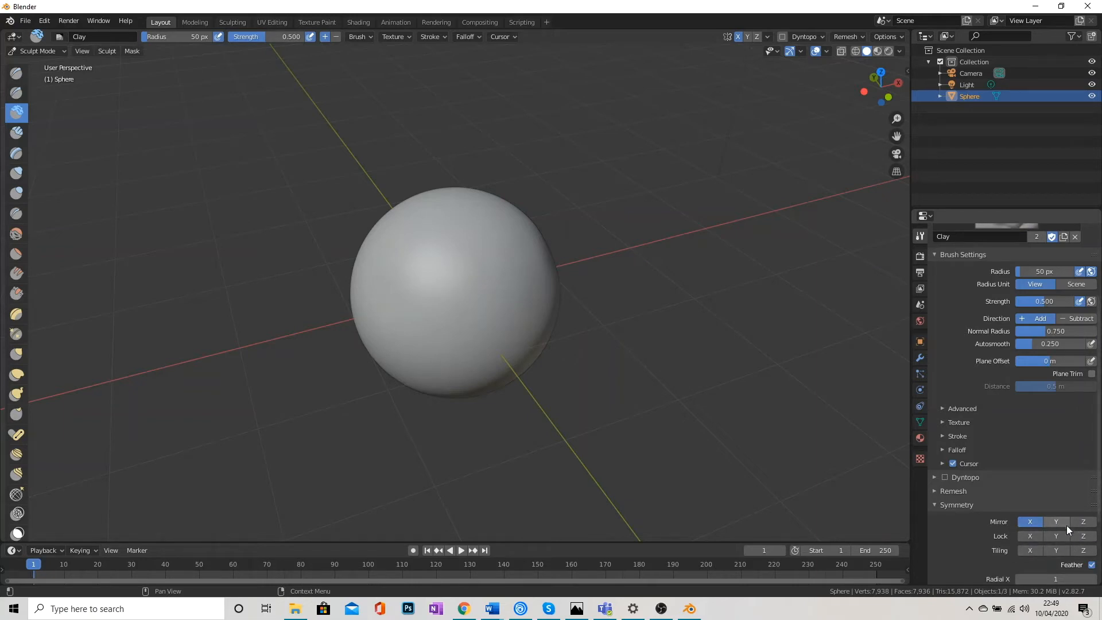
{"action": "mouse_move", "coordinate": [1067, 523]}
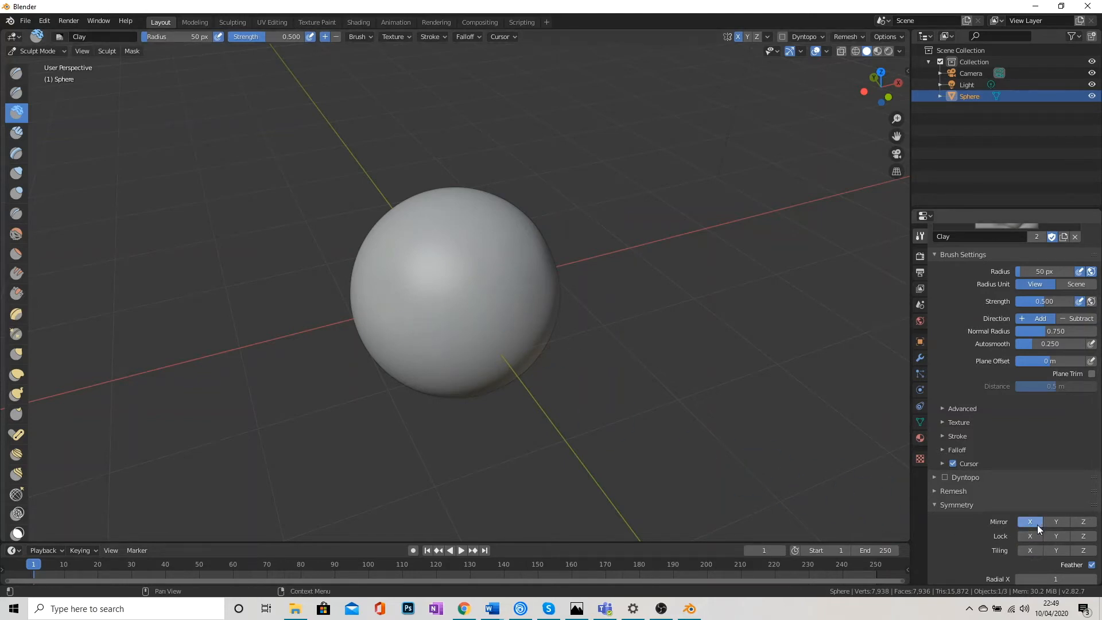
{"action": "mouse_move", "coordinate": [431, 282]}
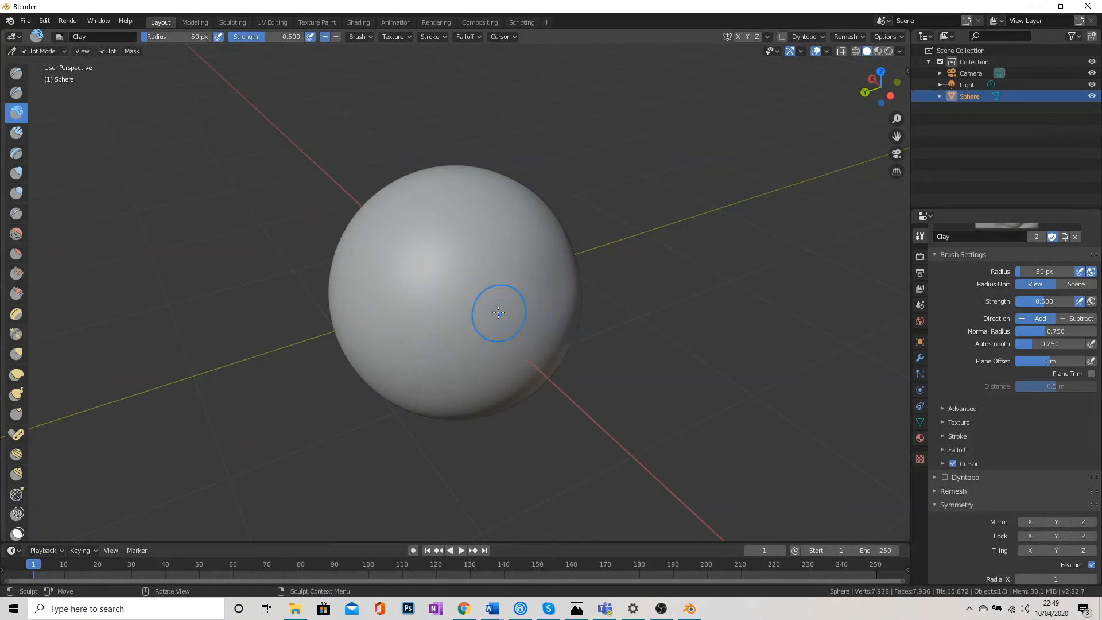
{"action": "mouse_move", "coordinate": [451, 306]}
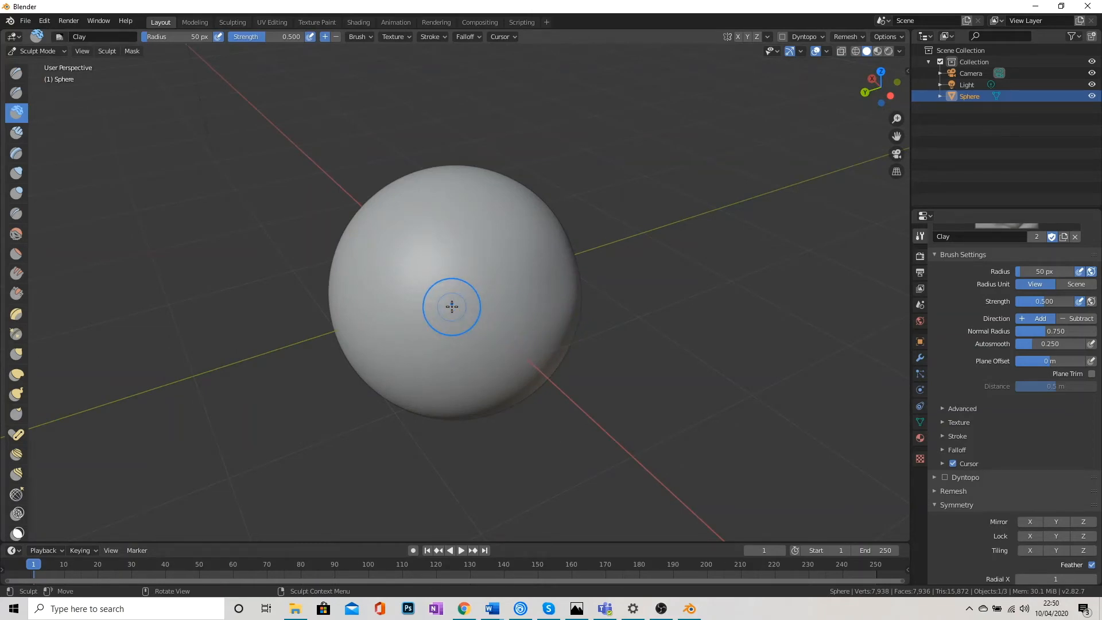
{"action": "mouse_move", "coordinate": [617, 338]}
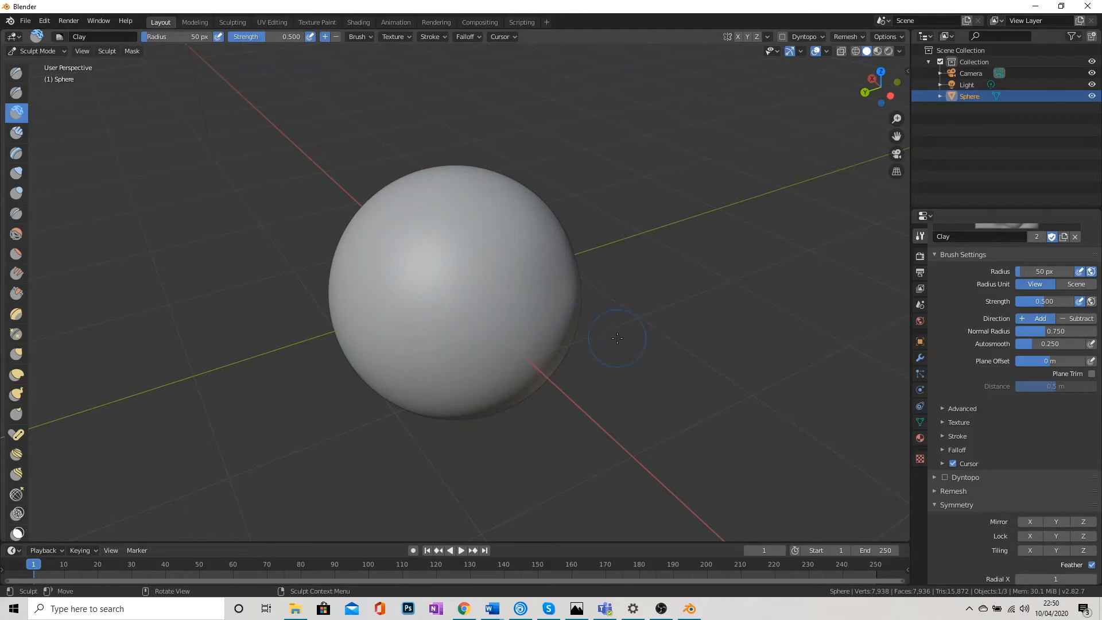
{"action": "mouse_move", "coordinate": [627, 331]}
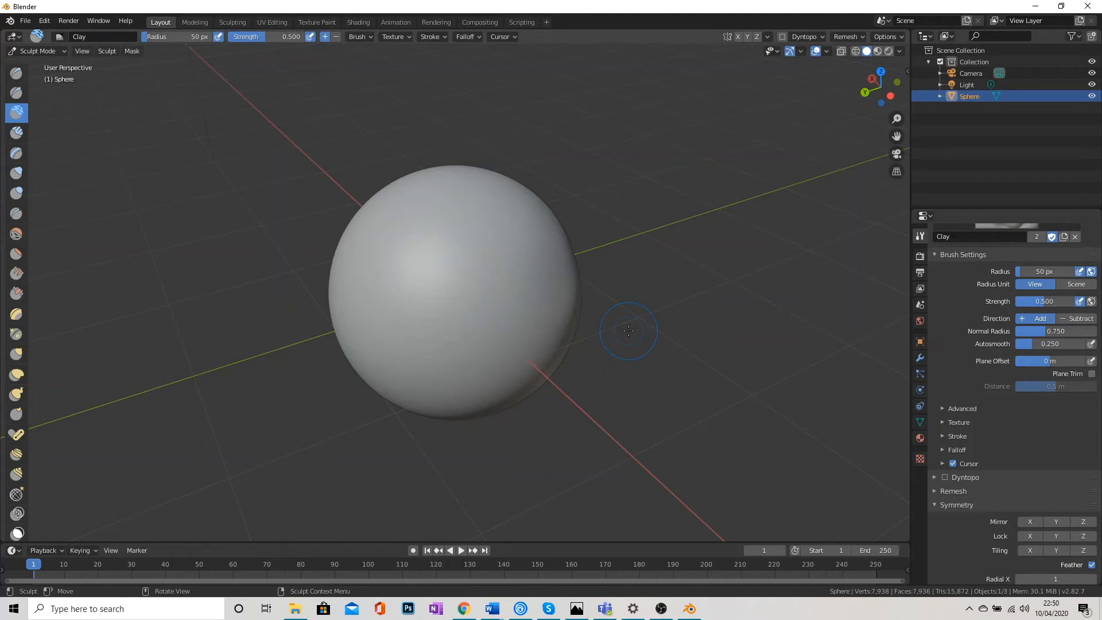
{"action": "mouse_move", "coordinate": [635, 331]}
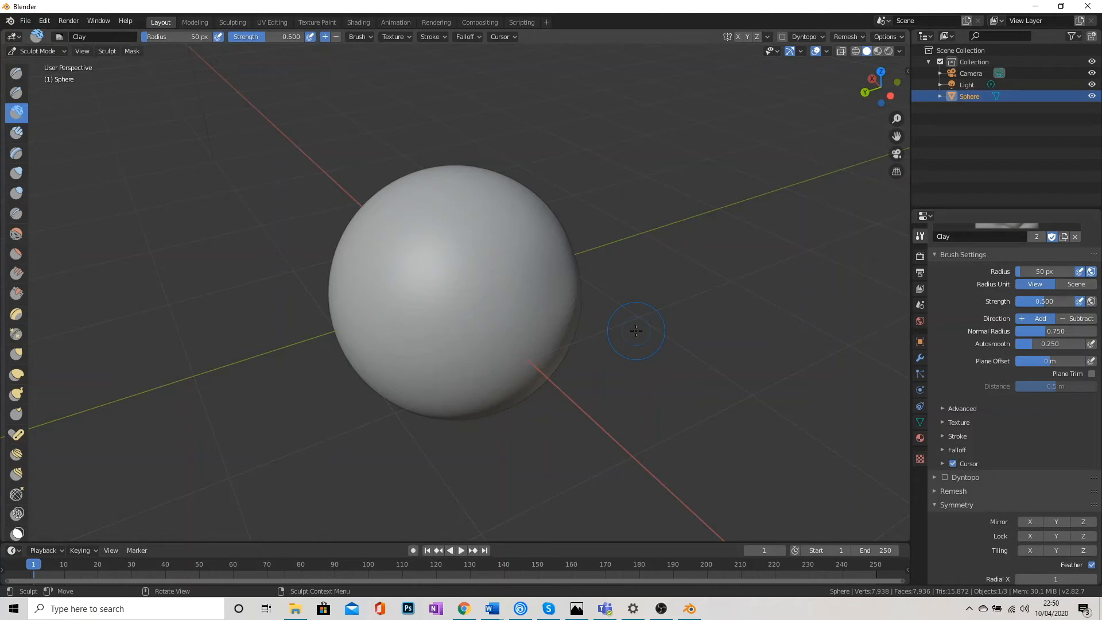
{"action": "mouse_move", "coordinate": [642, 344]}
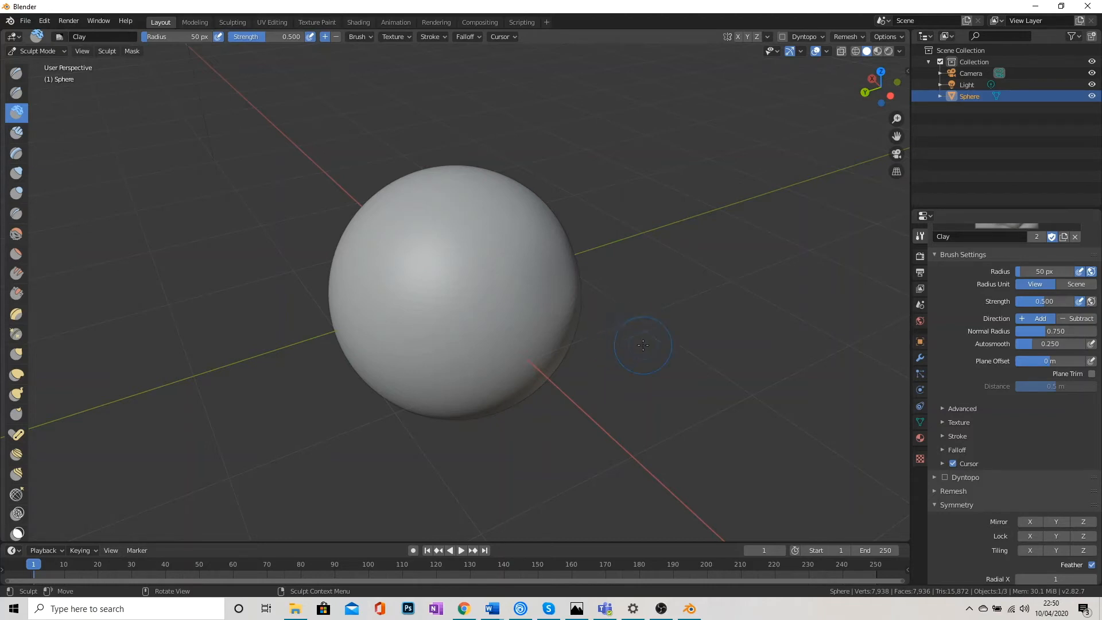
{"action": "mouse_move", "coordinate": [492, 384]}
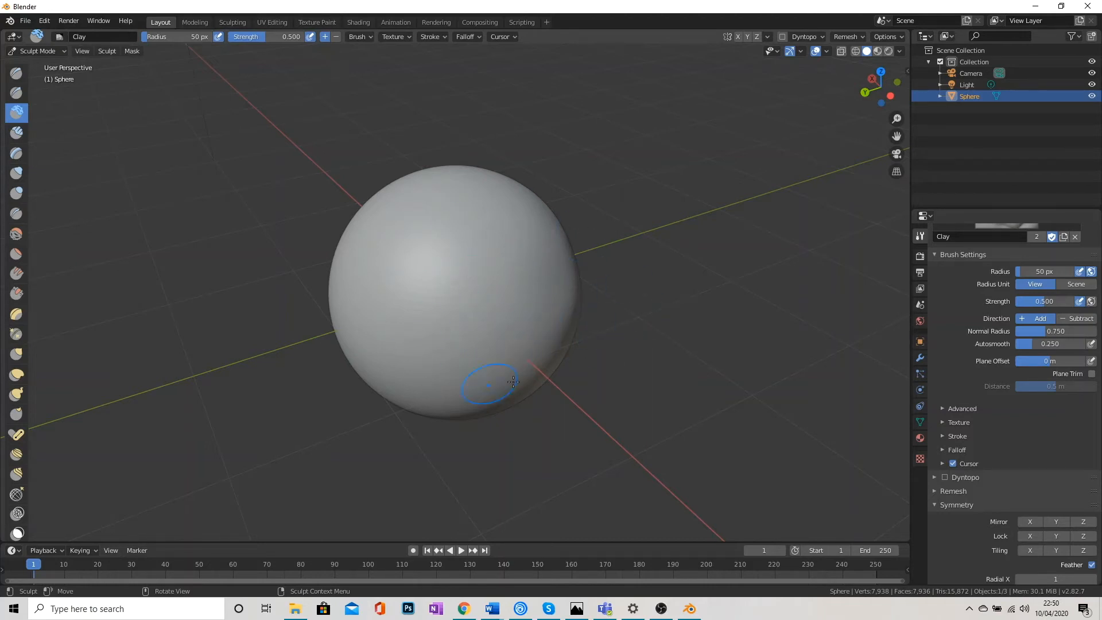
{"action": "mouse_move", "coordinate": [151, 179]}
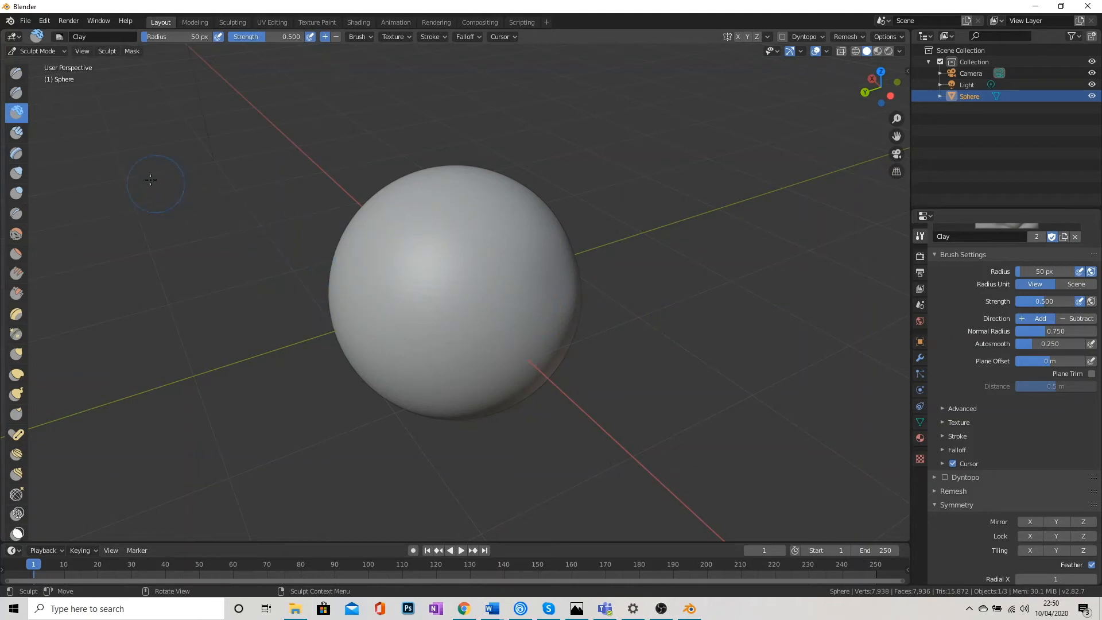
{"action": "mouse_move", "coordinate": [65, 58]}
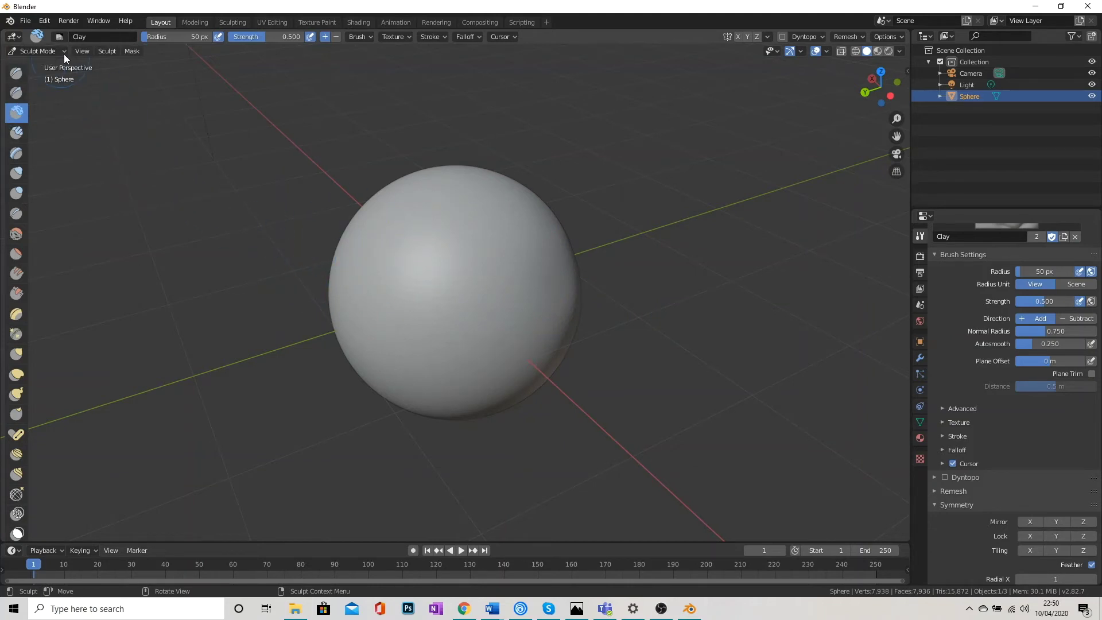
{"action": "mouse_move", "coordinate": [131, 109]}
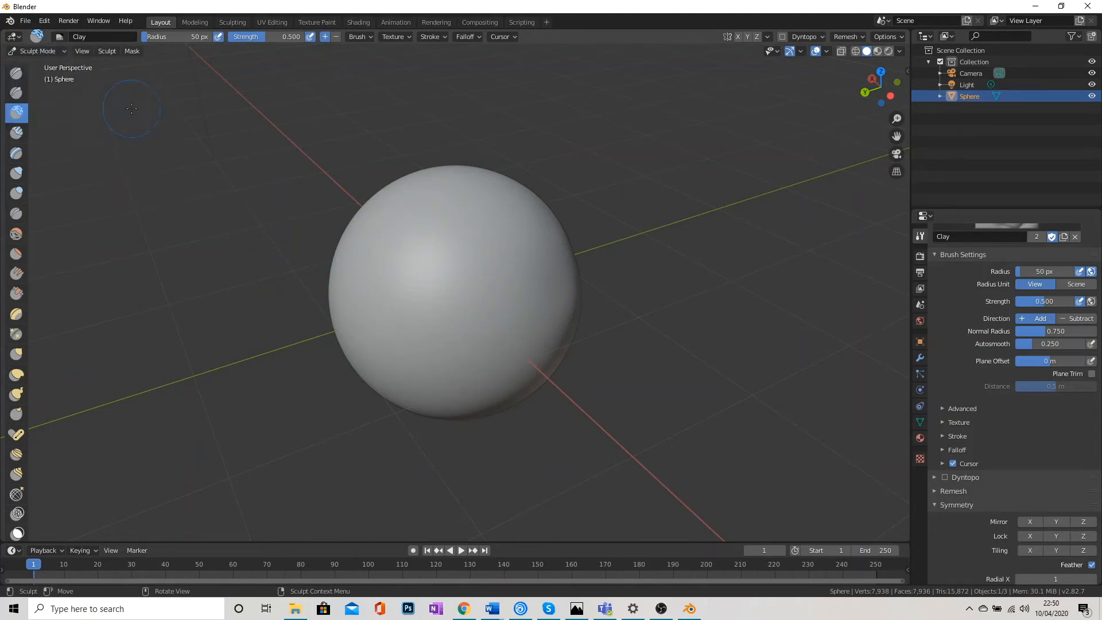
{"action": "mouse_move", "coordinate": [167, 119]}
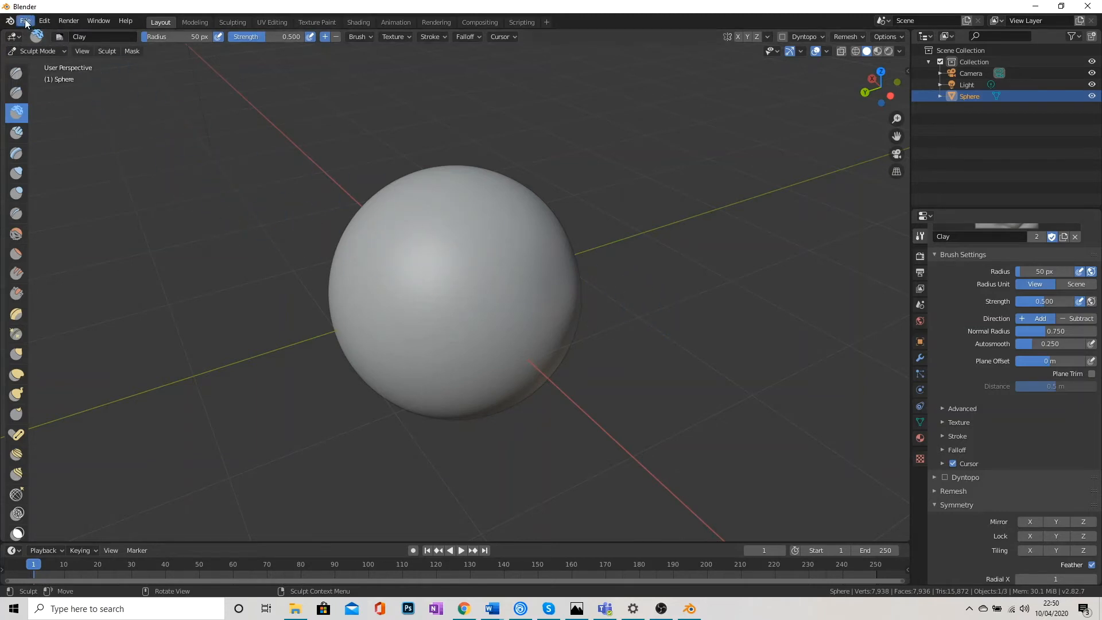
Step: Start File > Append to open the blend file browser
{"action": "left_click", "coordinate": [26, 20]}
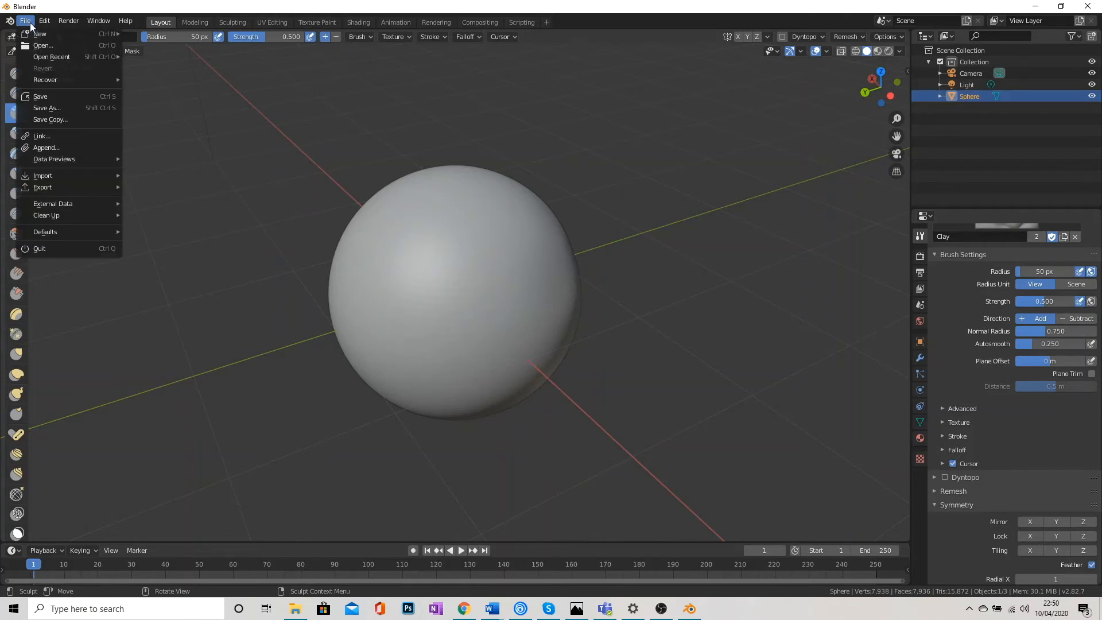
{"action": "mouse_move", "coordinate": [46, 147]}
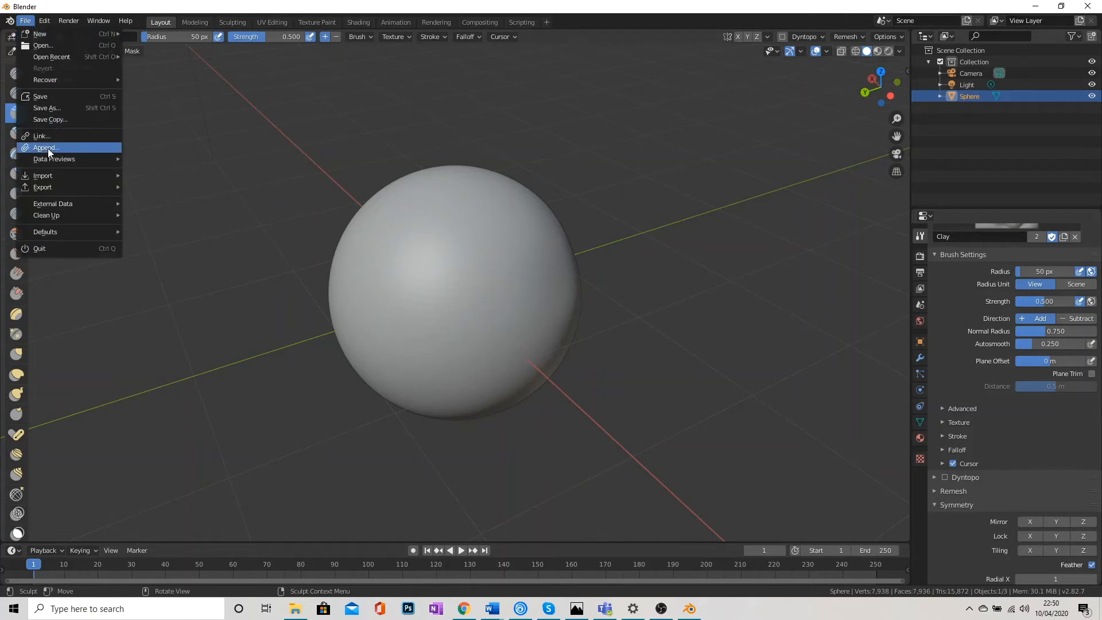
{"action": "left_click", "coordinate": [45, 147]}
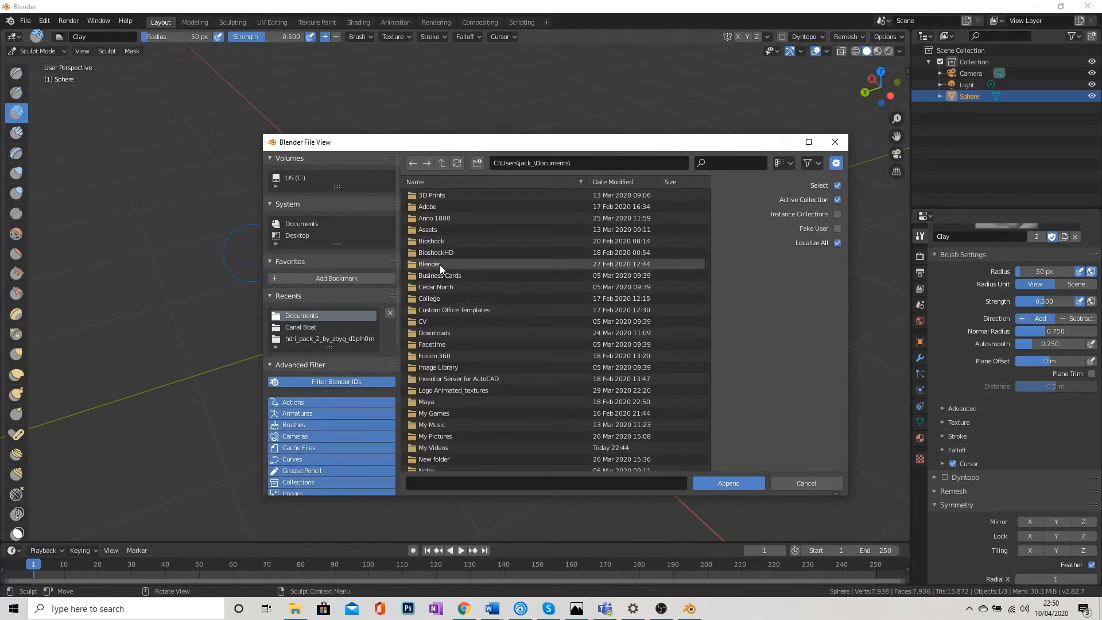
Step: Append all brushes from rock_brushes.blend in Documents\Assets\Brushes into the project
{"action": "double_click", "coordinate": [427, 229]}
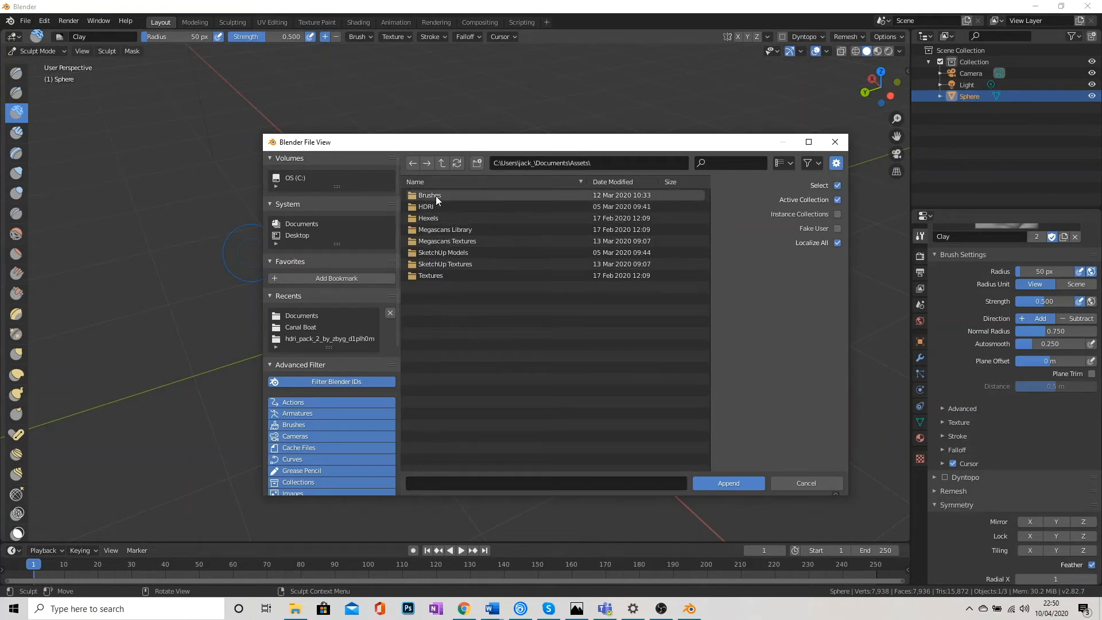
{"action": "double_click", "coordinate": [430, 195]}
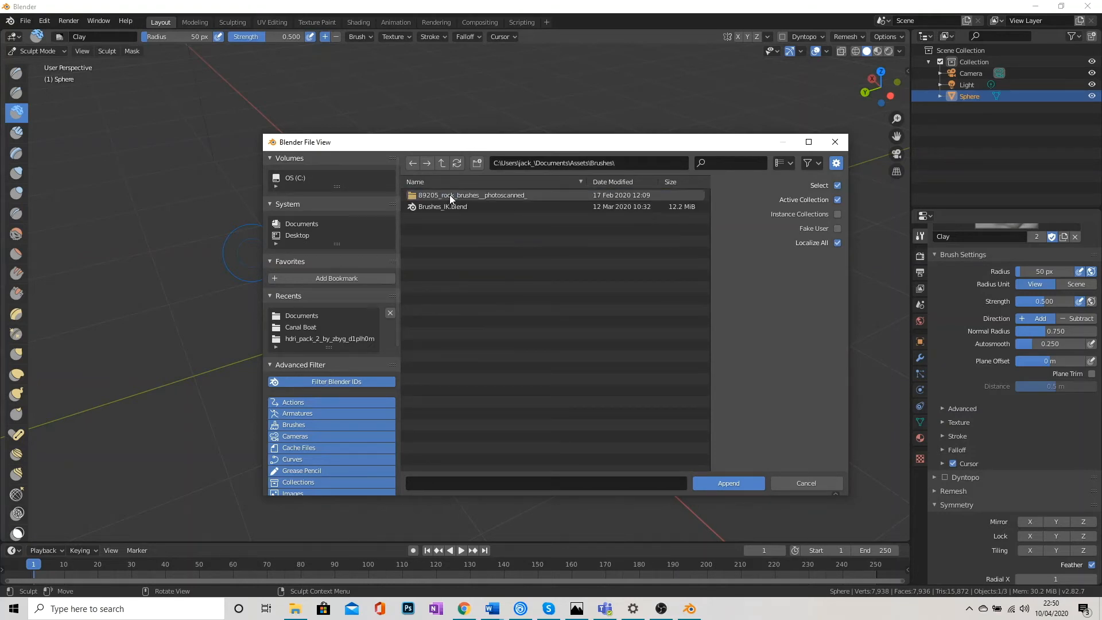
{"action": "double_click", "coordinate": [471, 195]}
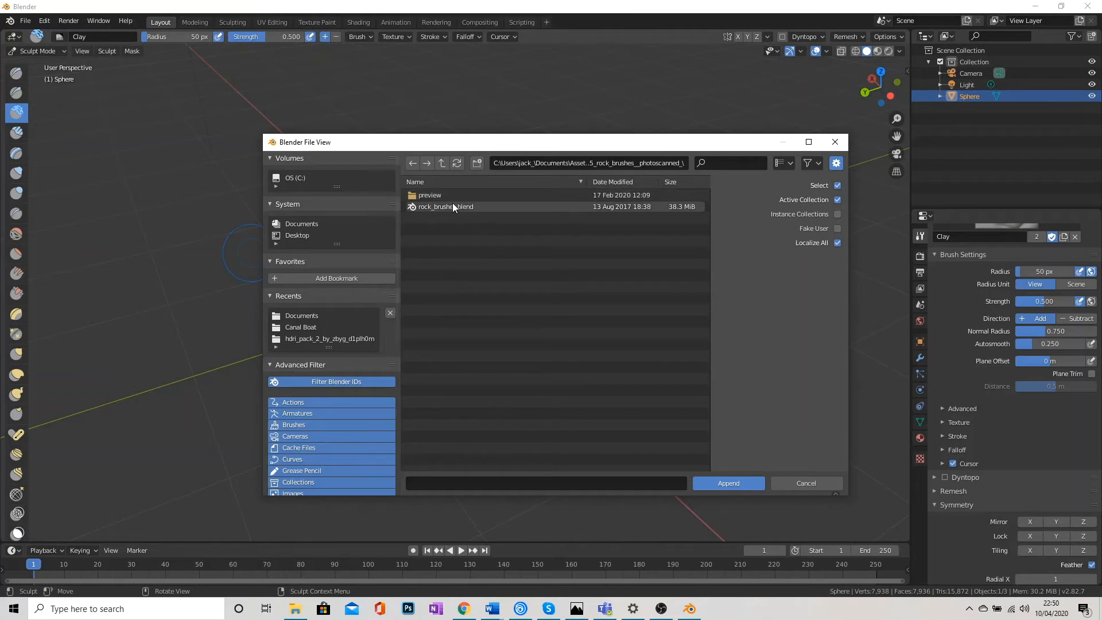
{"action": "left_click", "coordinate": [445, 206]}
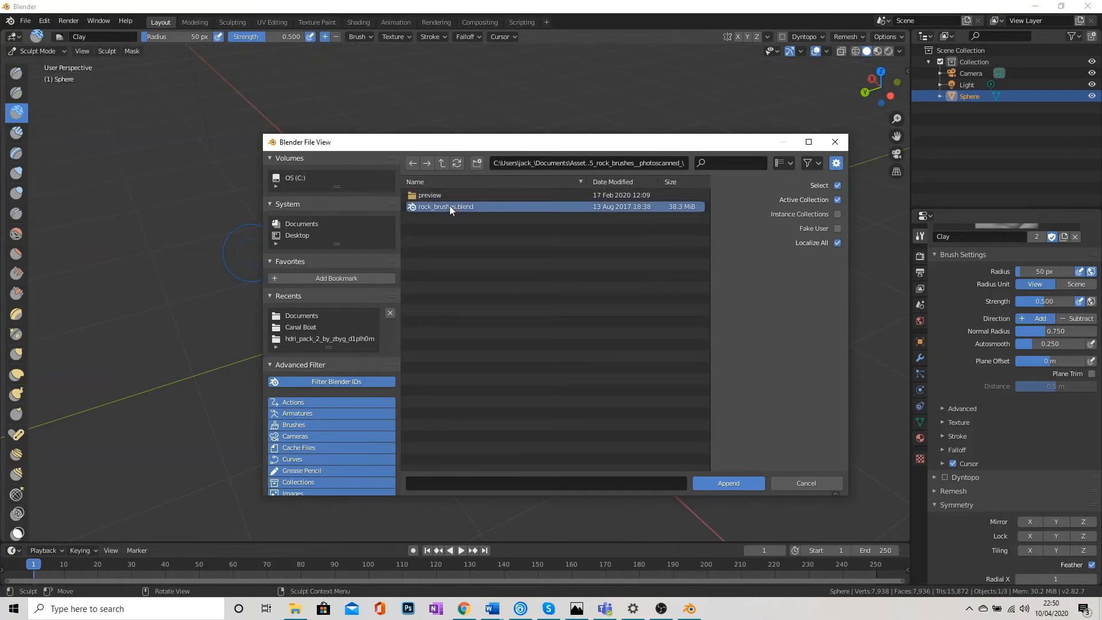
{"action": "double_click", "coordinate": [445, 206]}
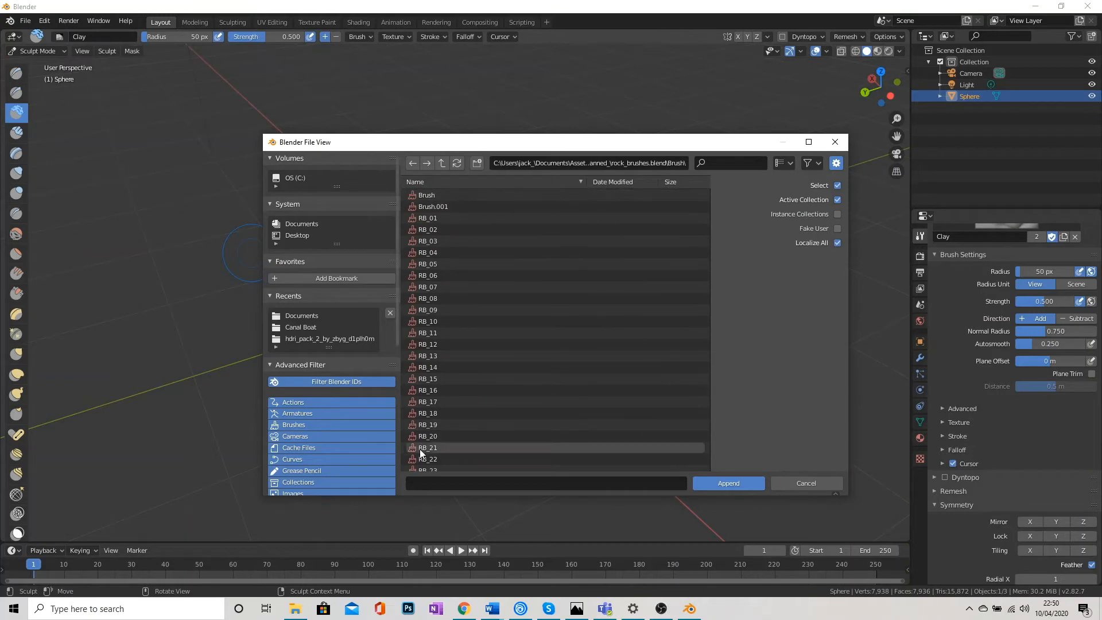
{"action": "left_click", "coordinate": [426, 194]}
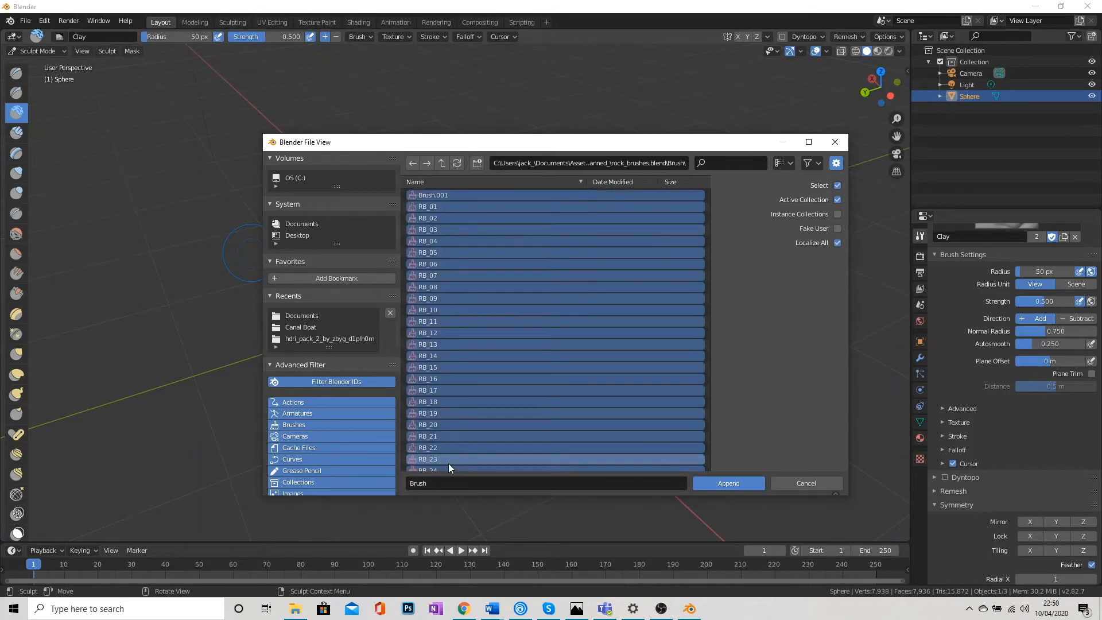
{"action": "mouse_move", "coordinate": [728, 483]}
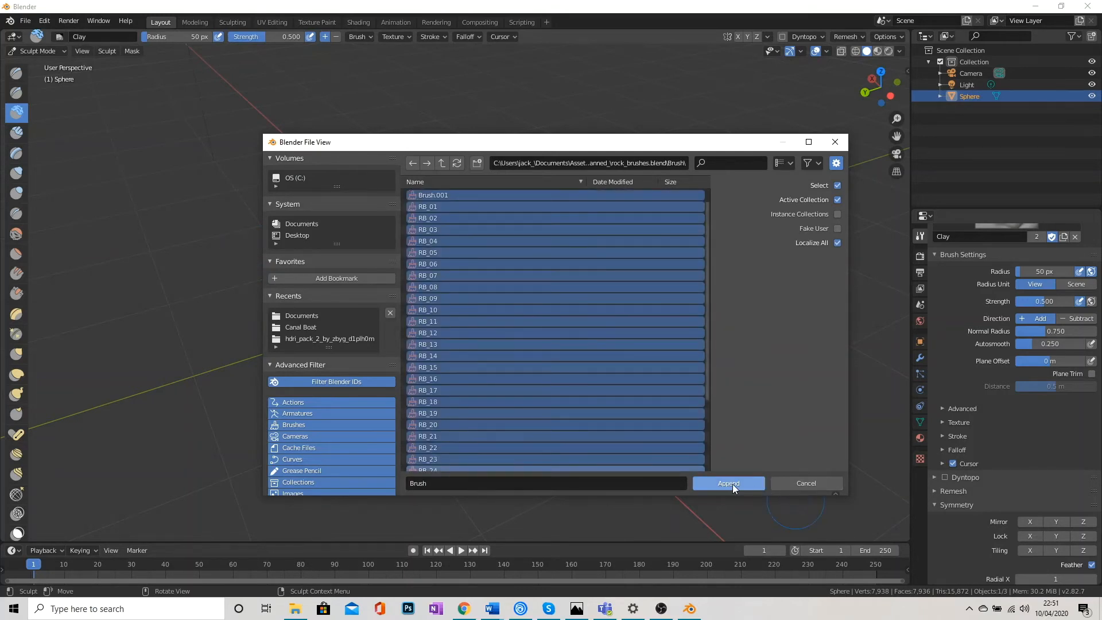
{"action": "left_click", "coordinate": [728, 483]}
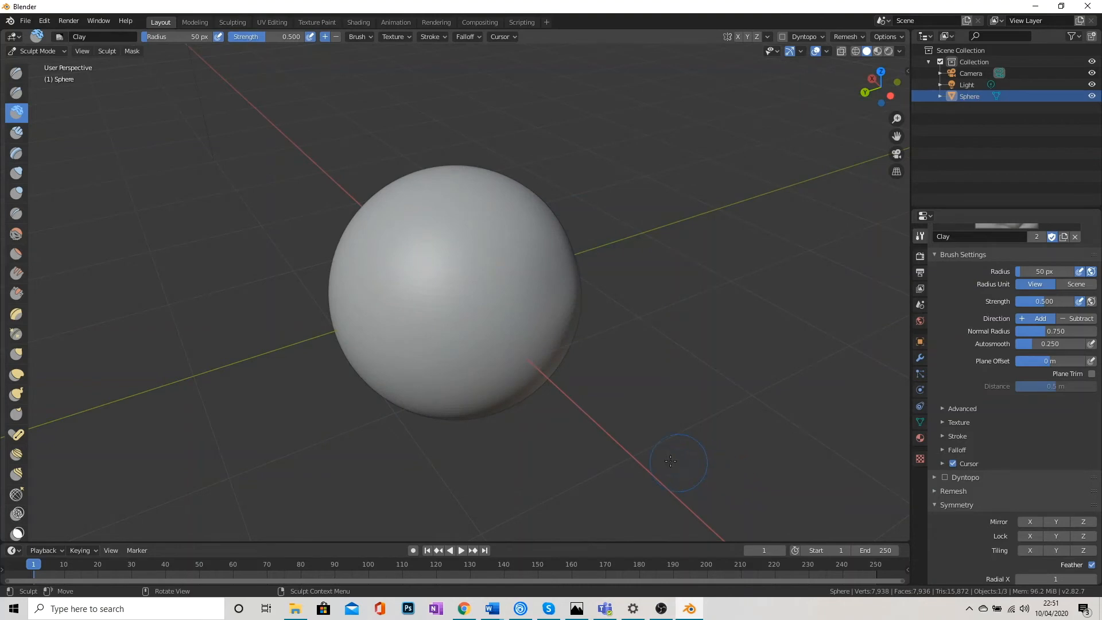
{"action": "mouse_move", "coordinate": [3, 228]}
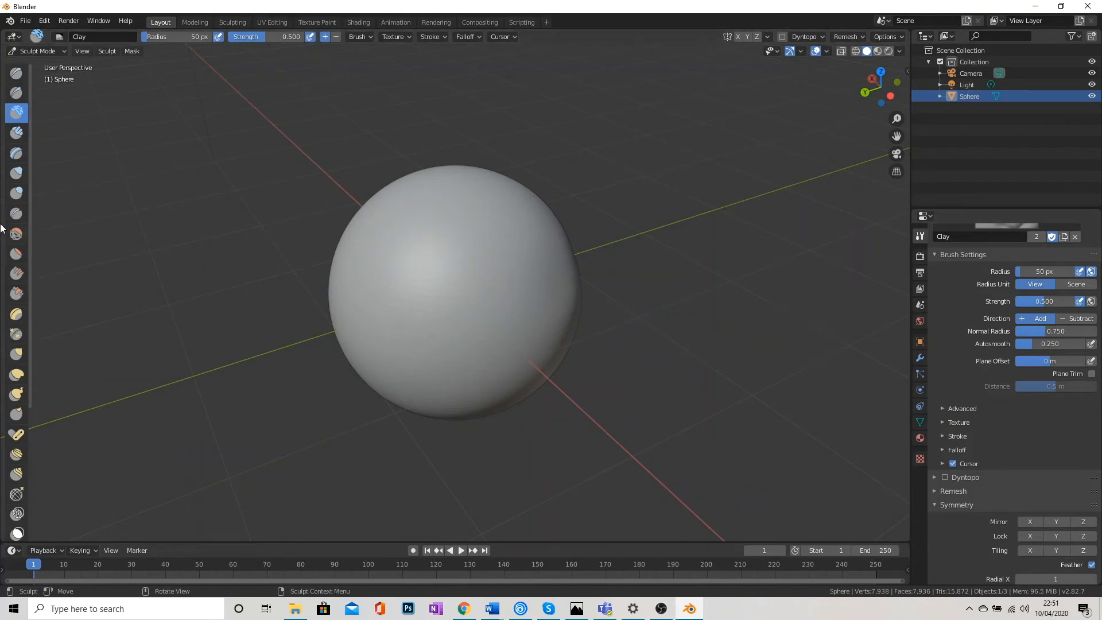
{"action": "mouse_move", "coordinate": [42, 331]}
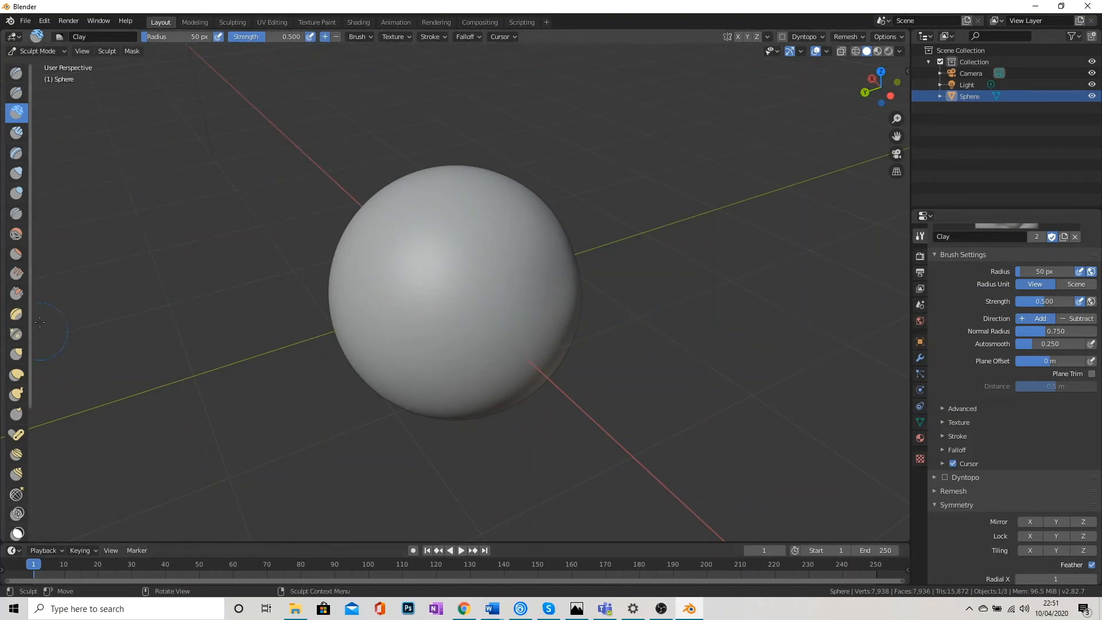
{"action": "mouse_move", "coordinate": [16, 408]}
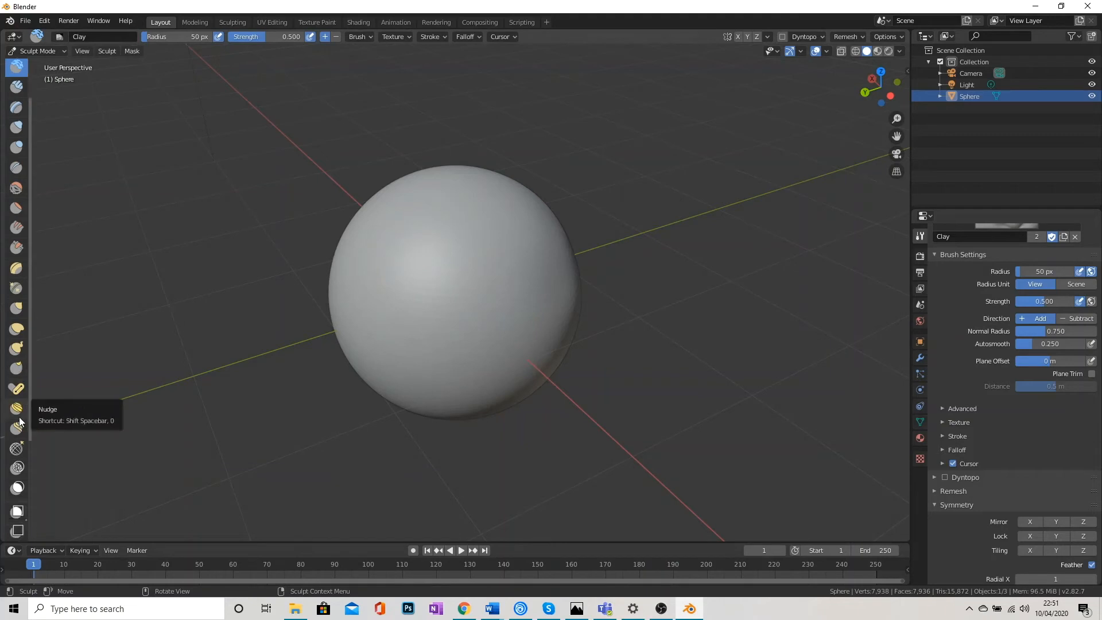
{"action": "mouse_move", "coordinate": [465, 311]}
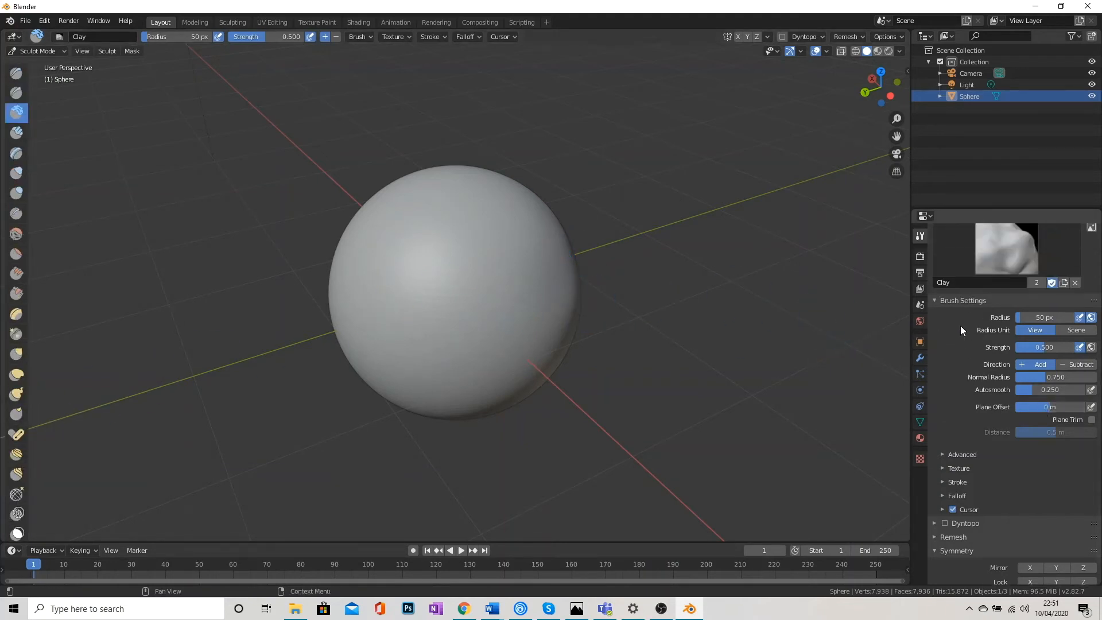
Step: With the Draw tool, browse the appended RB brushes and make RB_20 the active brush
{"action": "left_click", "coordinate": [920, 235]}
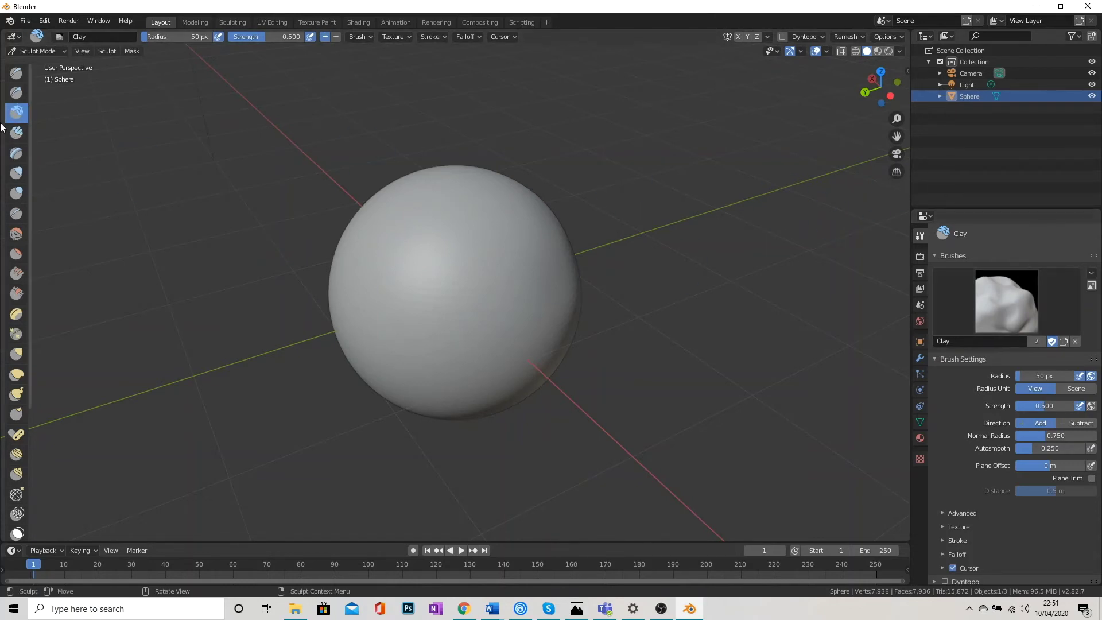
{"action": "left_click", "coordinate": [1004, 301]}
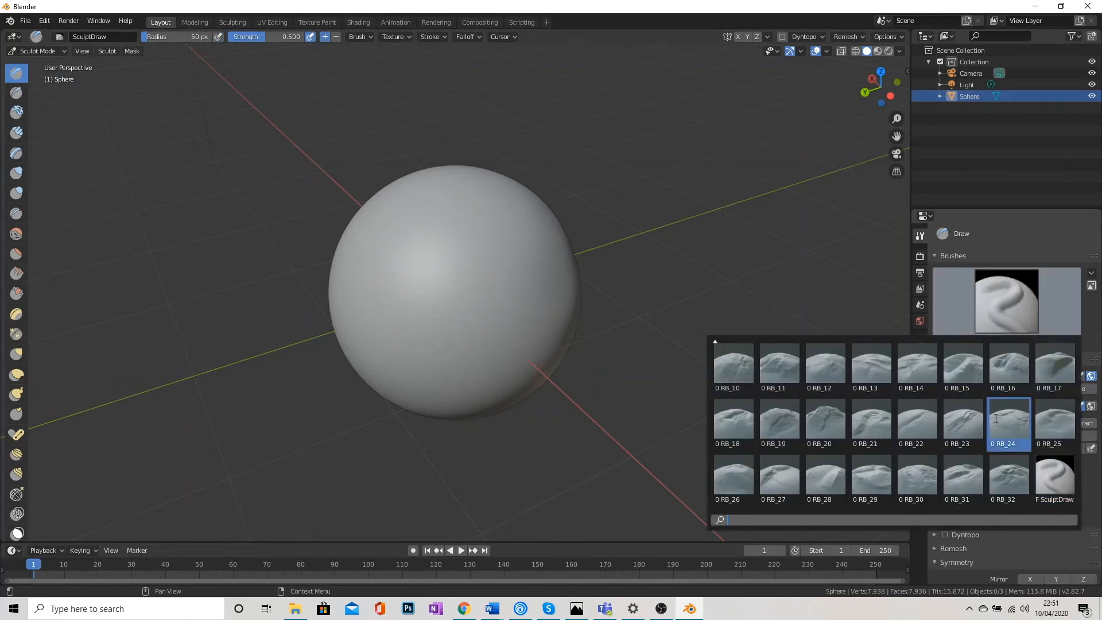
{"action": "left_click", "coordinate": [824, 424]}
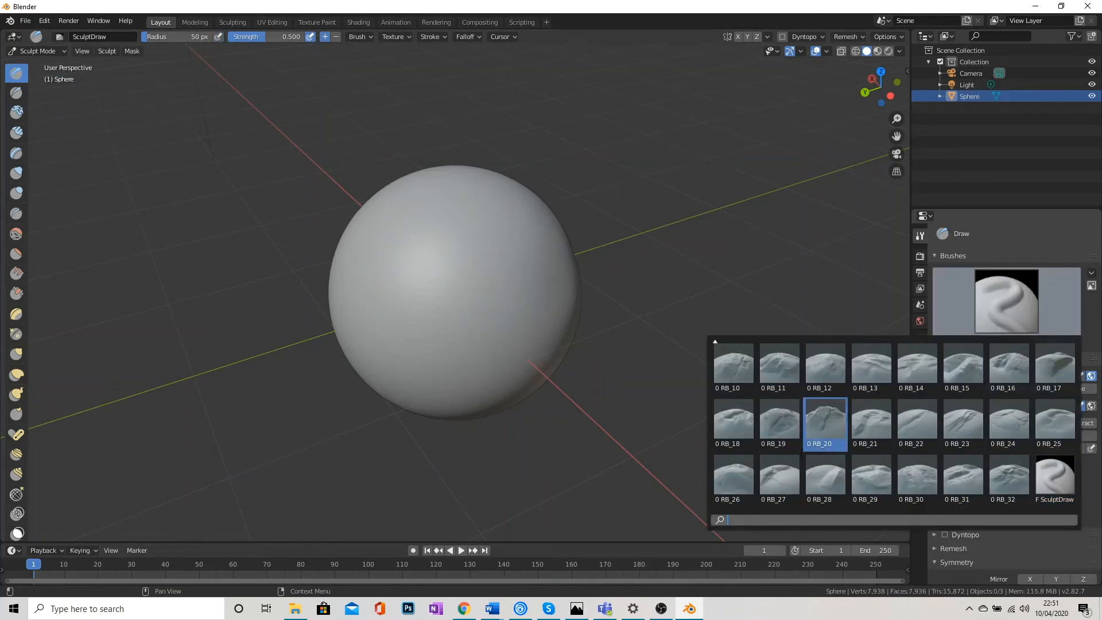
{"action": "left_click", "coordinate": [1054, 422]}
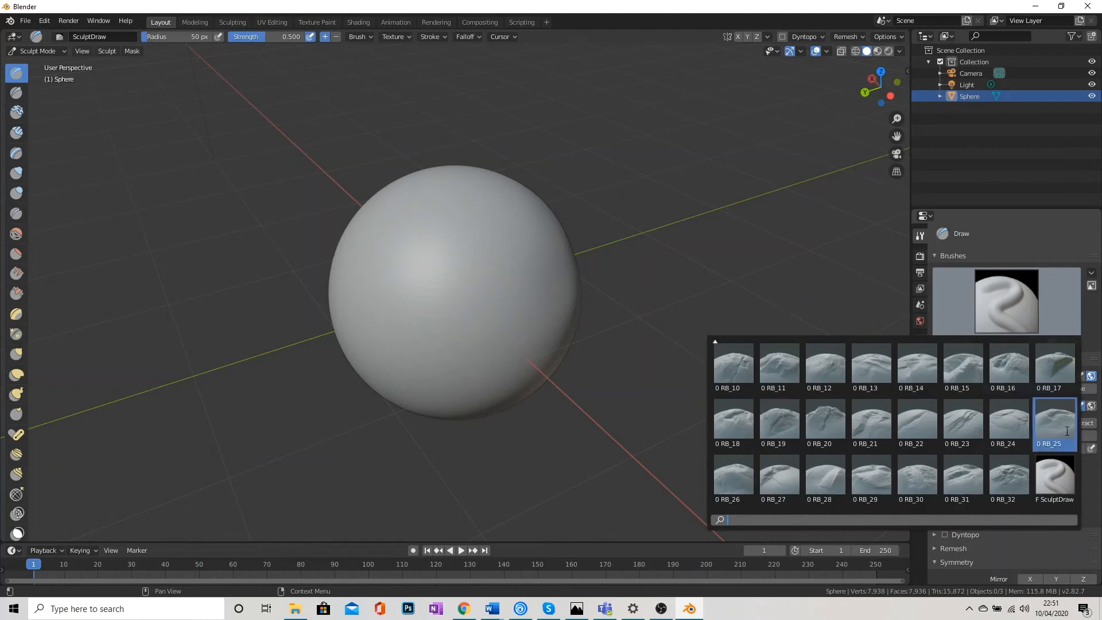
{"action": "left_click", "coordinate": [1054, 366]}
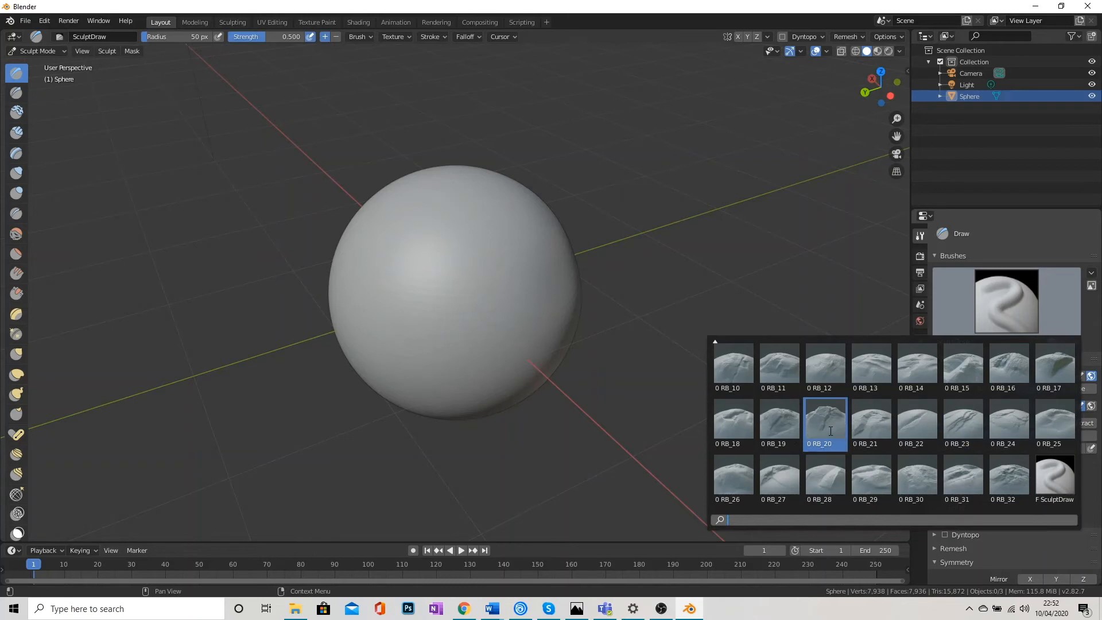
{"action": "left_click", "coordinate": [825, 422]}
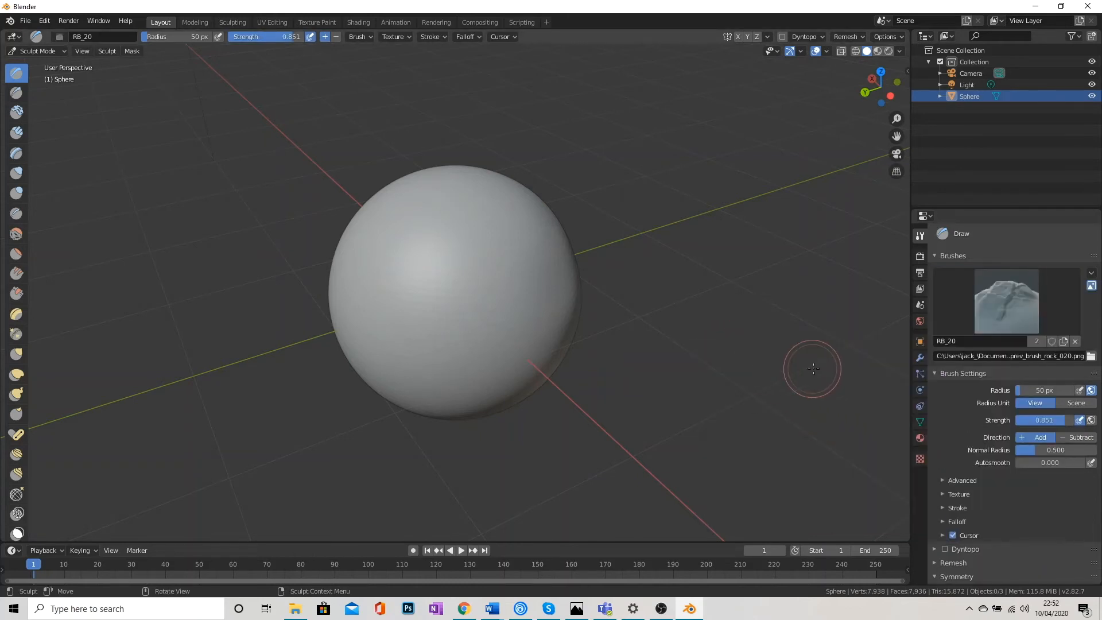
{"action": "mouse_move", "coordinate": [489, 231]}
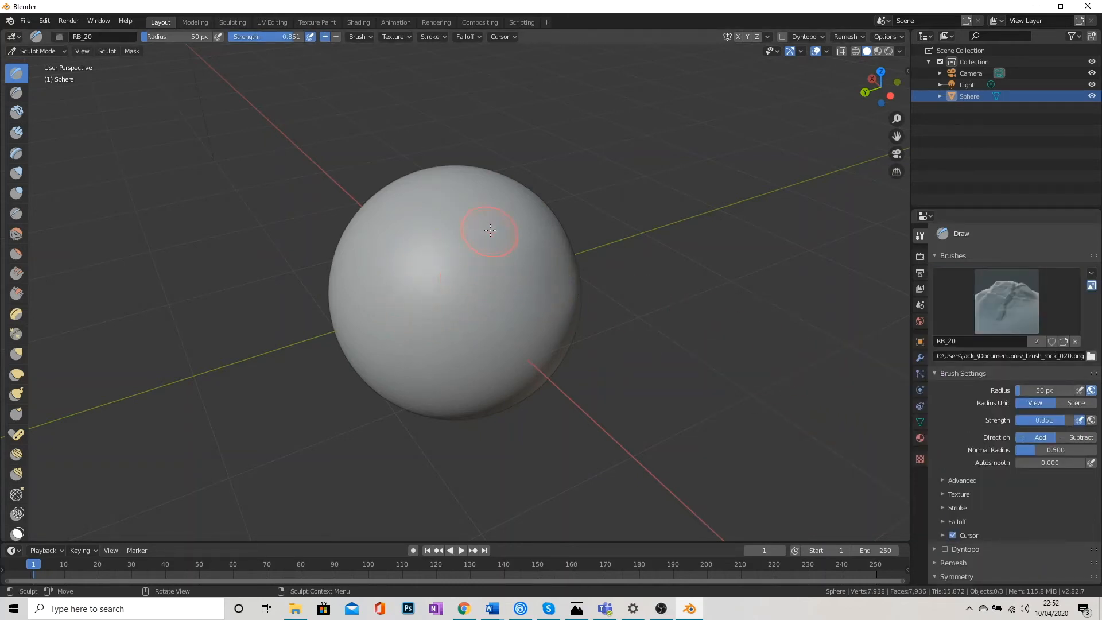
{"action": "mouse_move", "coordinate": [427, 339]}
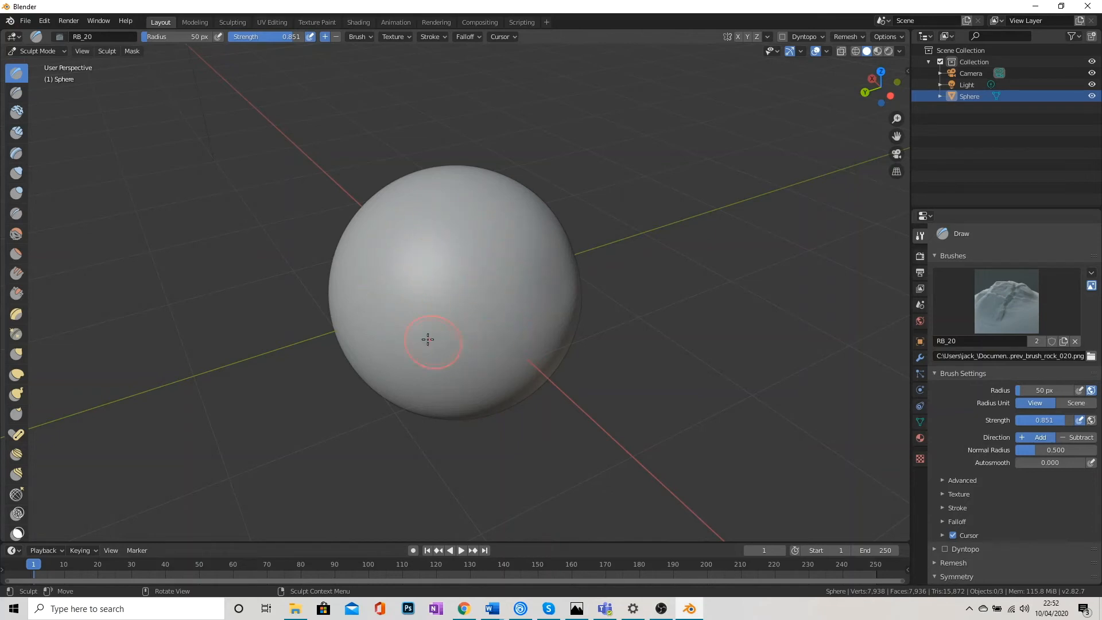
{"action": "mouse_move", "coordinate": [457, 228]}
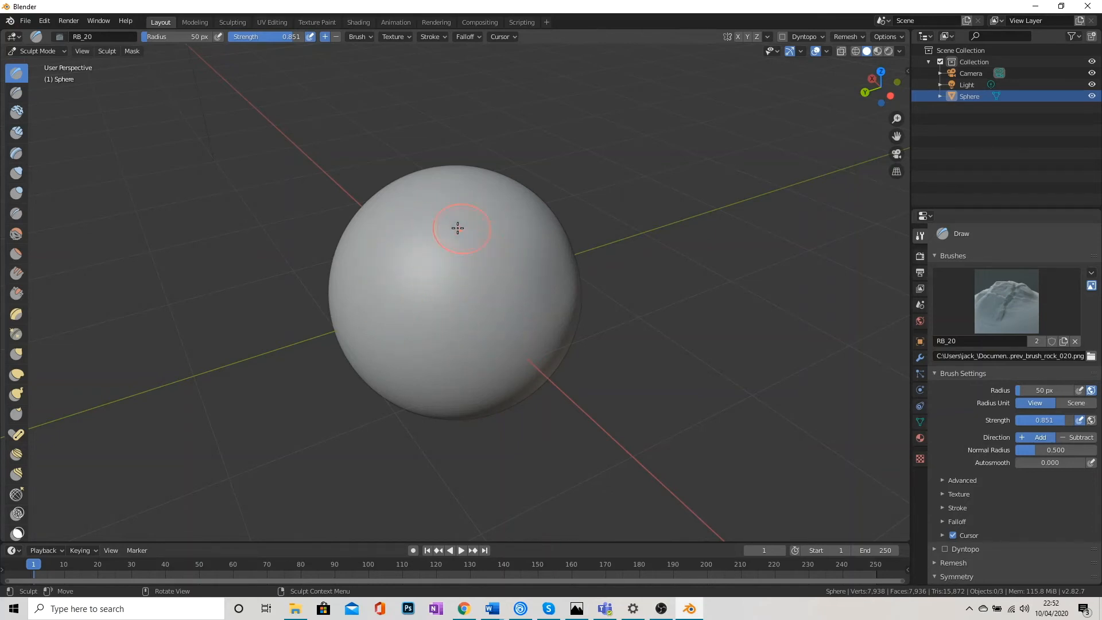
{"action": "mouse_move", "coordinate": [448, 266]}
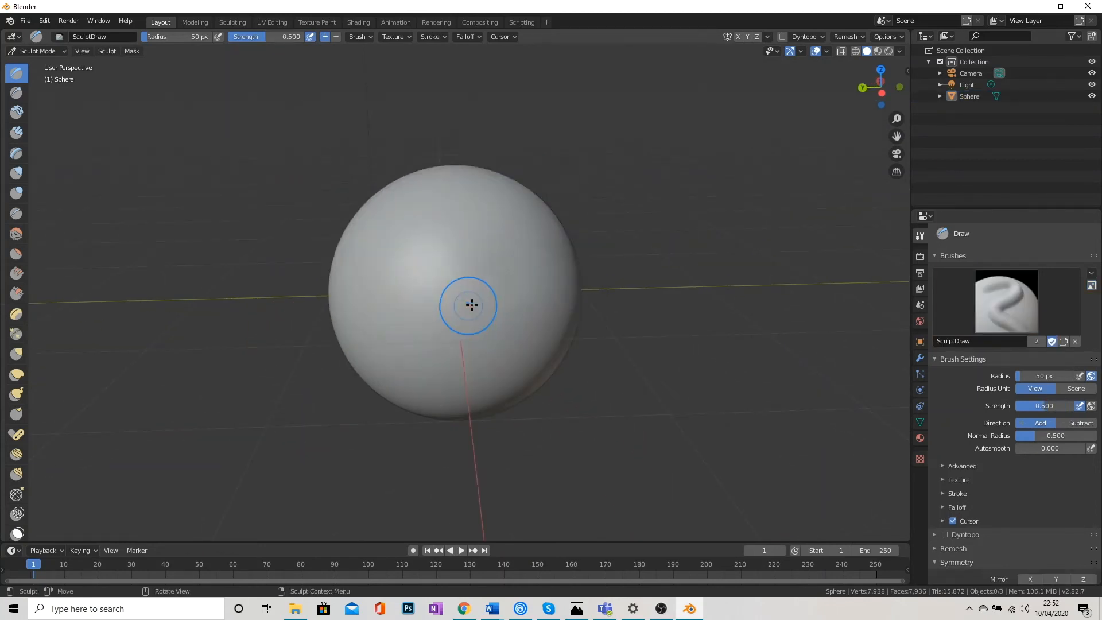
Step: Add a Subdivision Surface modifier to the sphere in Object Mode and apply it for 31,744 faces
{"action": "left_click", "coordinate": [37, 50]}
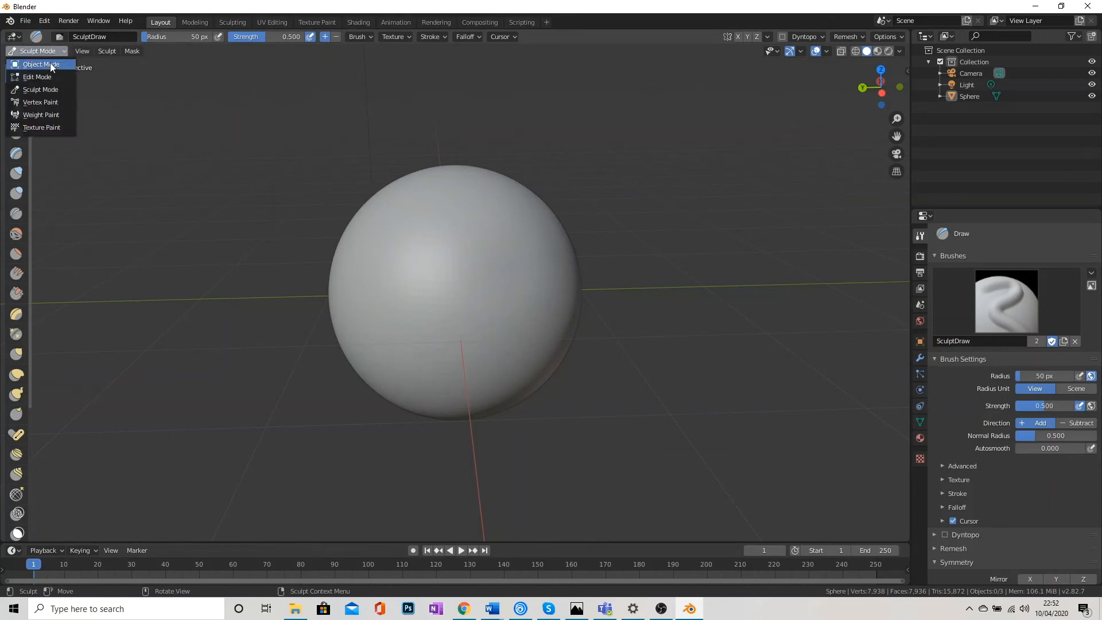
{"action": "left_click", "coordinate": [41, 63]}
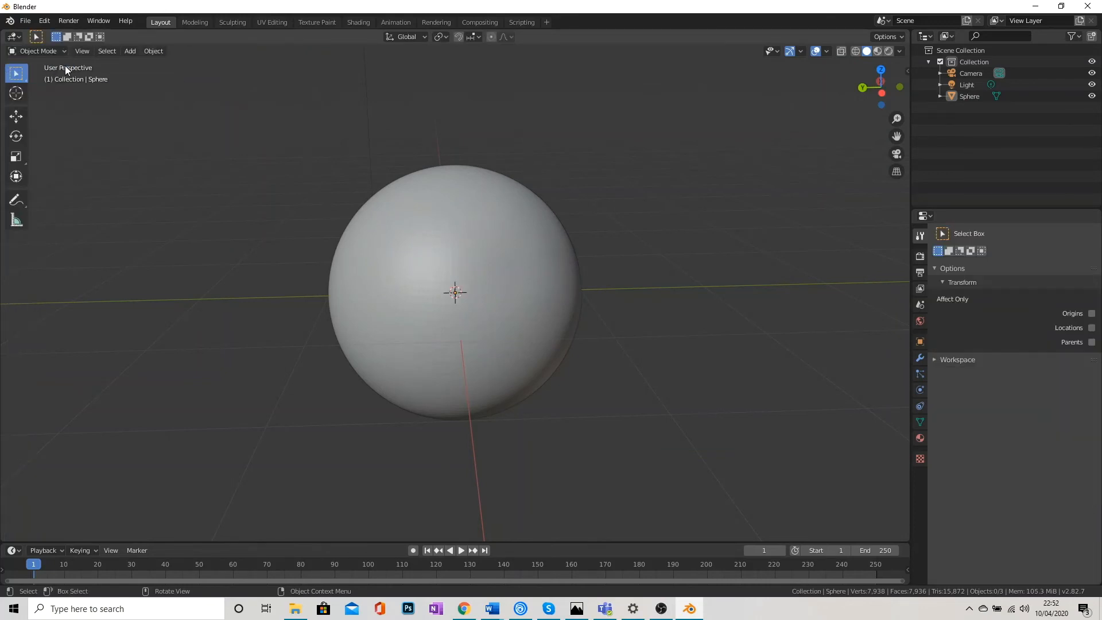
{"action": "mouse_move", "coordinate": [920, 359]}
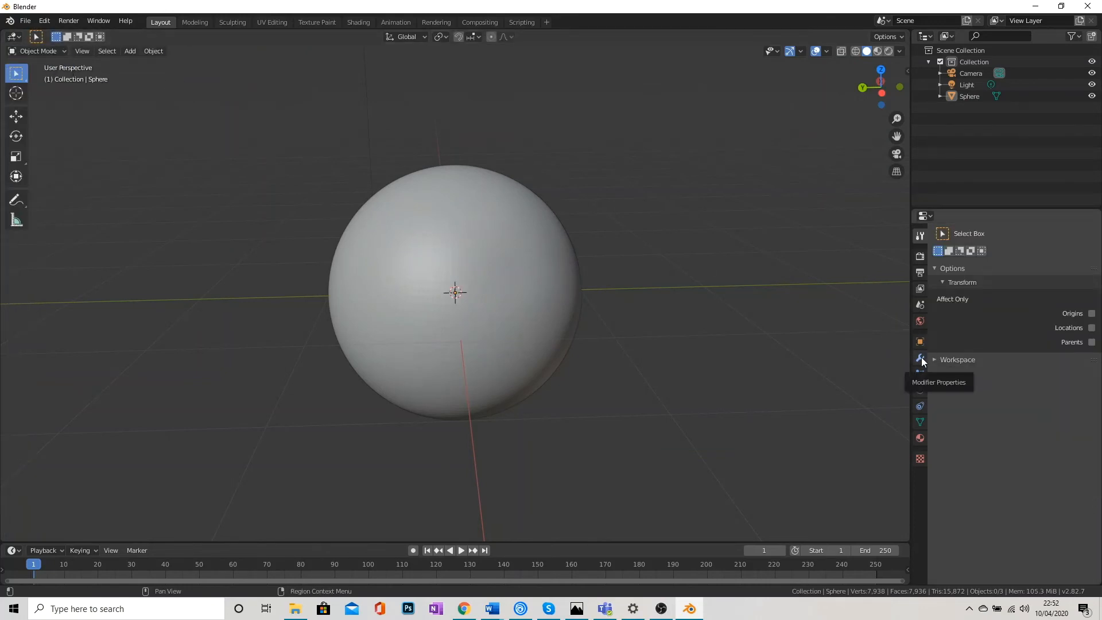
{"action": "left_click", "coordinate": [920, 358]}
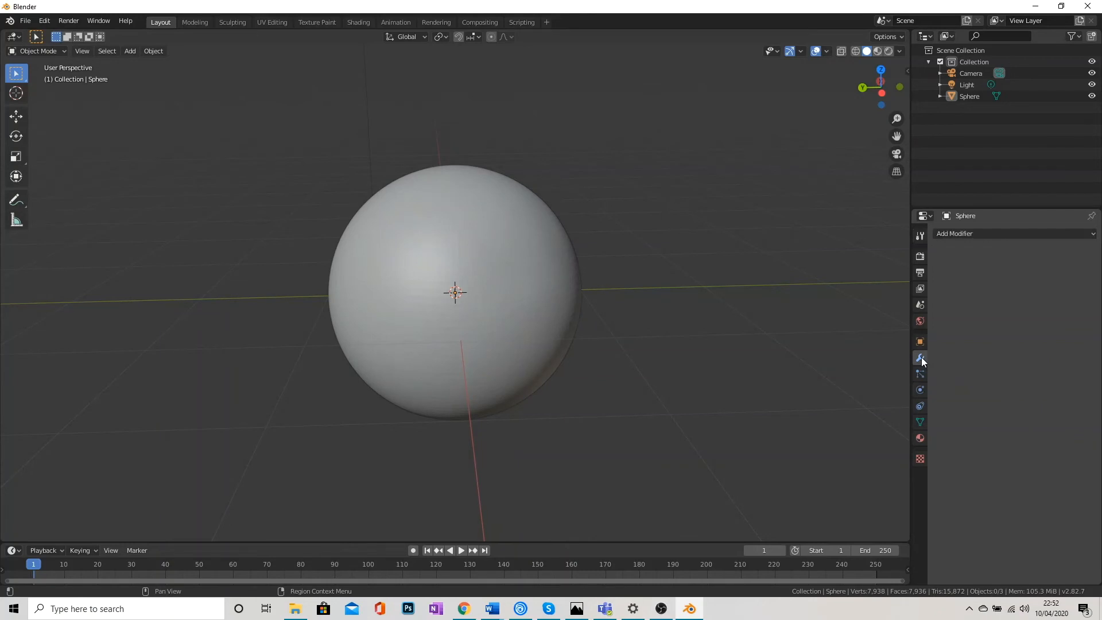
{"action": "left_click", "coordinate": [983, 234]}
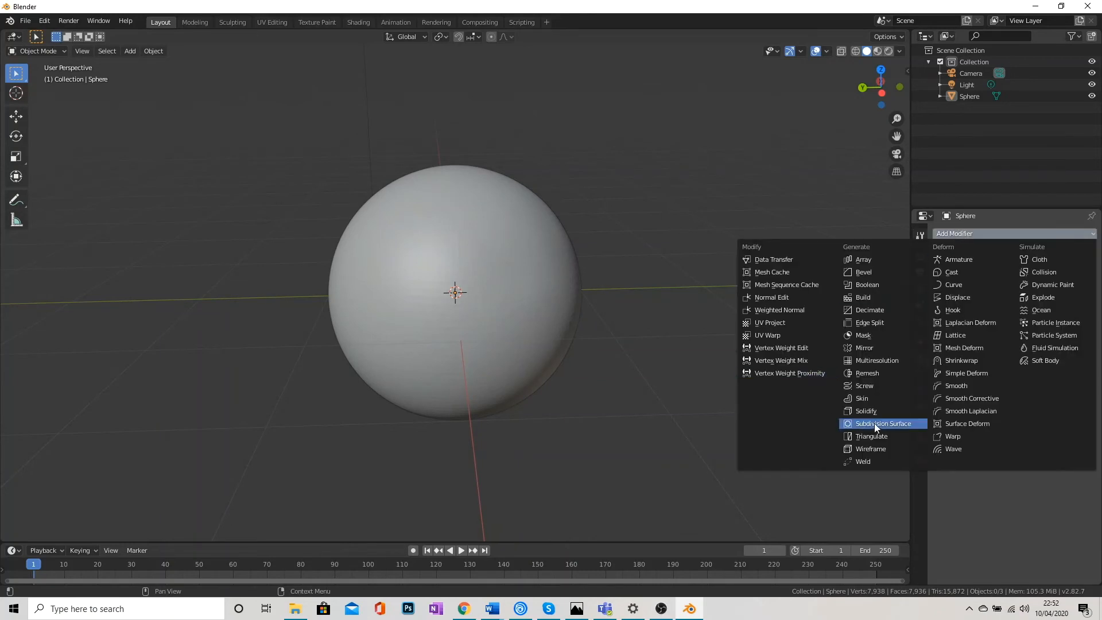
{"action": "left_click", "coordinate": [882, 423]}
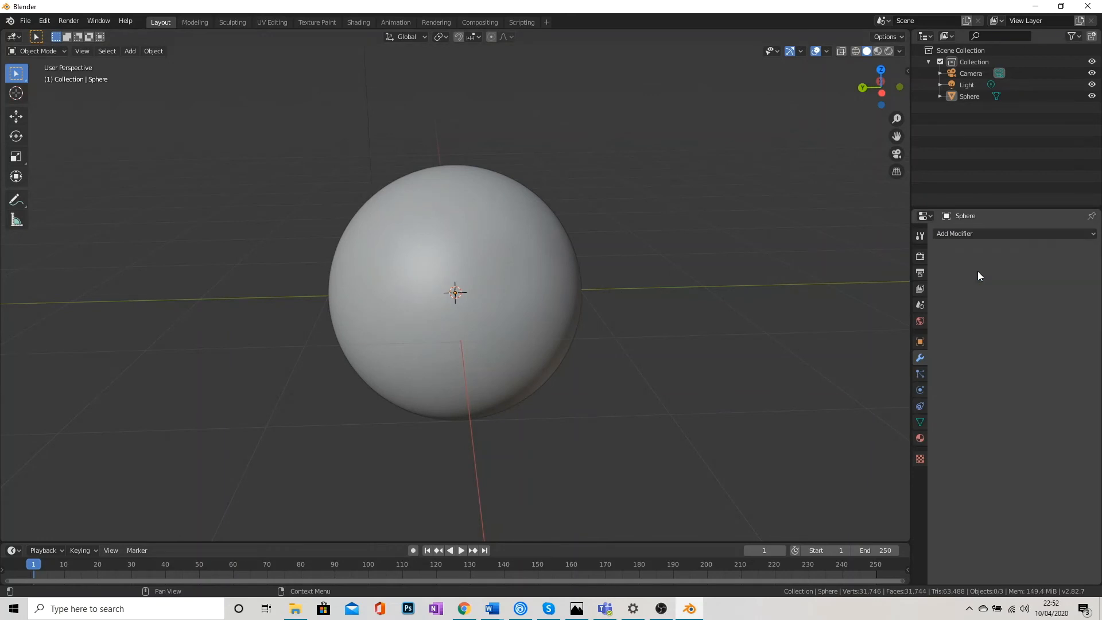
{"action": "left_click", "coordinate": [37, 50]}
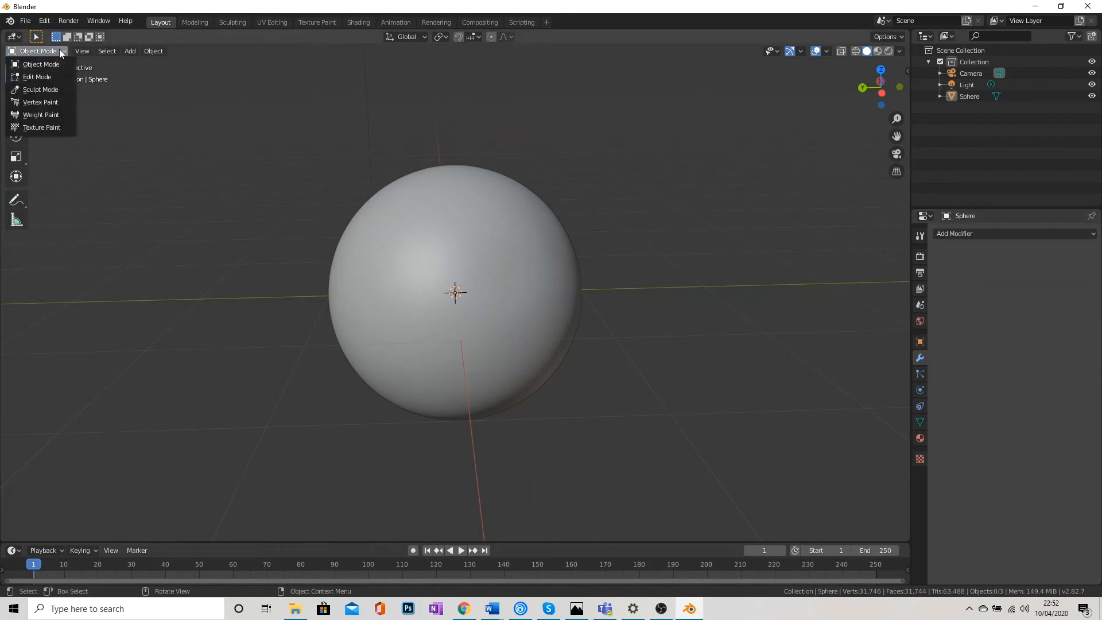
Step: Sculpt the sphere into a lumpy boulder using the RB_20 rock brush
{"action": "left_click", "coordinate": [40, 89]}
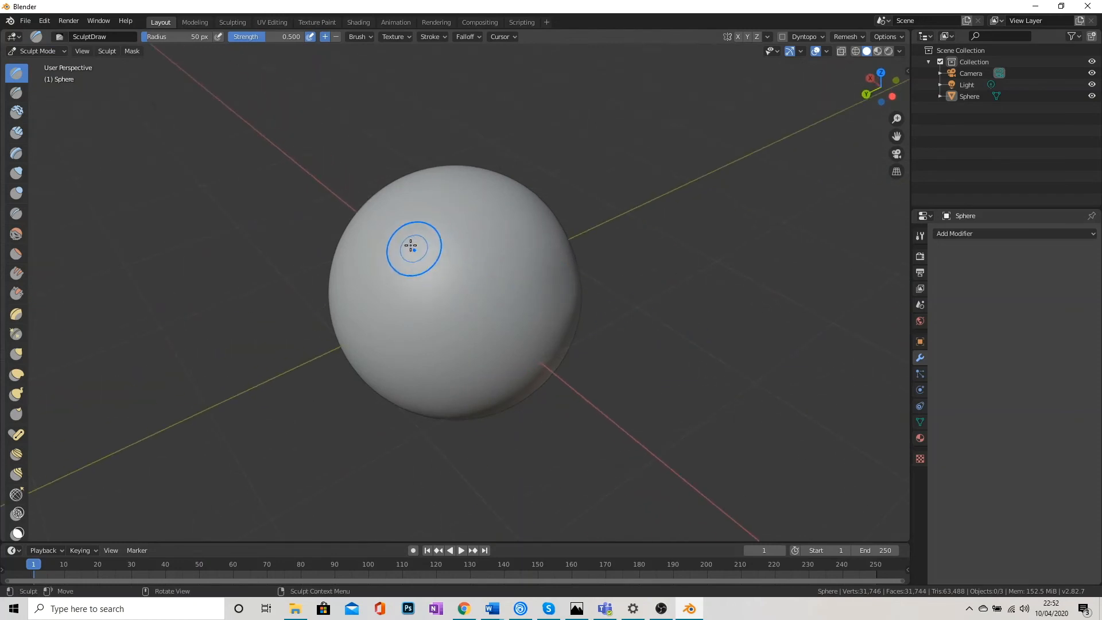
{"action": "mouse_move", "coordinate": [519, 304]}
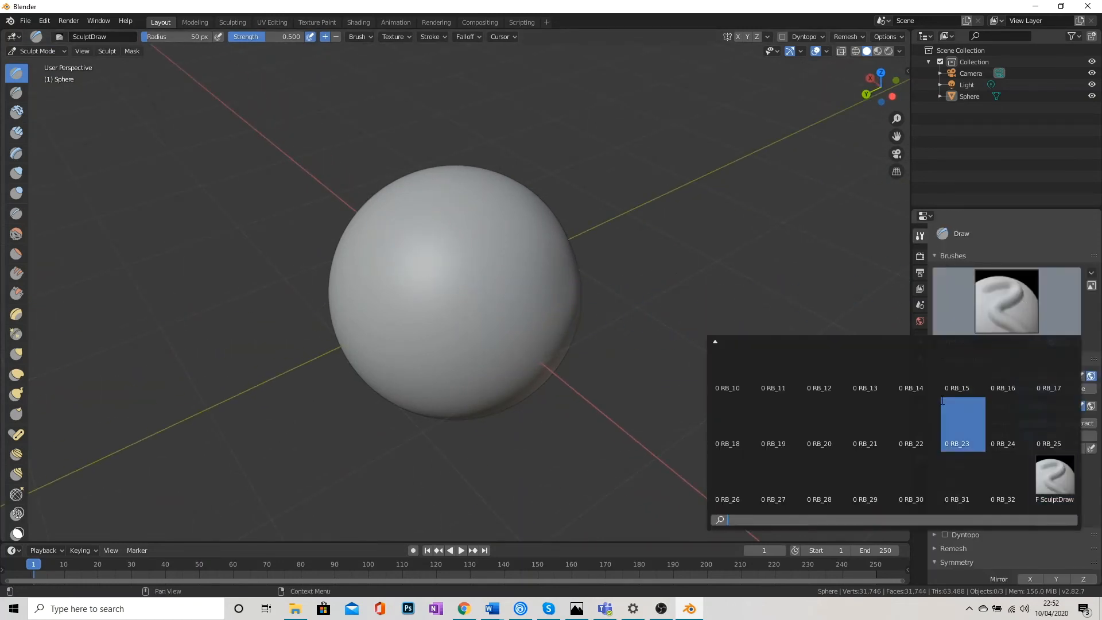
{"action": "left_click", "coordinate": [819, 444]}
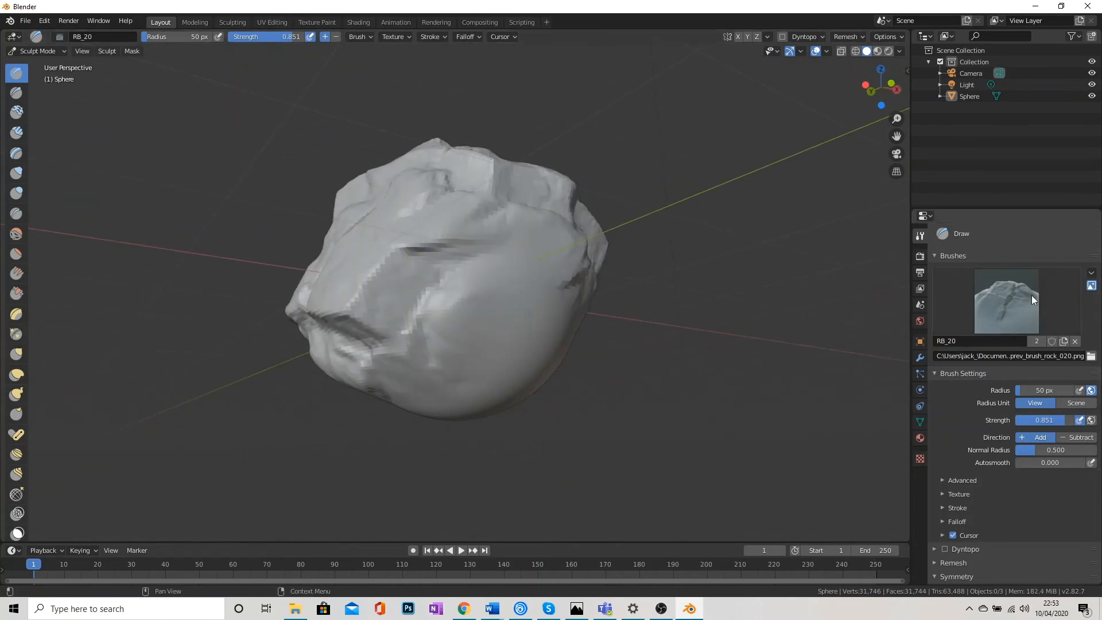
Step: Switch to the RB_02 rock brush at about 0.48 strength and add crags across the boulder
{"action": "left_click", "coordinate": [1005, 303]}
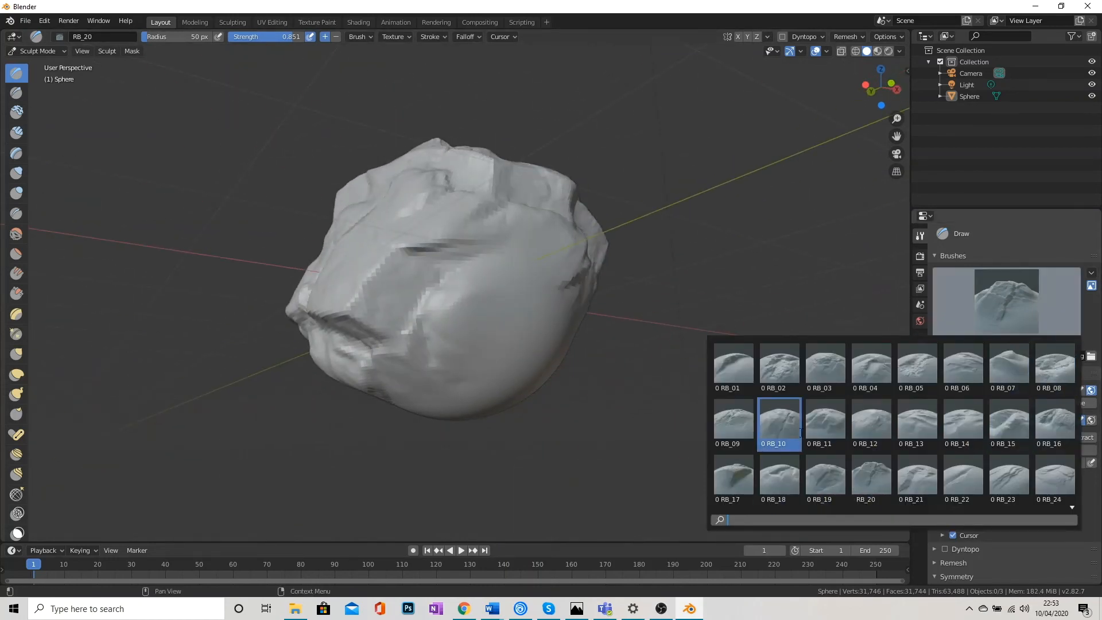
{"action": "left_click", "coordinate": [778, 365]}
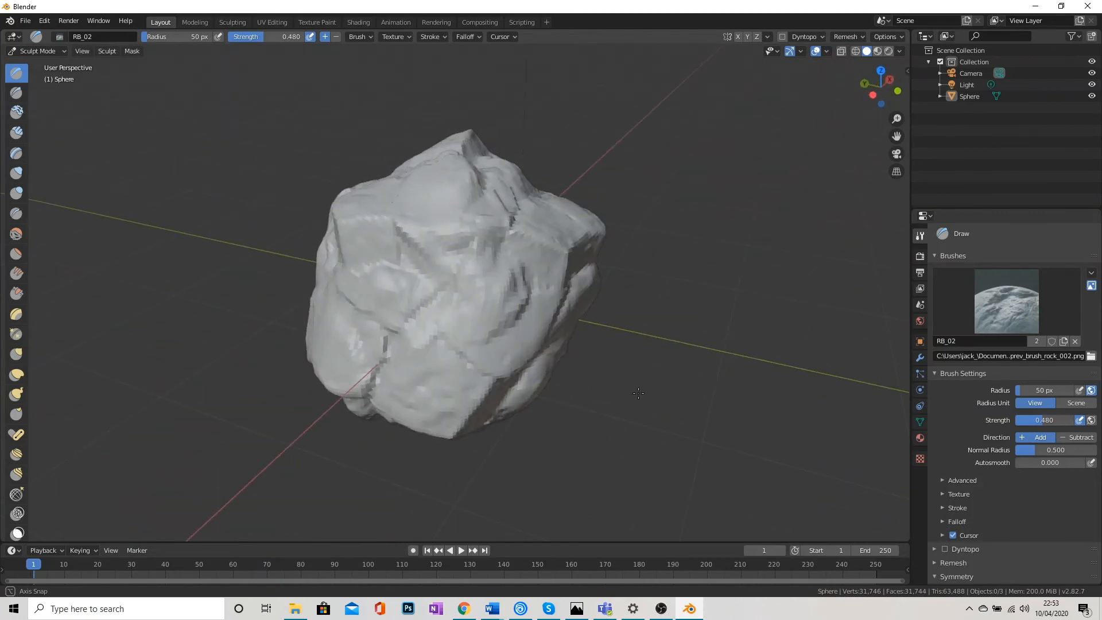
{"action": "left_click", "coordinate": [82, 51]}
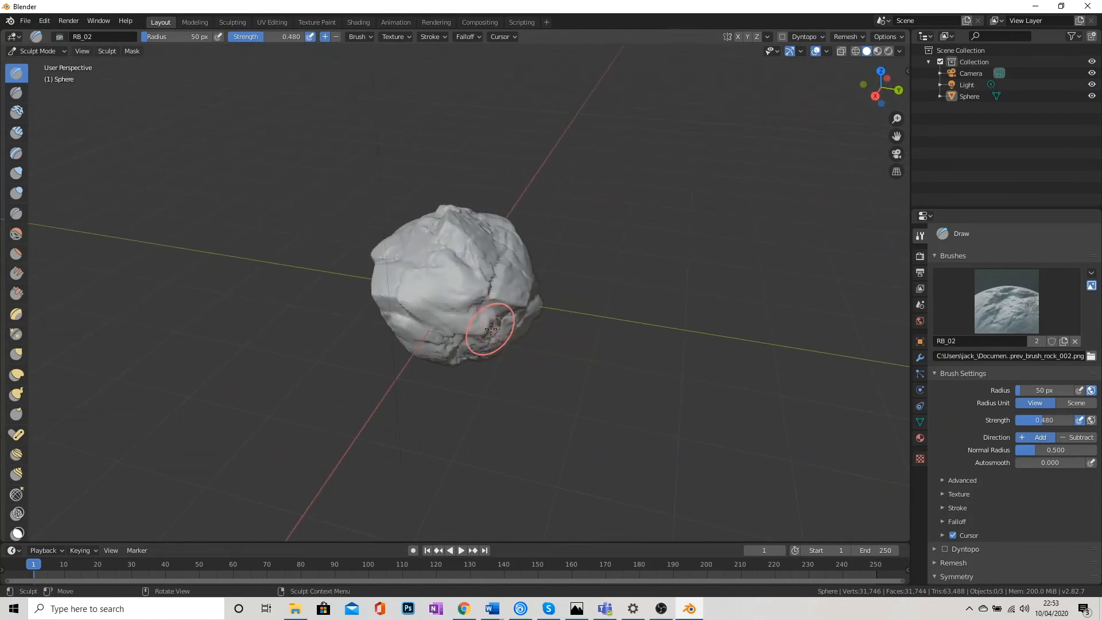
{"action": "mouse_move", "coordinate": [414, 311]}
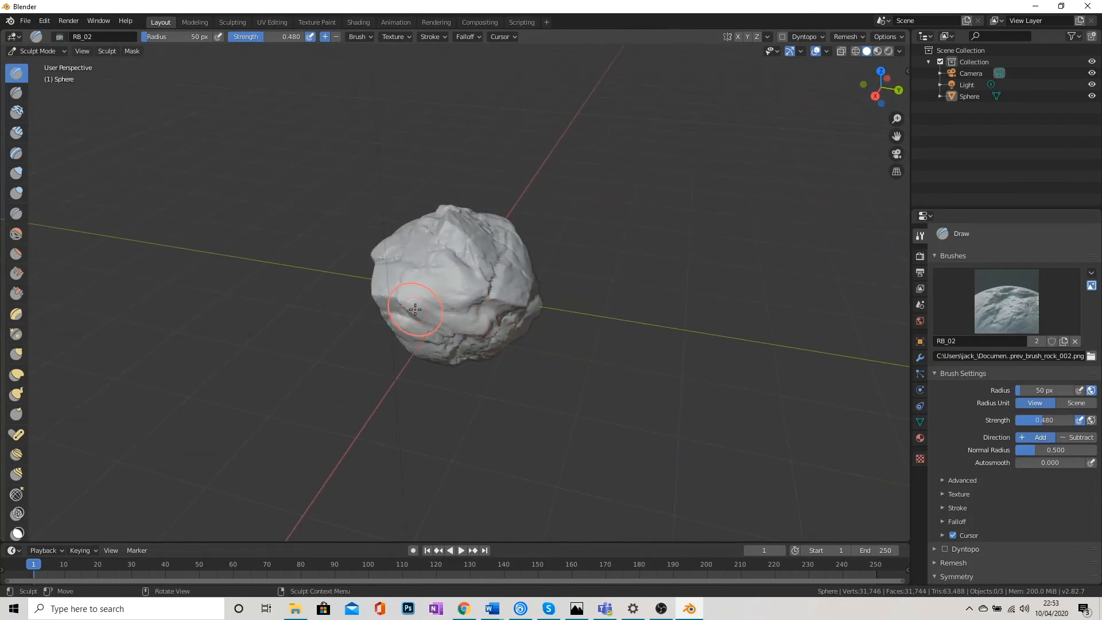
Step: Scale the sculpted rock in Object Mode into a wide, thin slab
{"action": "left_click", "coordinate": [38, 51]}
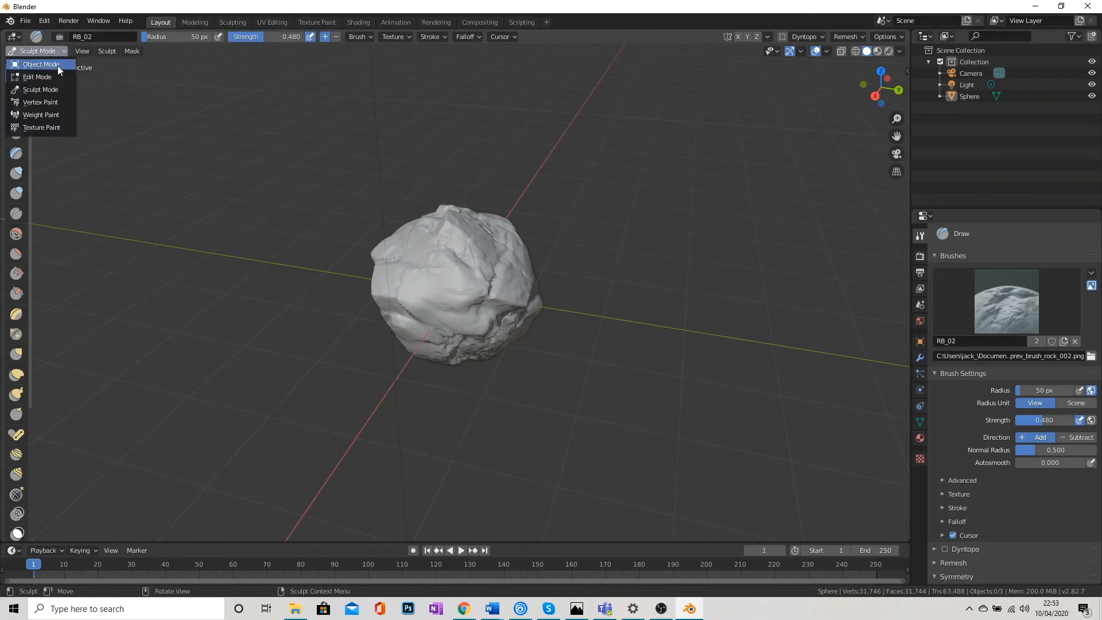
{"action": "left_click", "coordinate": [40, 64]}
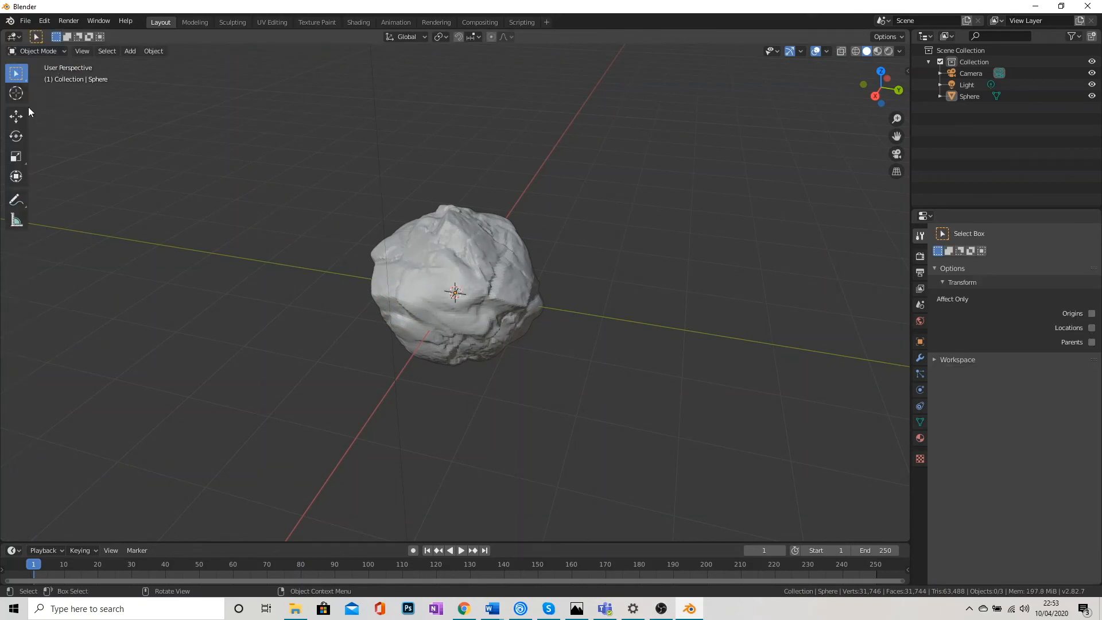
{"action": "mouse_move", "coordinate": [16, 156]}
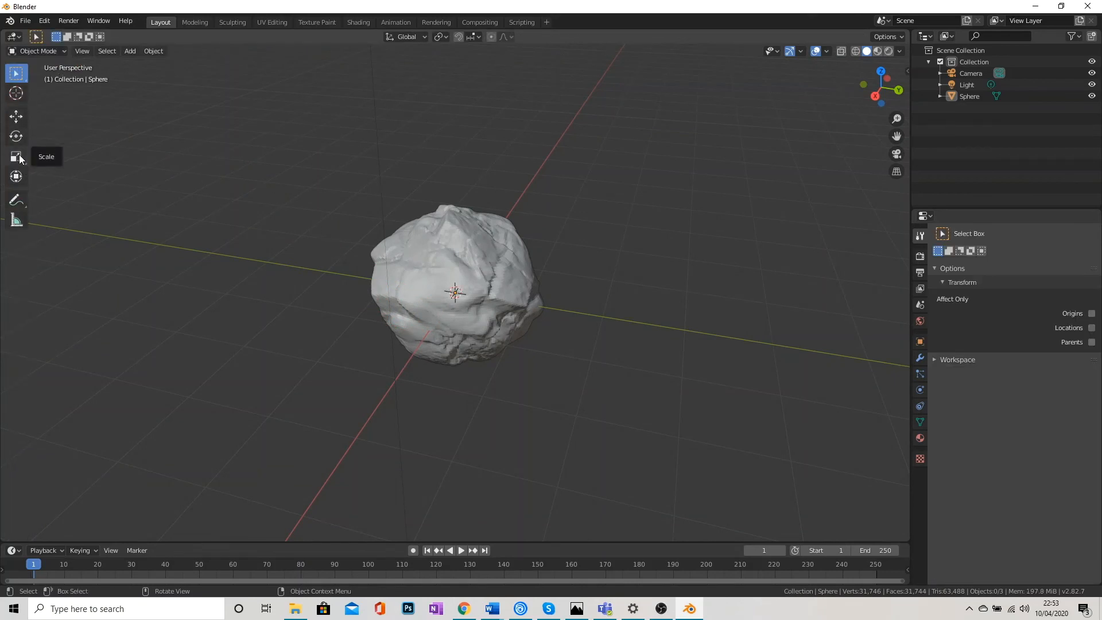
{"action": "left_click", "coordinate": [411, 306]}
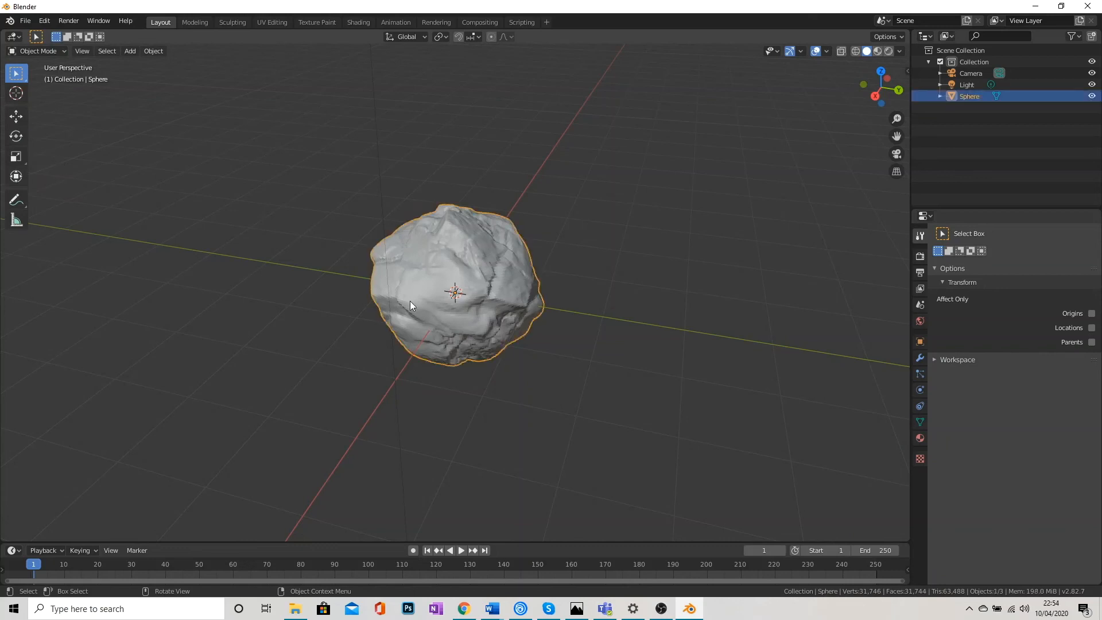
{"action": "left_click", "coordinate": [16, 157]}
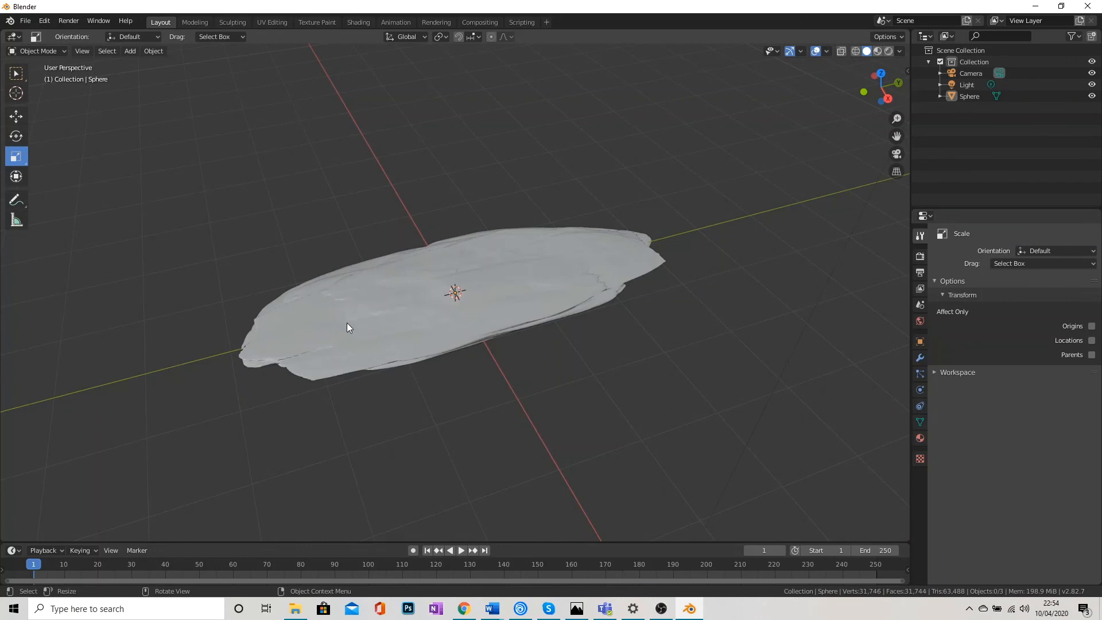
{"action": "mouse_move", "coordinate": [399, 323]}
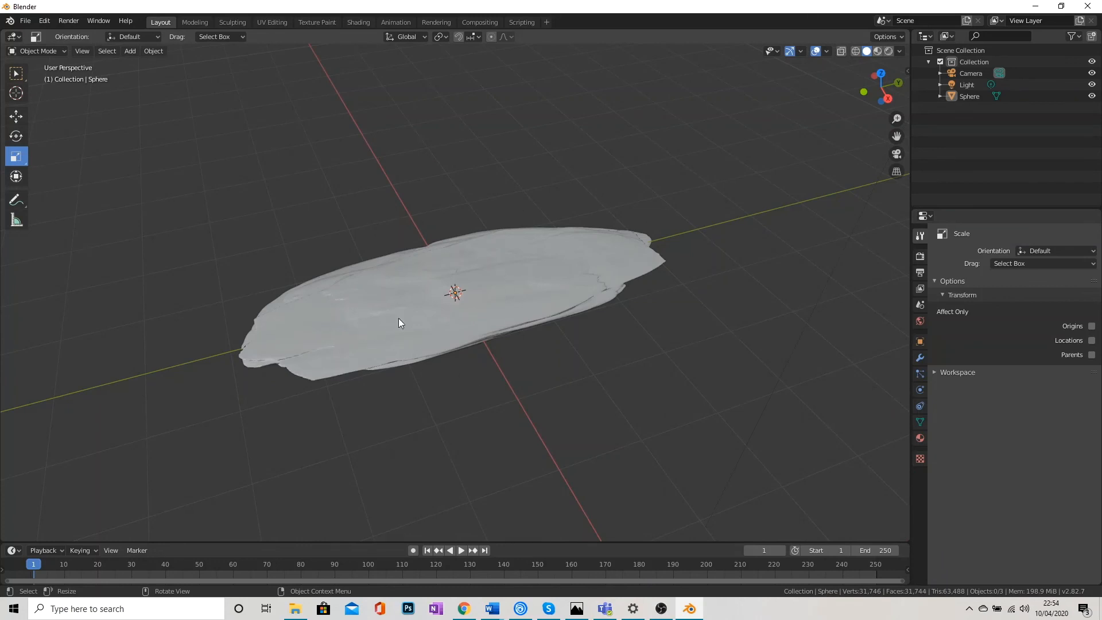
{"action": "mouse_move", "coordinate": [464, 306]}
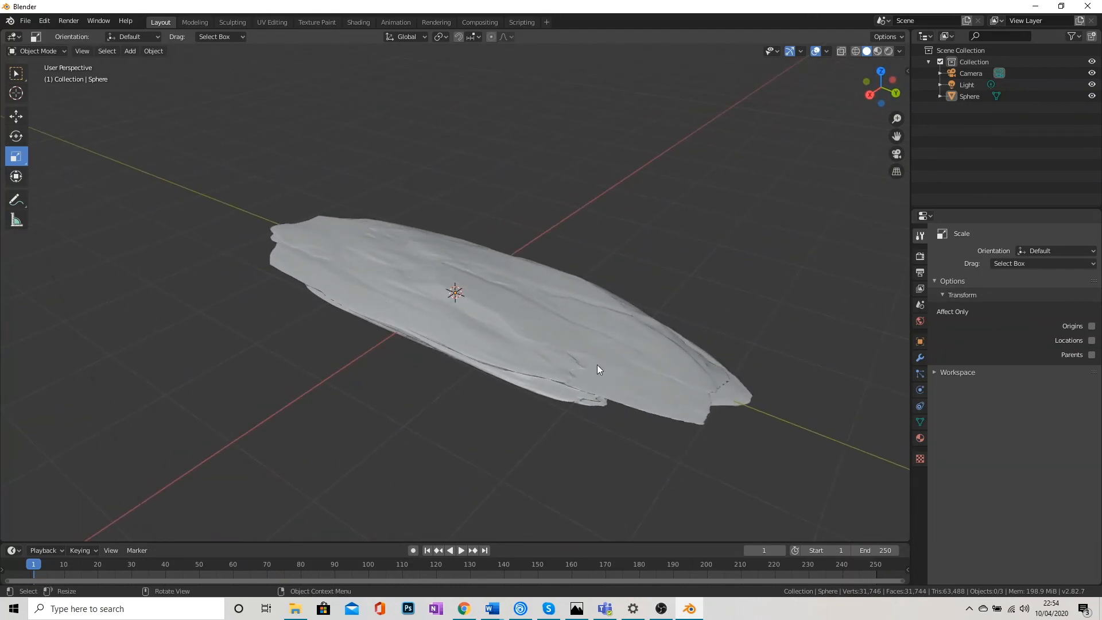
{"action": "mouse_move", "coordinate": [538, 297]}
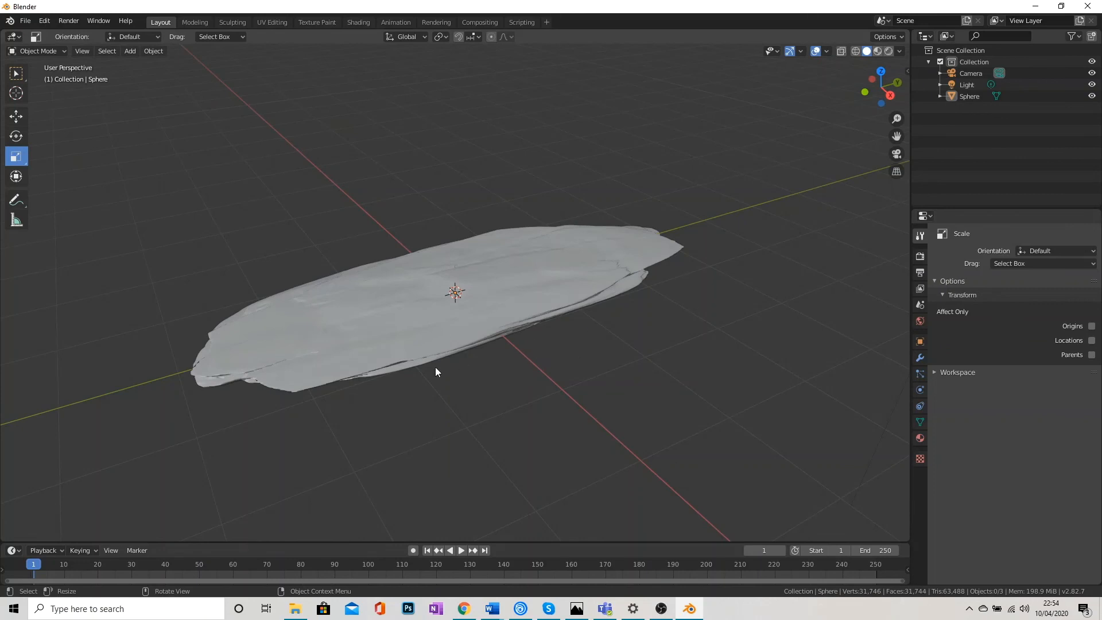
{"action": "mouse_move", "coordinate": [454, 409]}
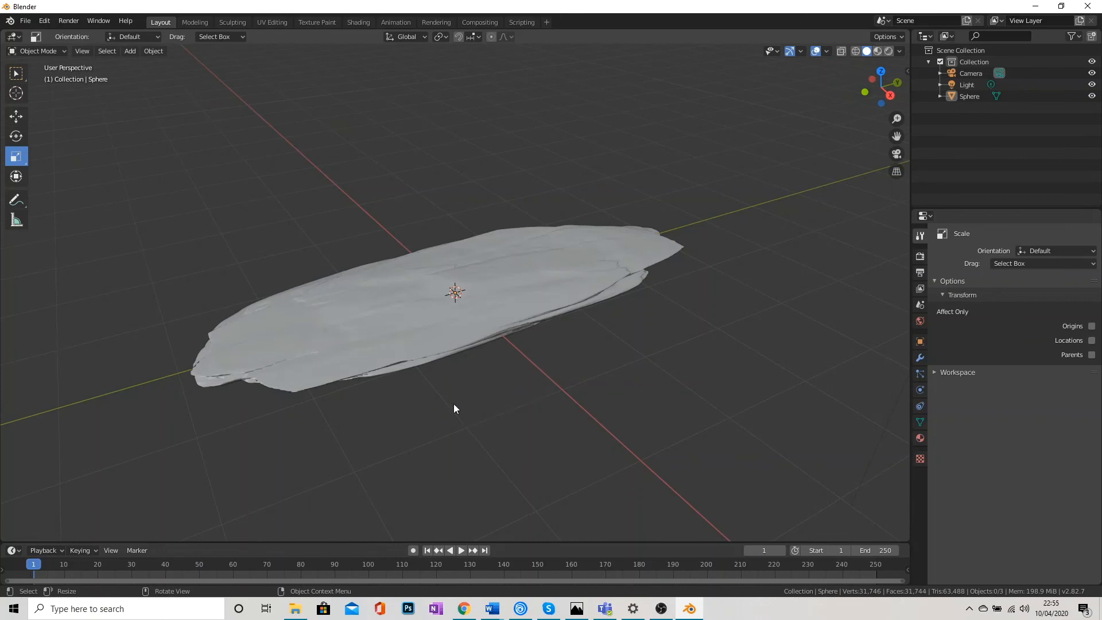